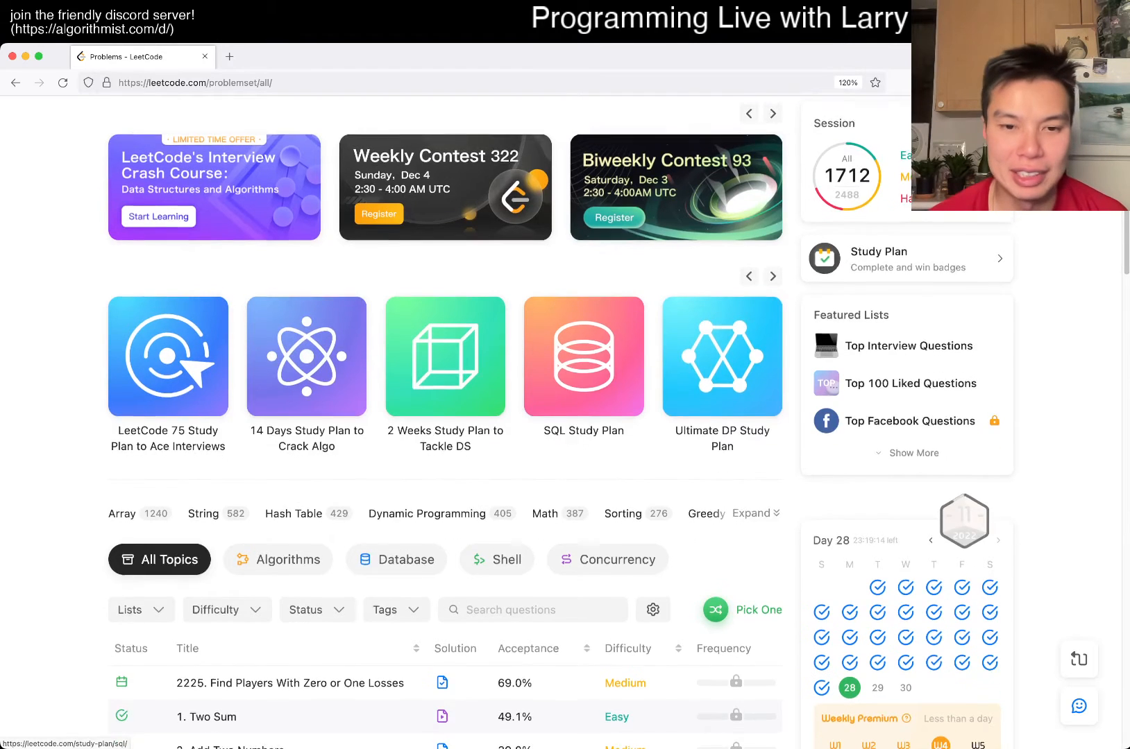
Filter the problem list to Medium and open problem 241, Different Ways to Add Parentheses.
{"action": "left_click", "coordinate": [62, 82]}
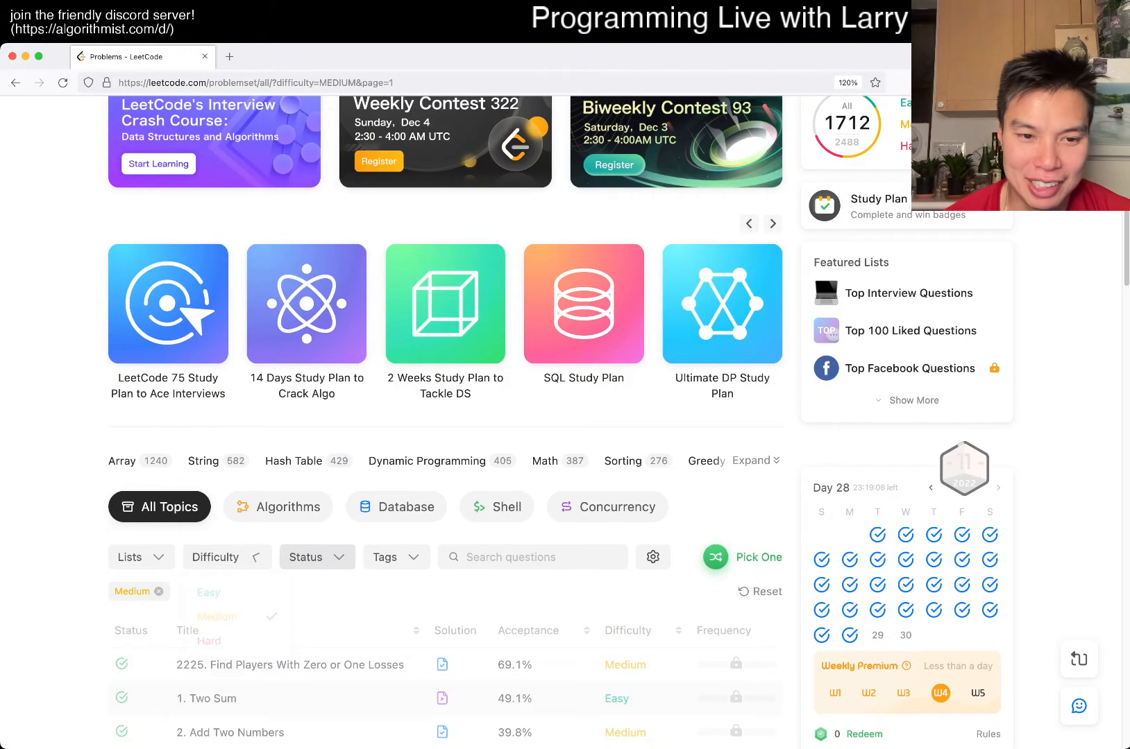
{"action": "left_click", "coordinate": [315, 556]}
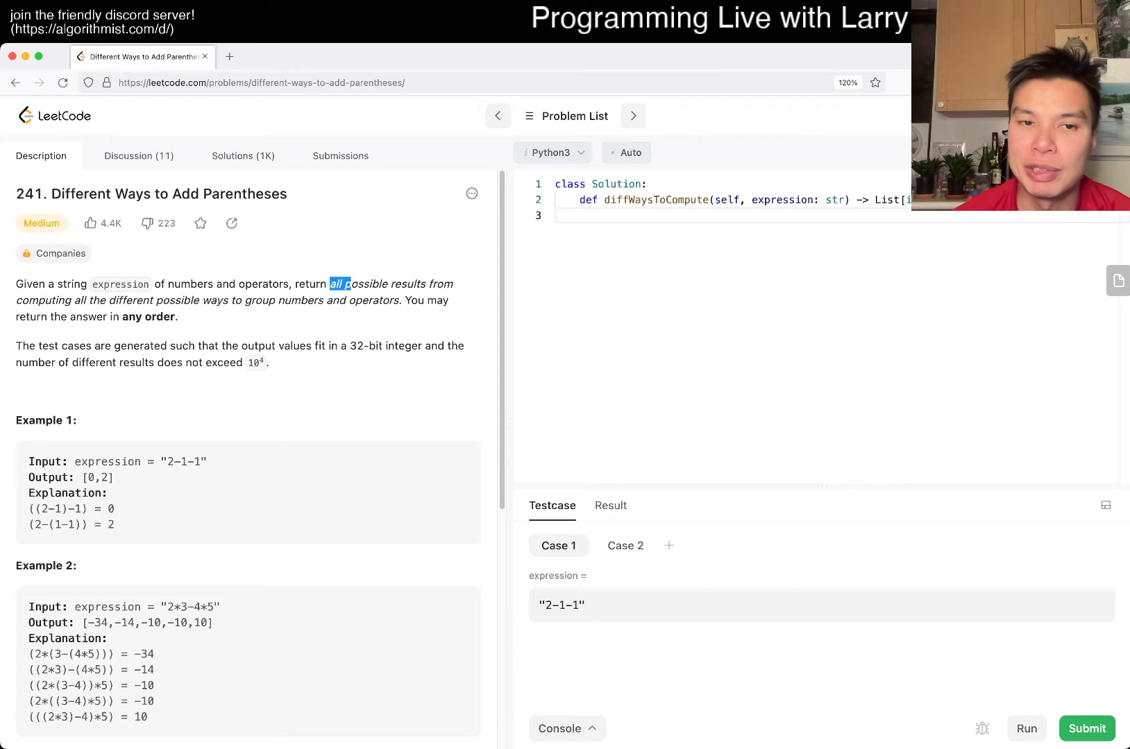
{"action": "left_click_drag", "start_coordinate": [329, 284], "coordinate": [400, 301]}
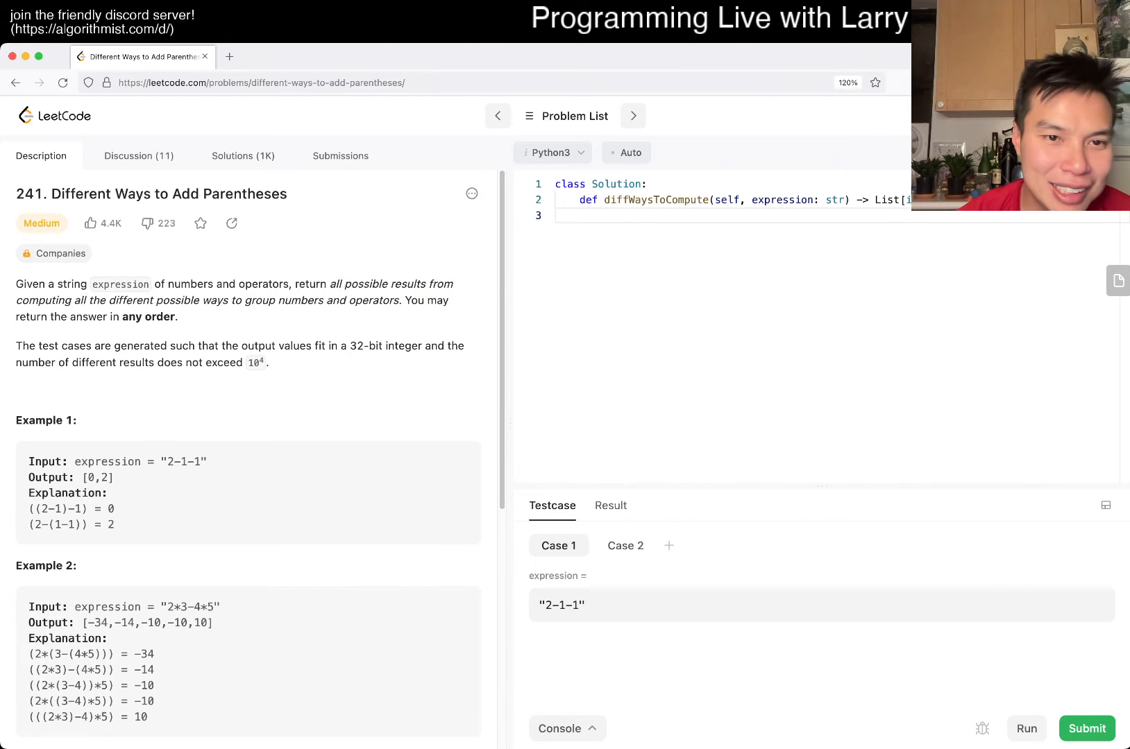
{"action": "scroll", "scroll_direction": "down", "scroll_amount": 3}
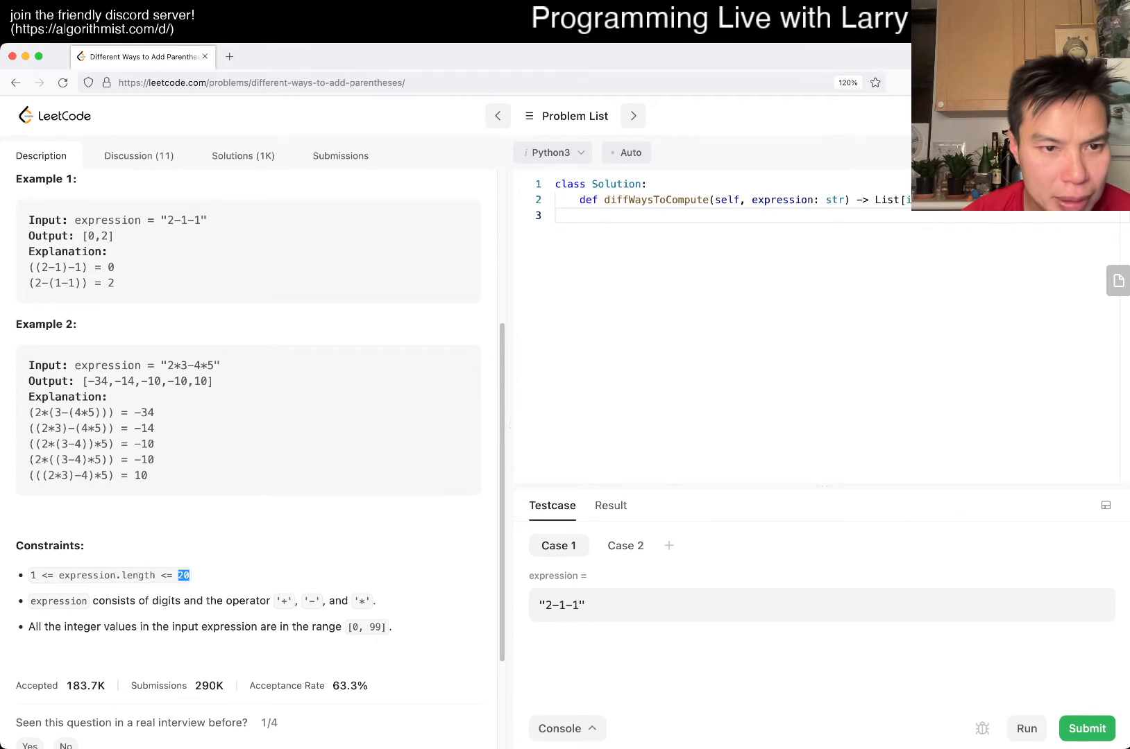
{"action": "scroll", "scroll_direction": "down", "scroll_amount": 3}
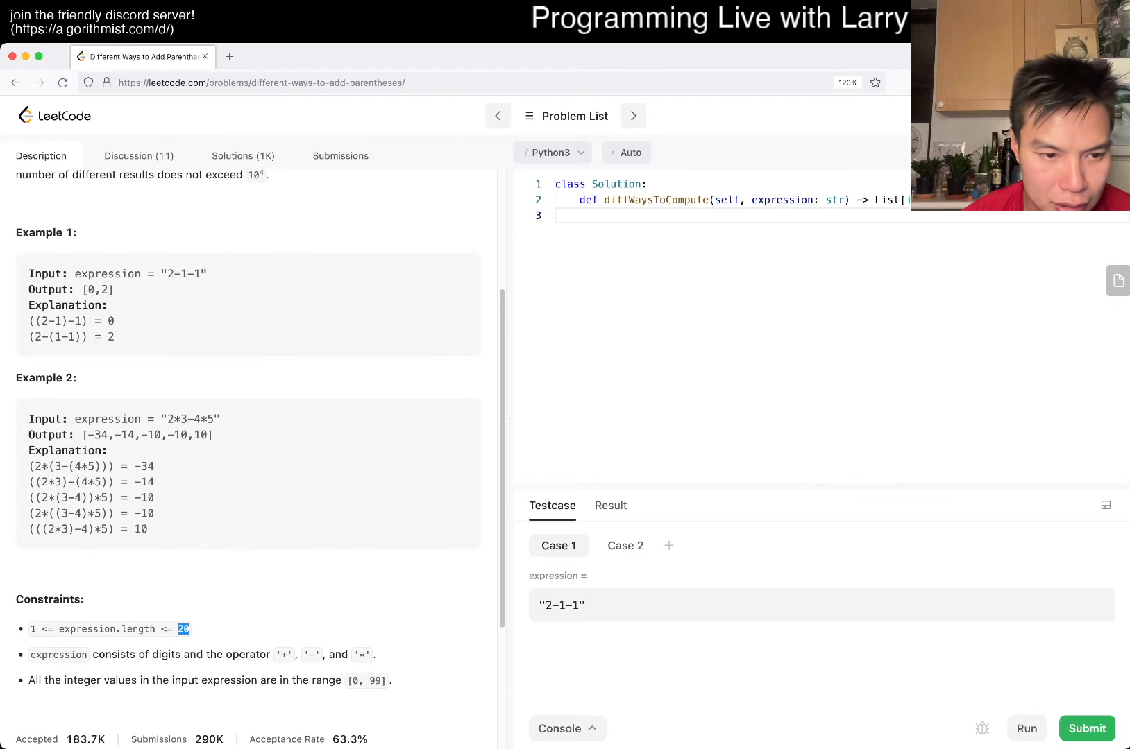
{"action": "scroll", "scroll_direction": "down", "scroll_amount": 3}
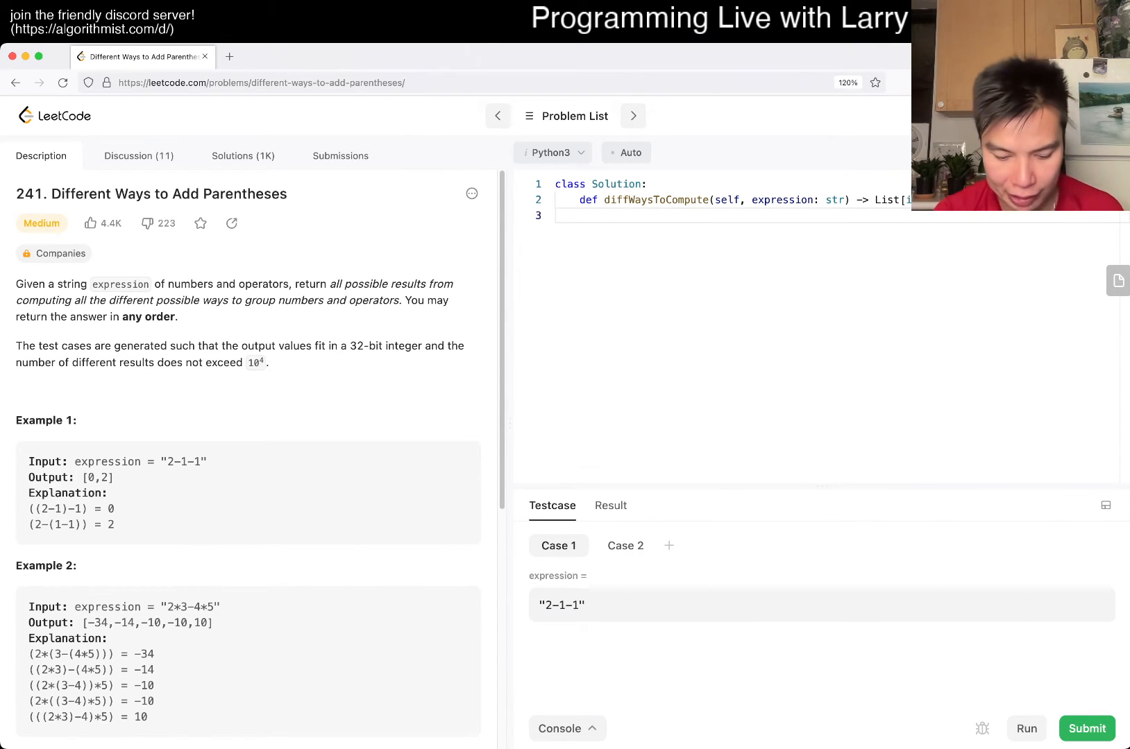
Begin the comment '# Catalan's Number' with its Wikipedia link at the top of diffWaysToCompute.
{"action": "type", "text": "# Ca"}
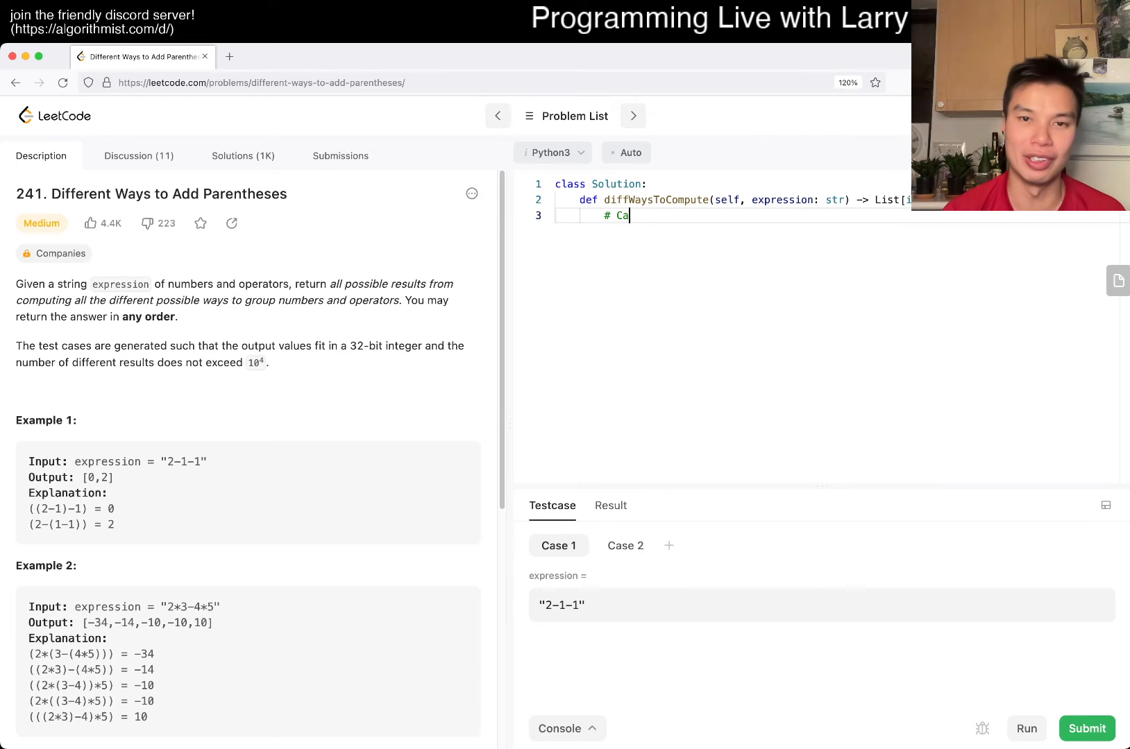
{"action": "type", "text": "talan's Number - https://en.wikipedia.org/wiki/Catalan_number"}
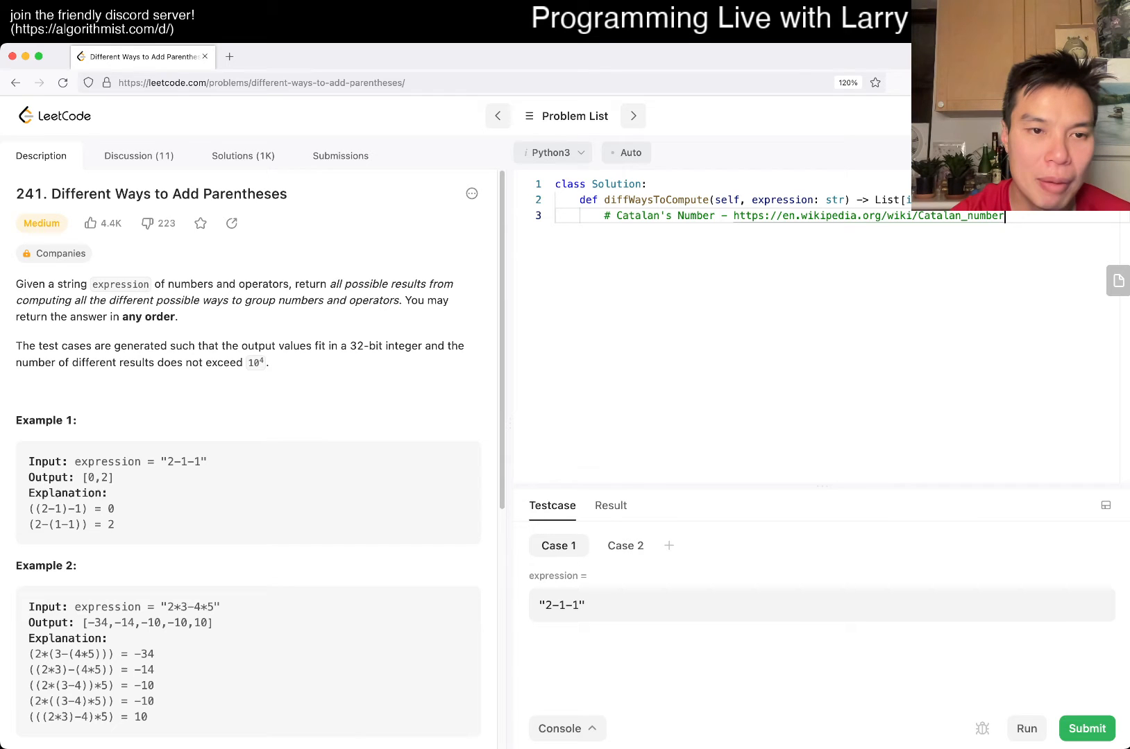
Scroll the problem description to review the constraints and revisit the examples.
{"action": "scroll", "scroll_direction": "down", "scroll_amount": 3}
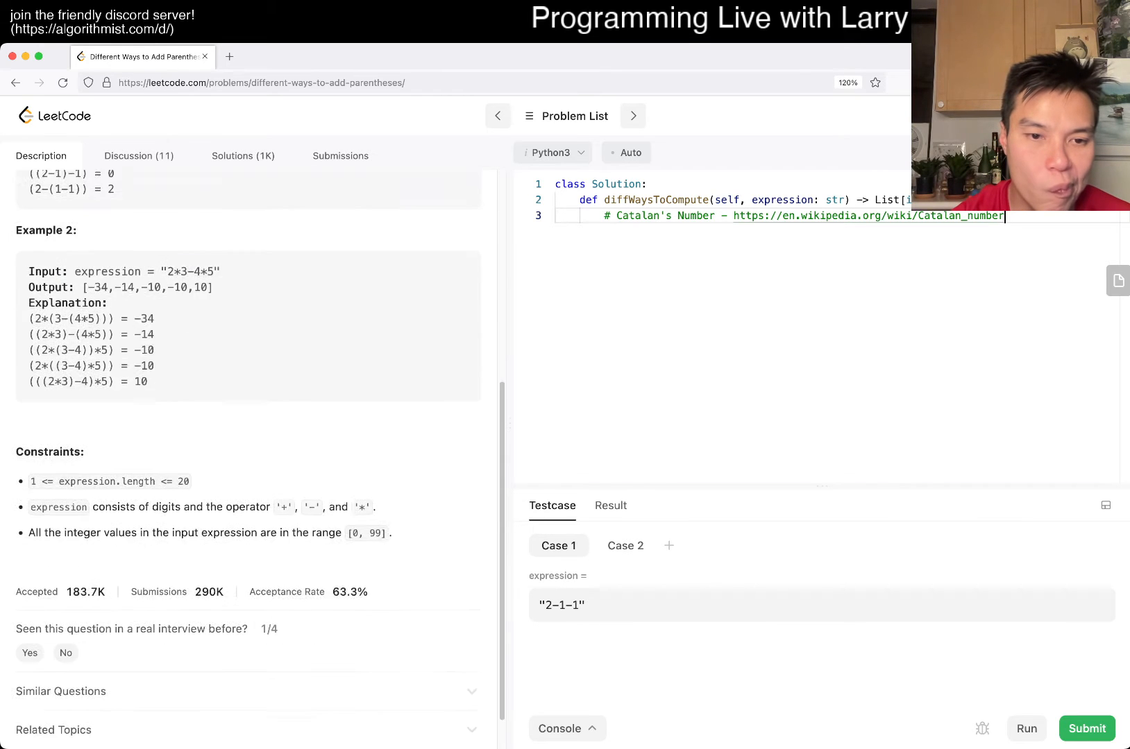
{"action": "scroll", "scroll_direction": "down", "scroll_amount": 3}
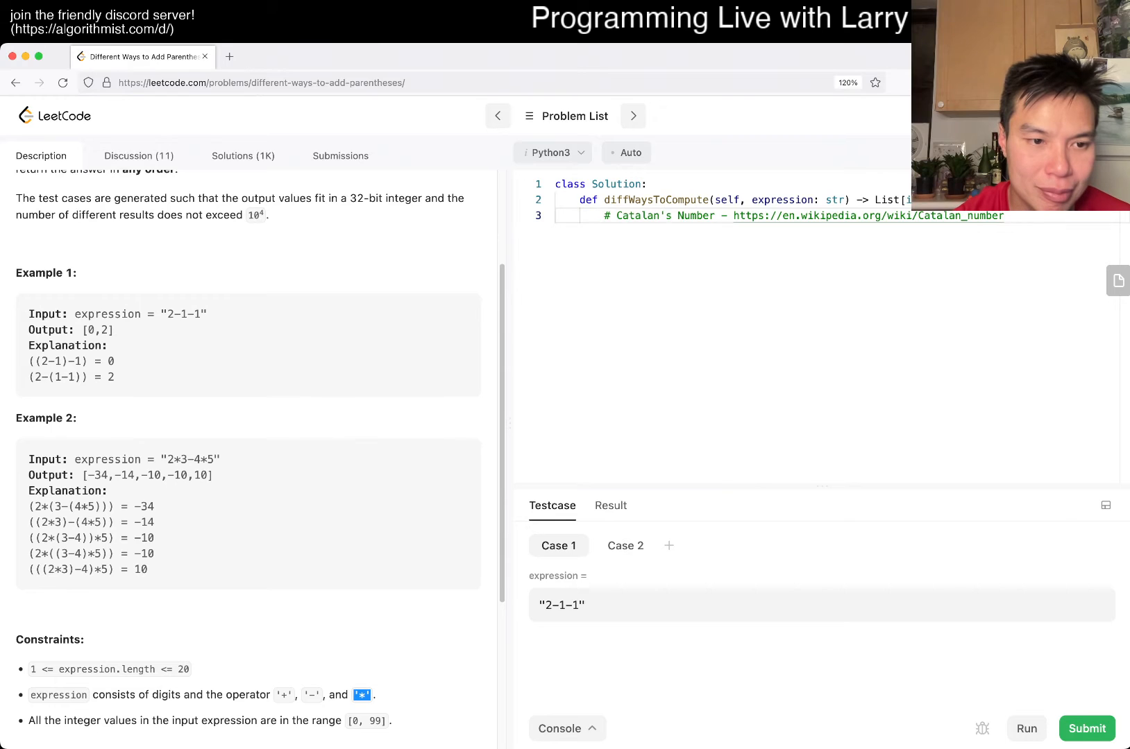
{"action": "scroll", "scroll_direction": "down", "scroll_amount": 3}
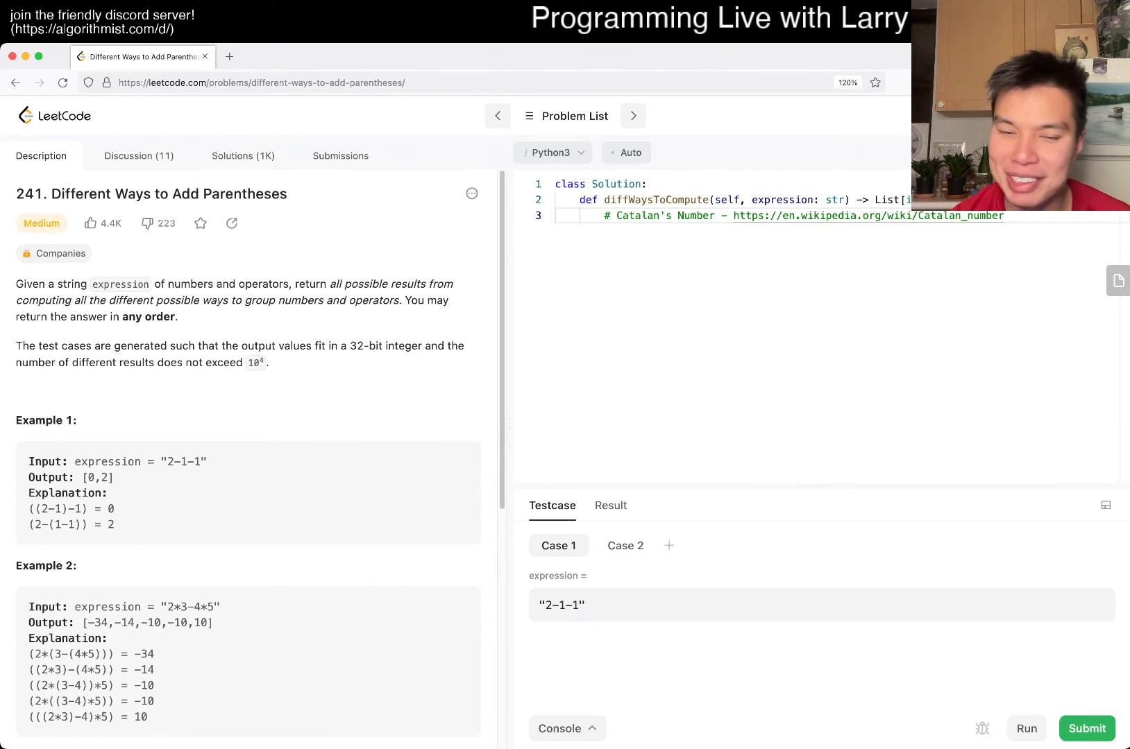
{"action": "scroll", "scroll_direction": "down", "scroll_amount": 3}
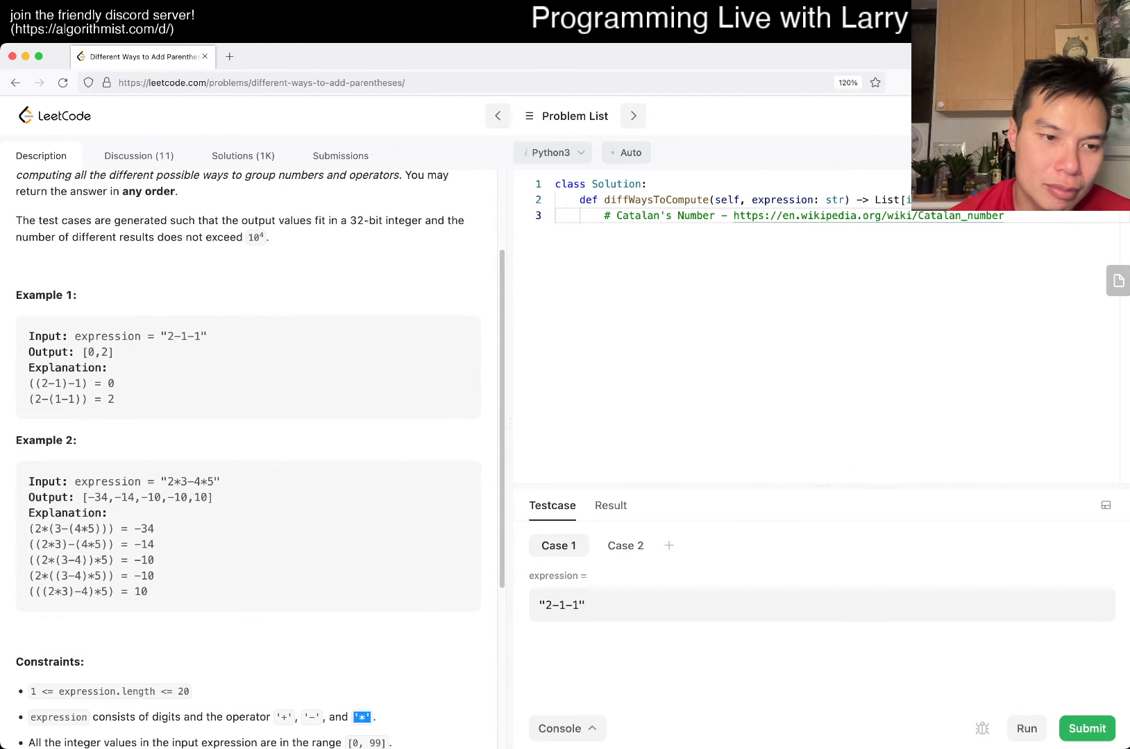
{"action": "scroll", "scroll_direction": "down", "scroll_amount": 3}
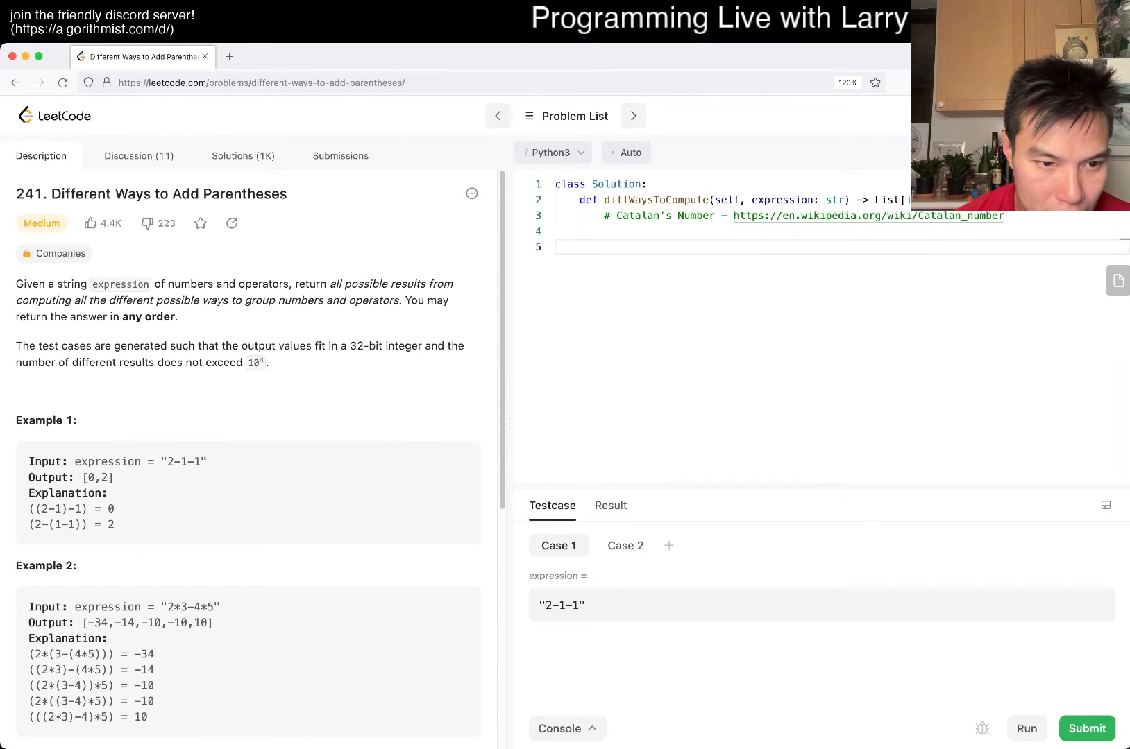
{"action": "scroll", "scroll_direction": "down", "scroll_amount": 3}
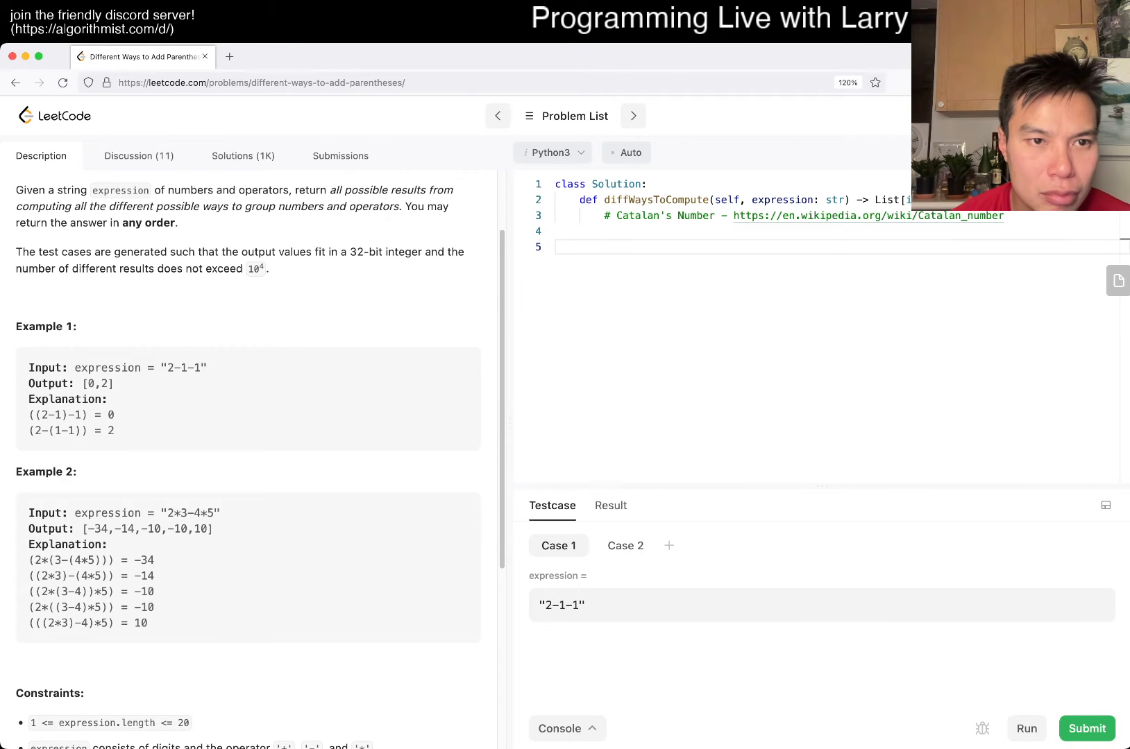
{"action": "scroll", "scroll_direction": "down", "scroll_amount": 3}
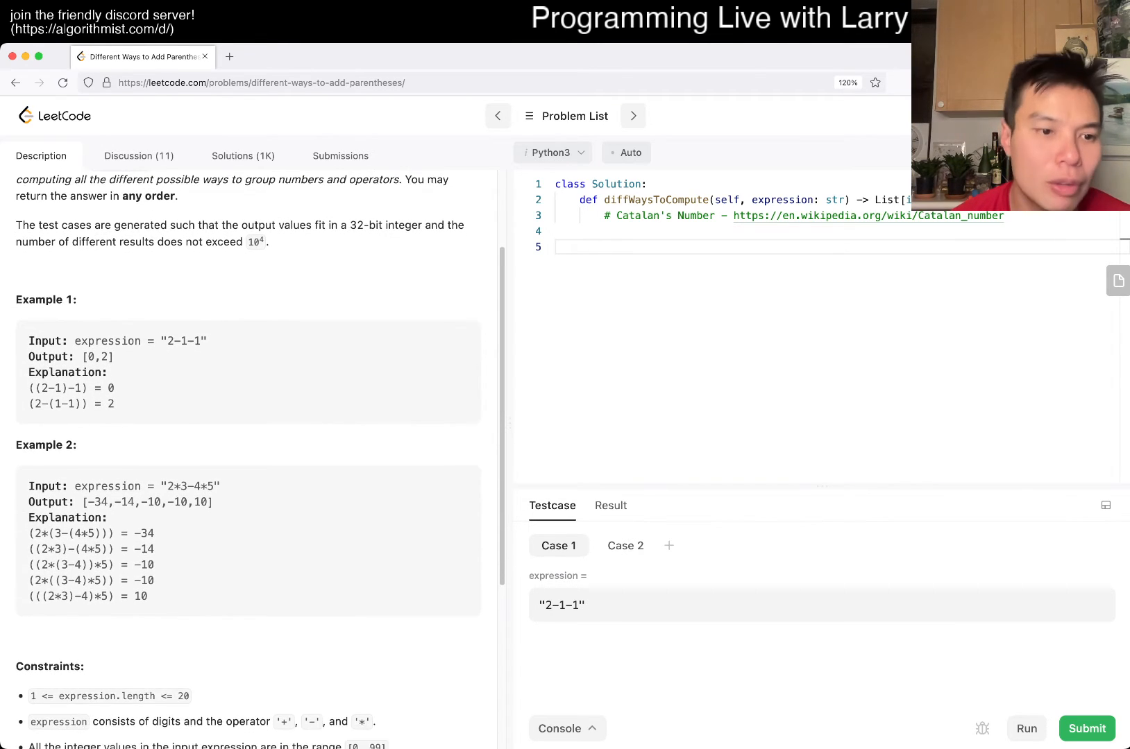
{"action": "scroll", "scroll_direction": "down", "scroll_amount": 3}
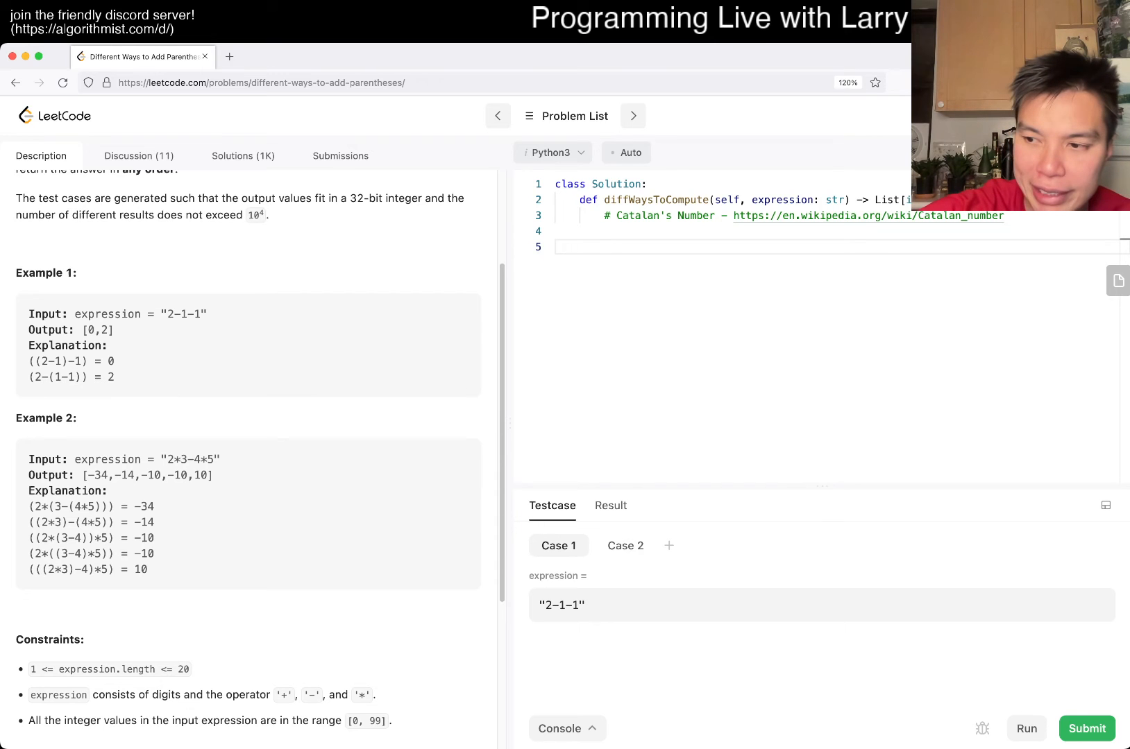
{"action": "left_click", "coordinate": [605, 247]}
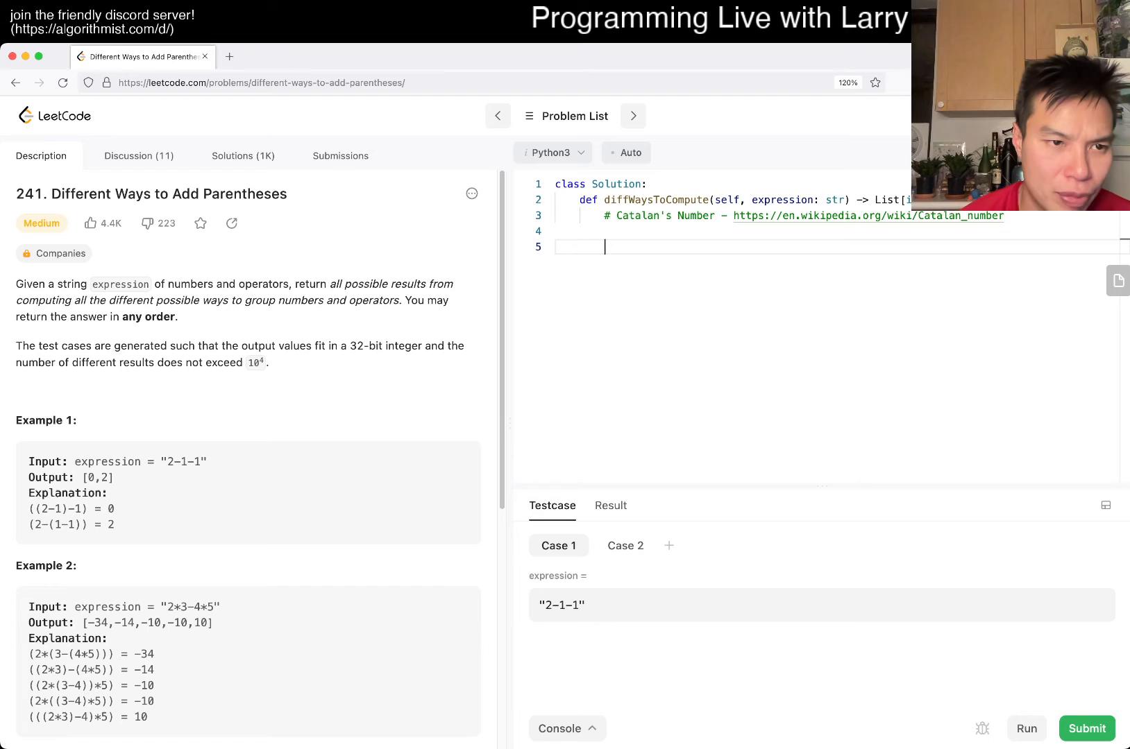
{"action": "scroll", "scroll_direction": "down", "scroll_amount": 3}
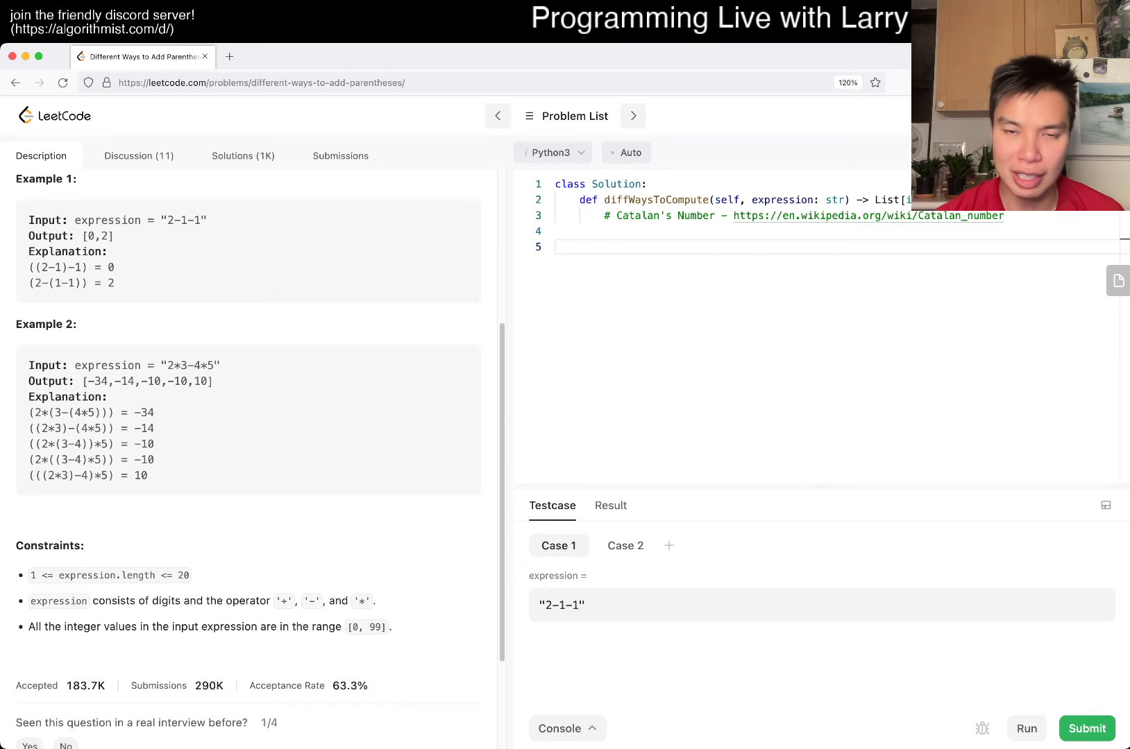
Create arr = [] and a loop that appends c when it is an operator in "*+-", with an else branch.
{"action": "type", "text": "arr"}
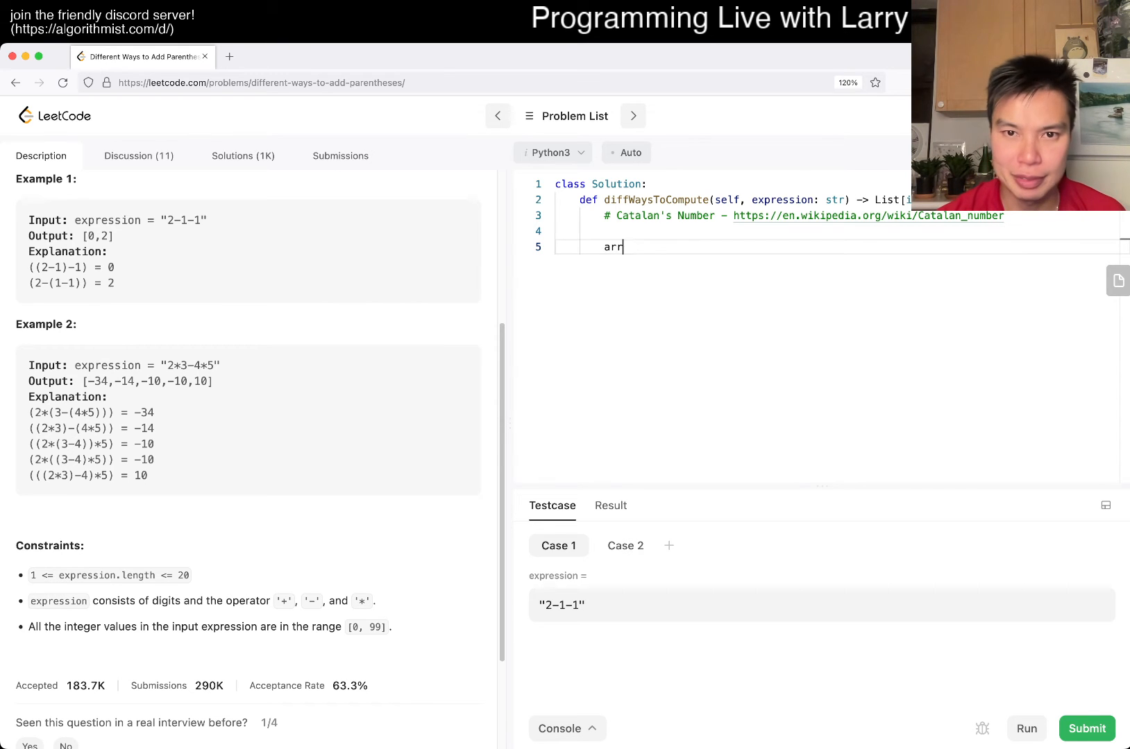
{"action": "type", "text": "= []"}
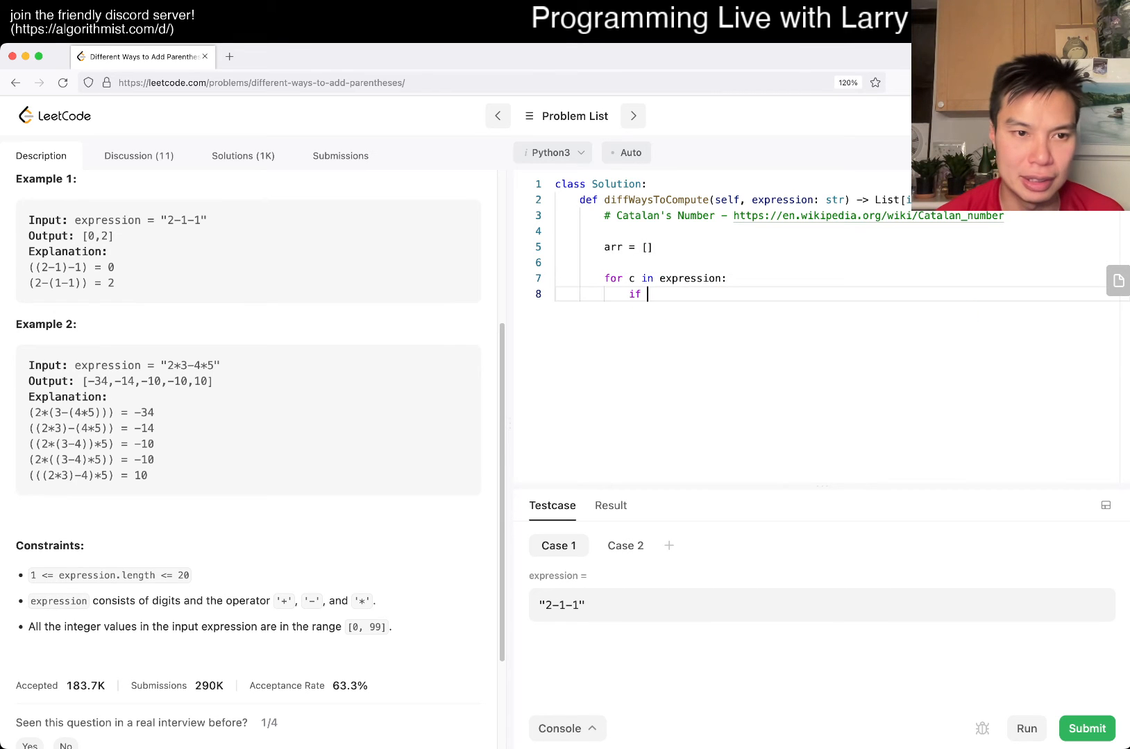
{"action": "type", "text": "c in \"\""}
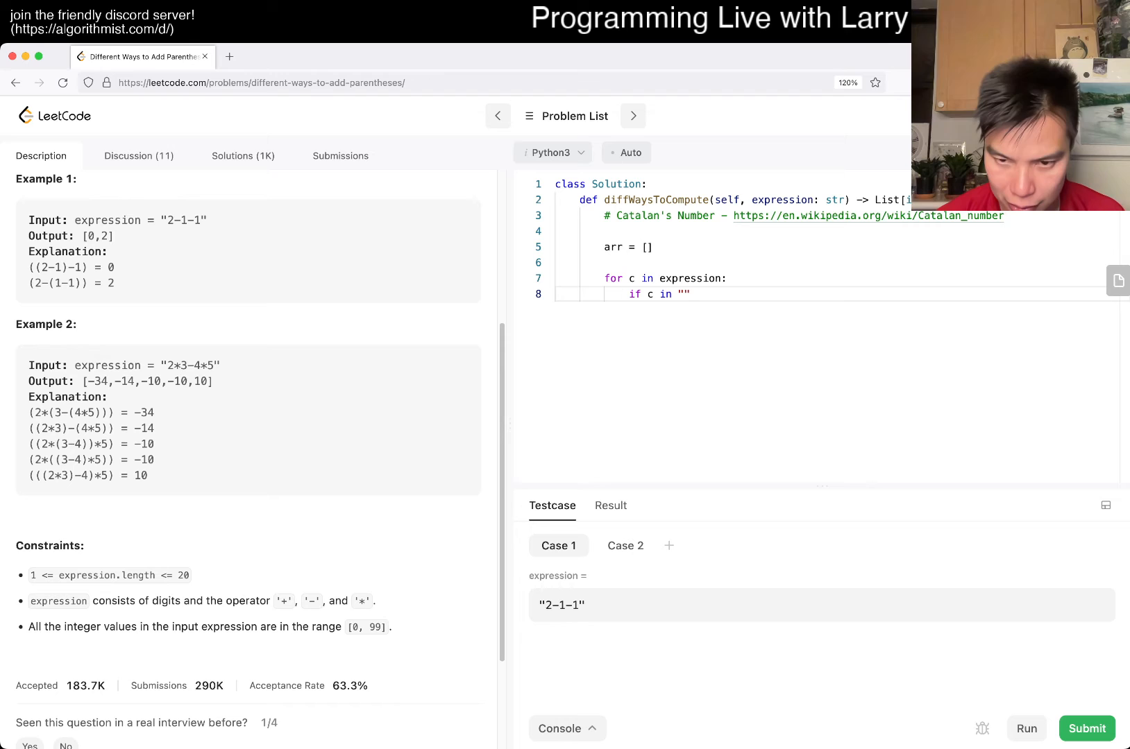
{"action": "type", "text": "*"}
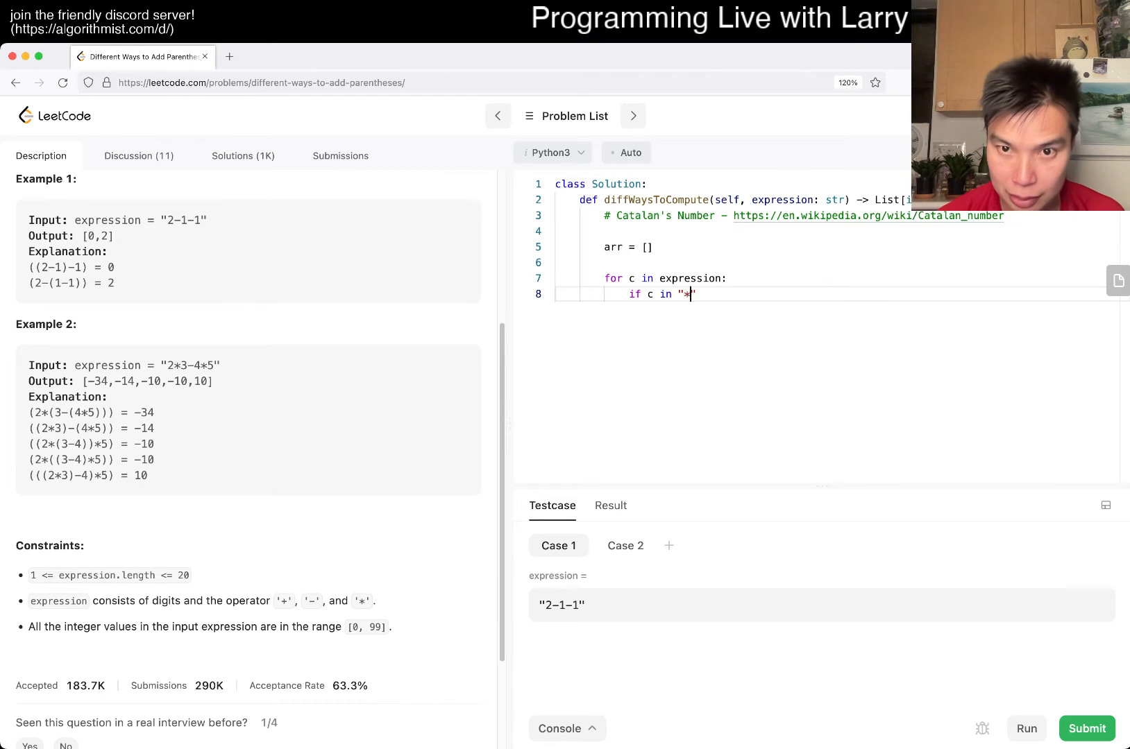
{"action": "type", "text": "+-\":"}
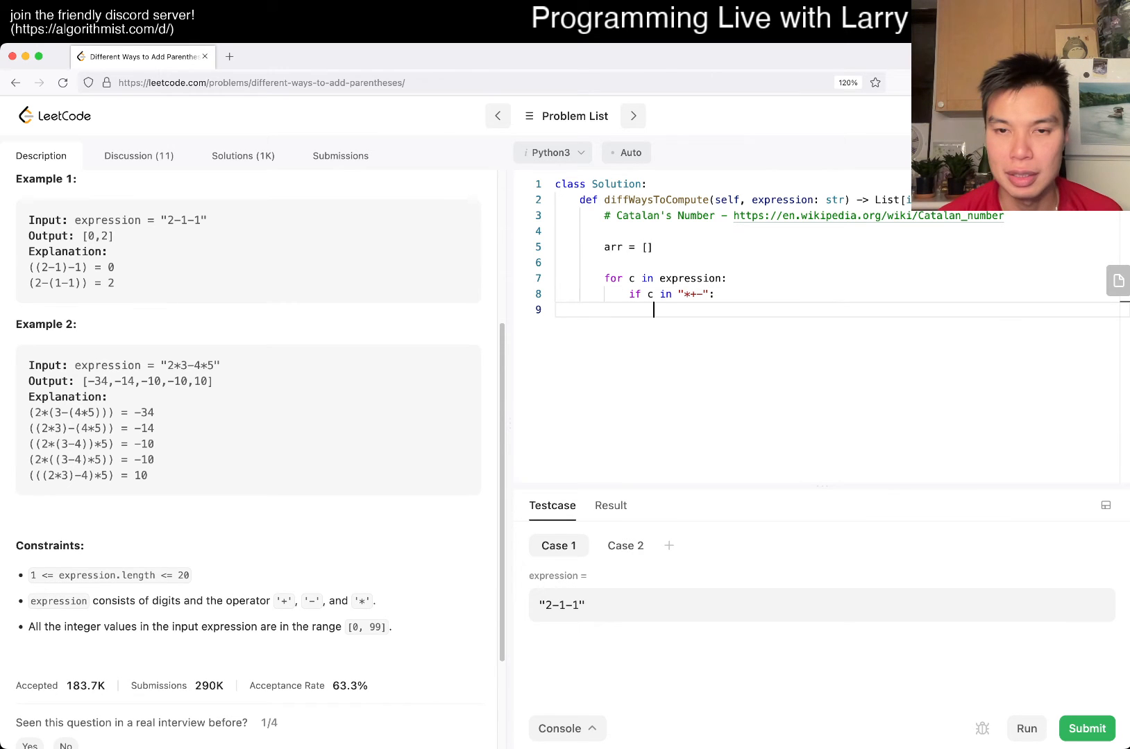
{"action": "type", "text": "arr.append(c)"}
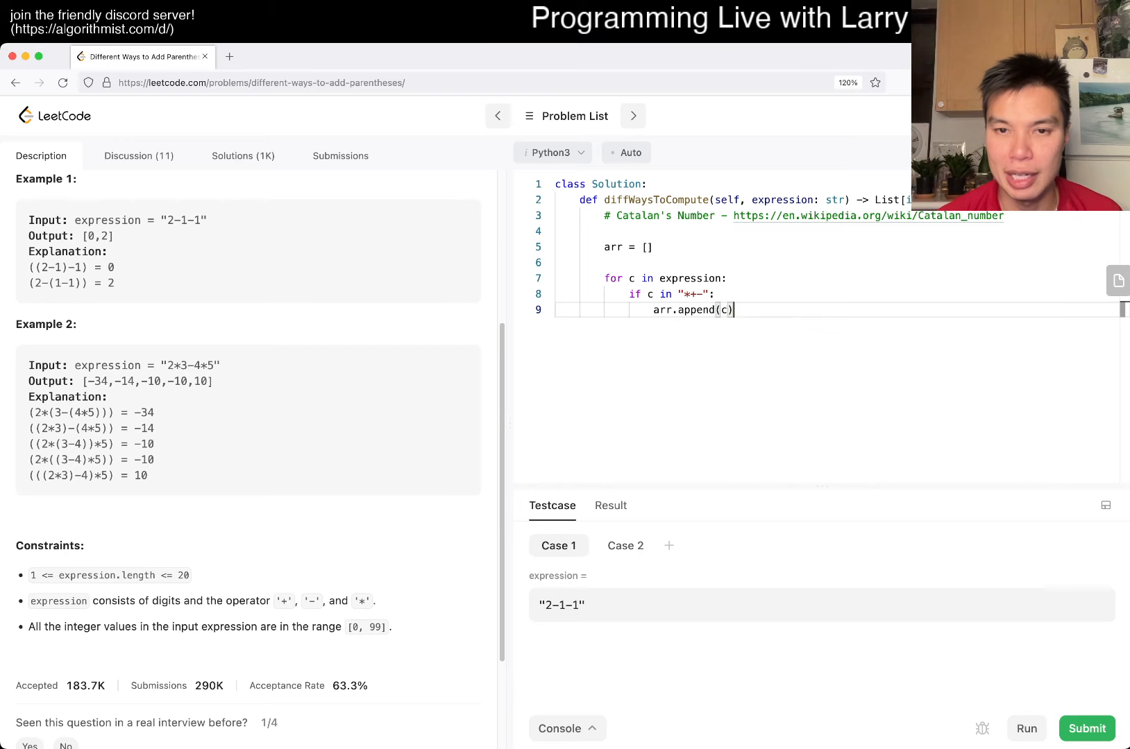
{"action": "type", "text": "else:"}
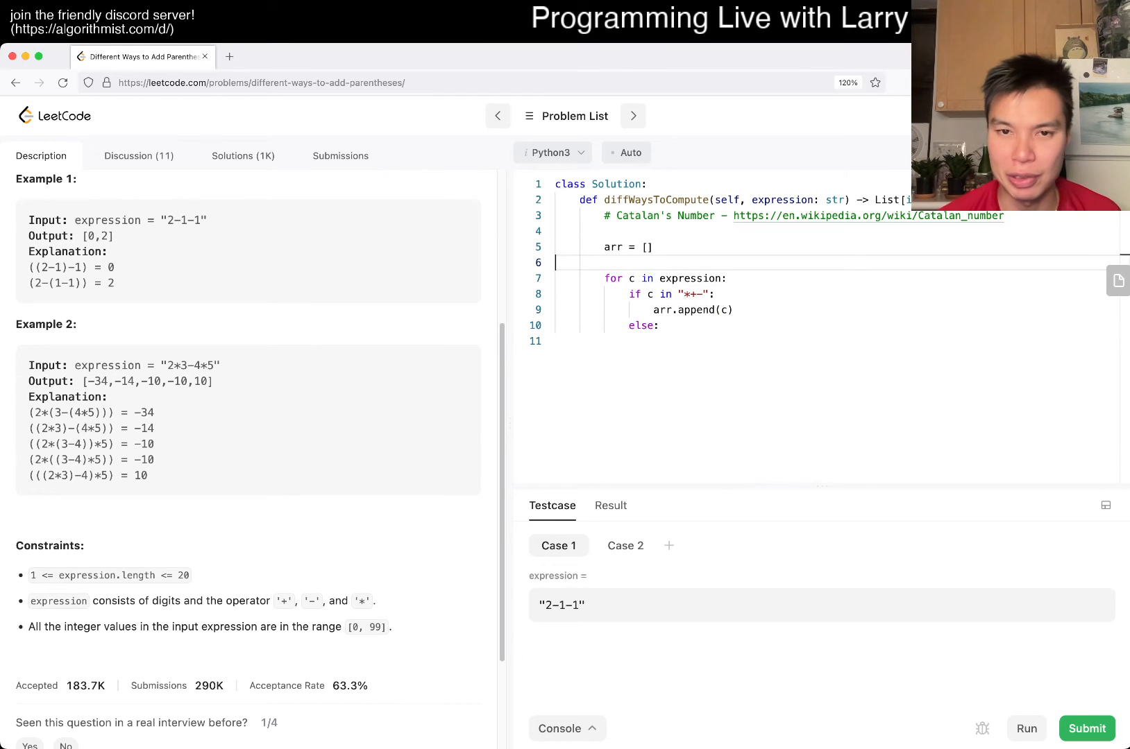
Build num digit by digit as num * 10 + int(c) and append the finished num to arr.
{"action": "type", "text": "num = 0"}
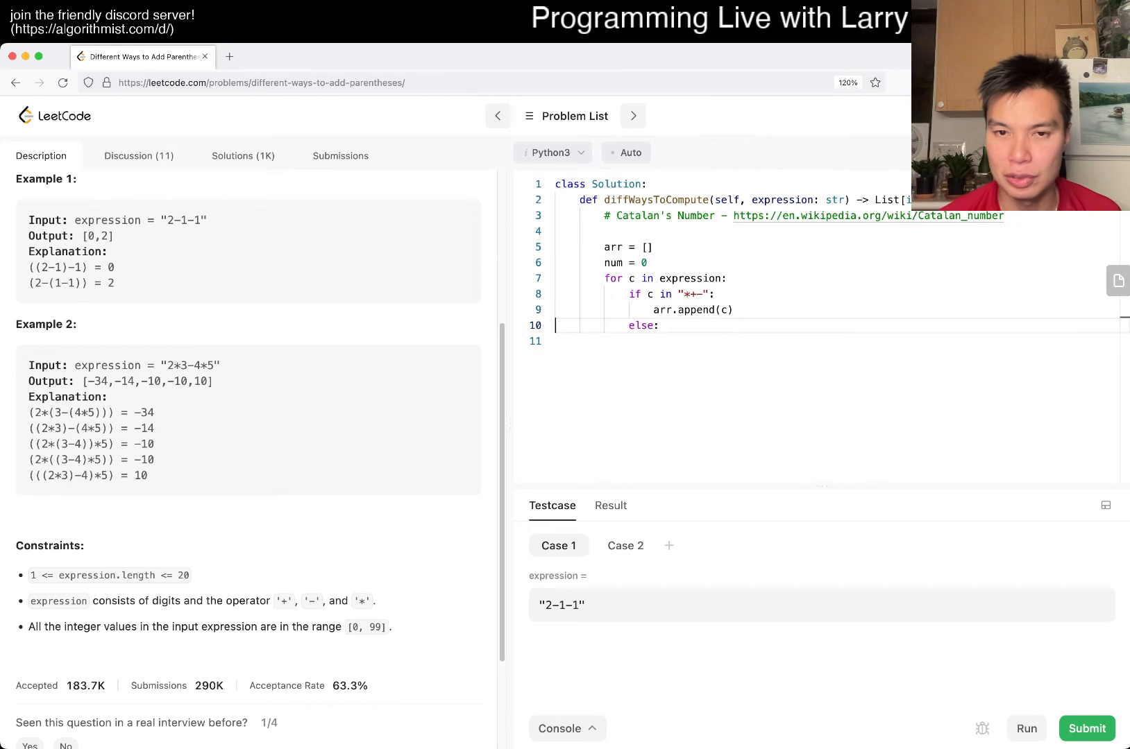
{"action": "type", "text": "num = num * 10"}
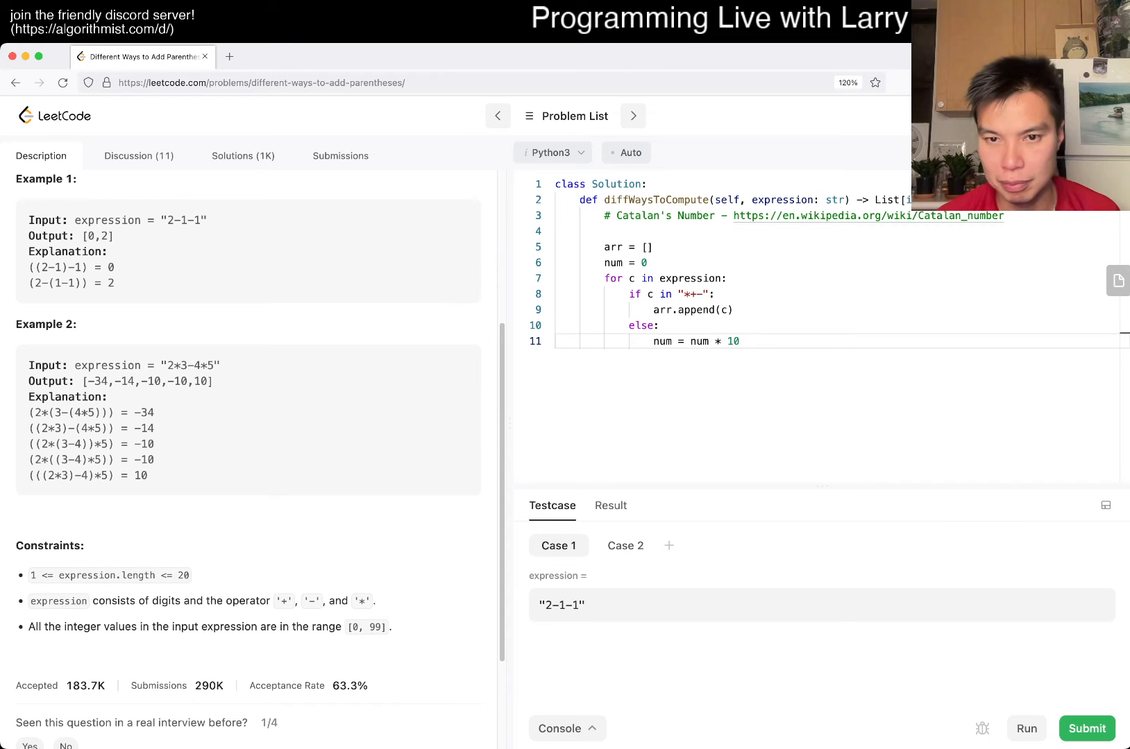
{"action": "type", "text": "+ int(c)"}
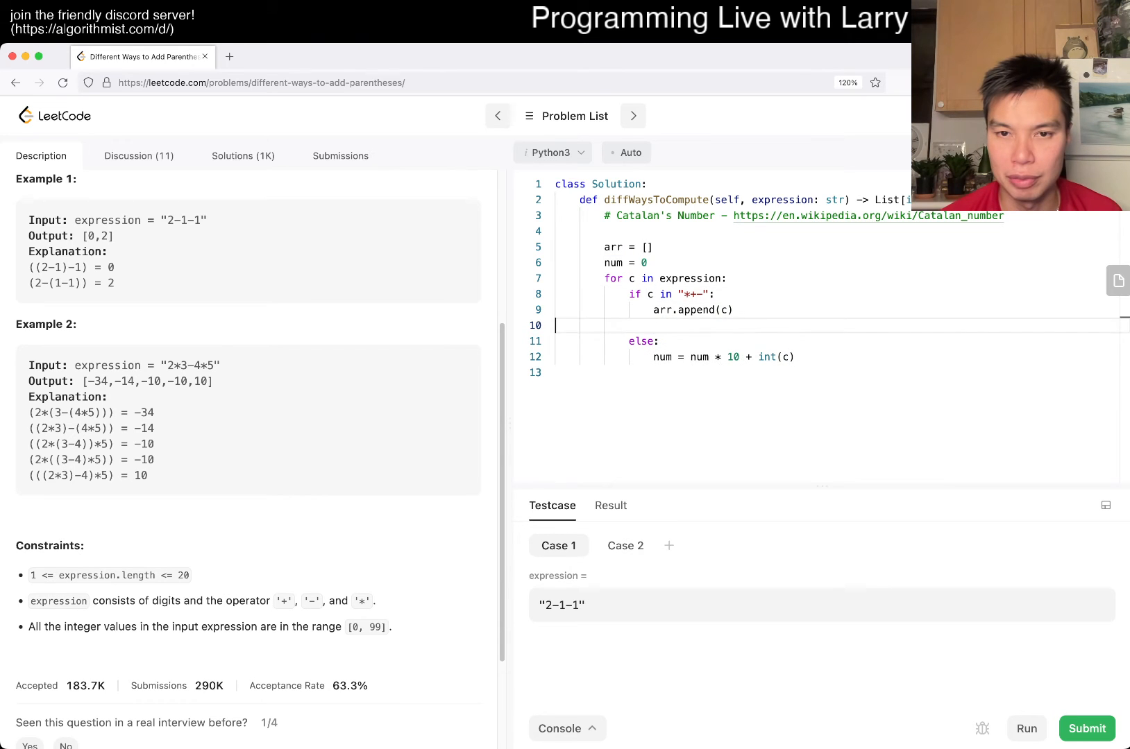
{"action": "type", "text": "arr.a"}
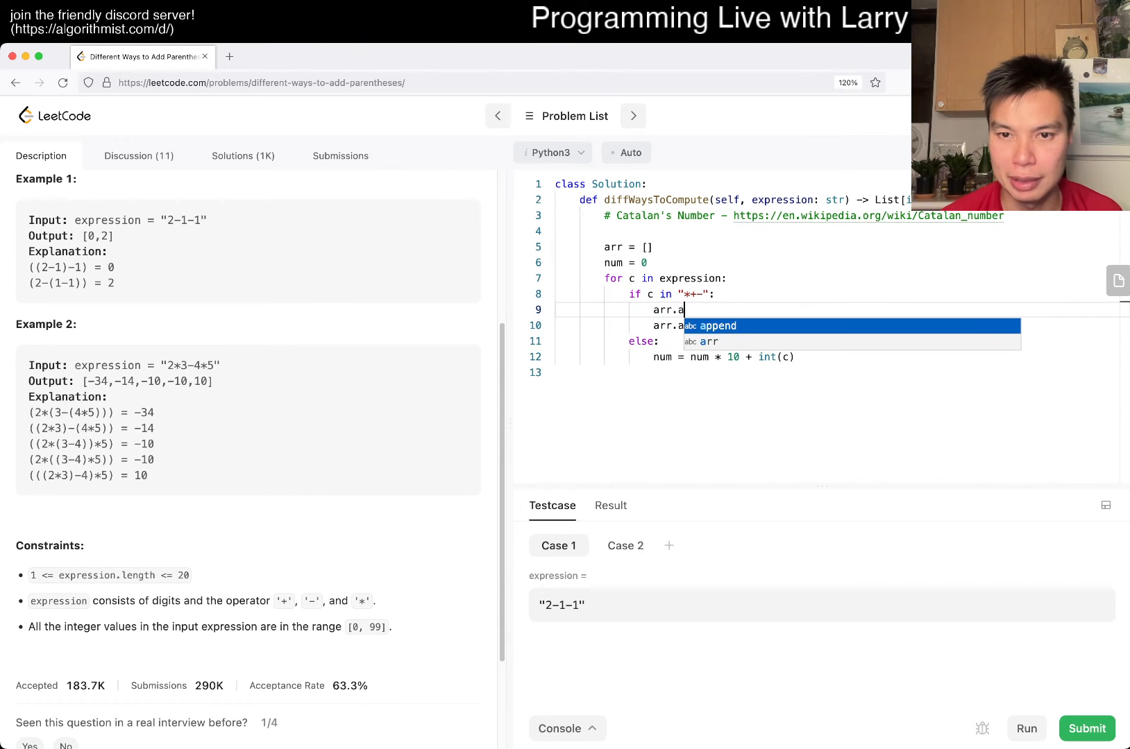
{"action": "type", "text": "ppend(nu,"}
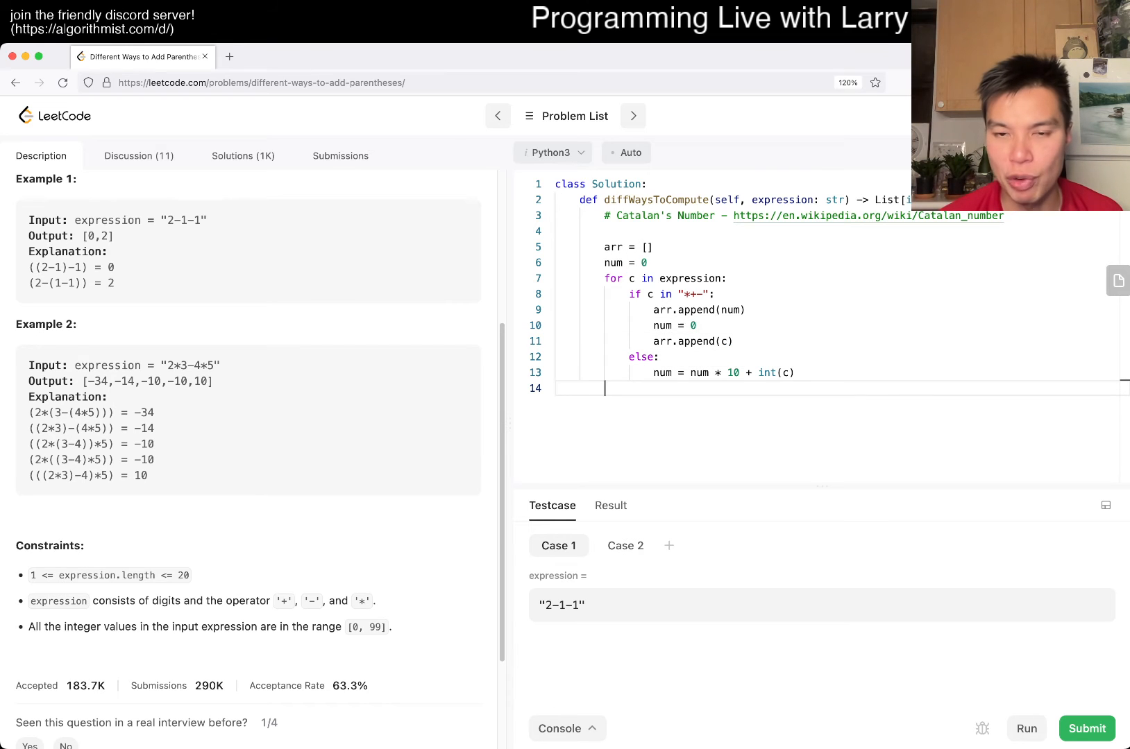
Add a for-else that appends the final num to arr and start a print(arr) debug line.
{"action": "type", "text": "else:"}
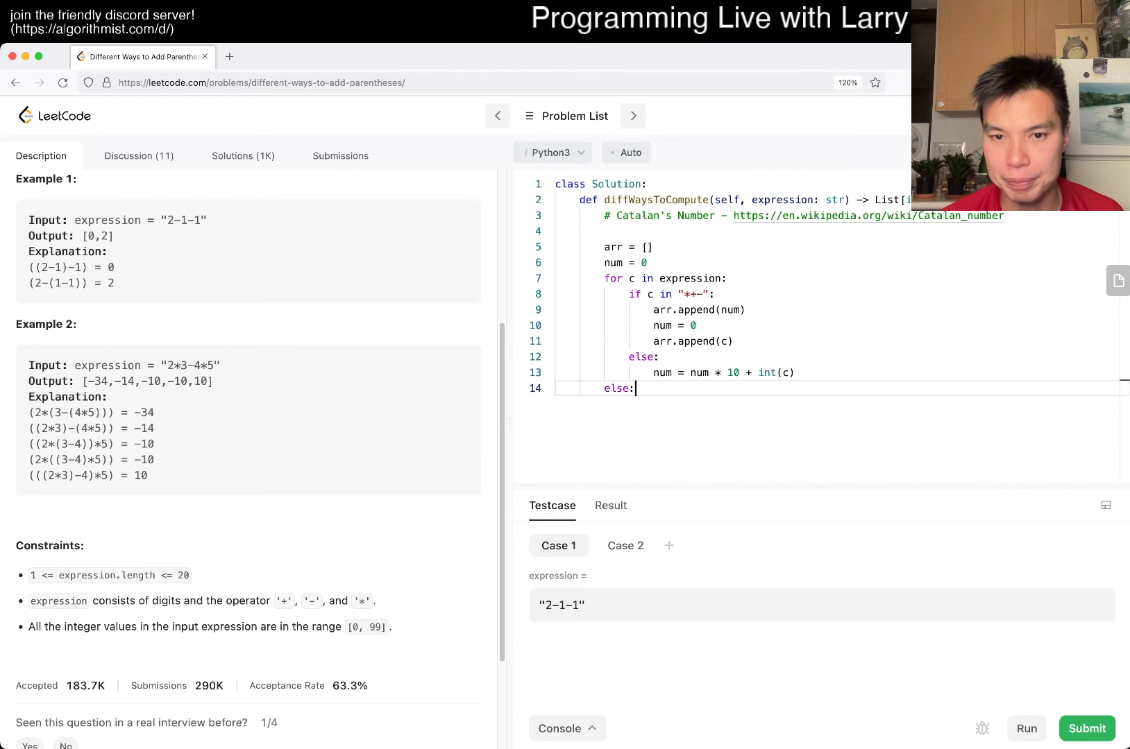
{"action": "type", "text": "arr"}
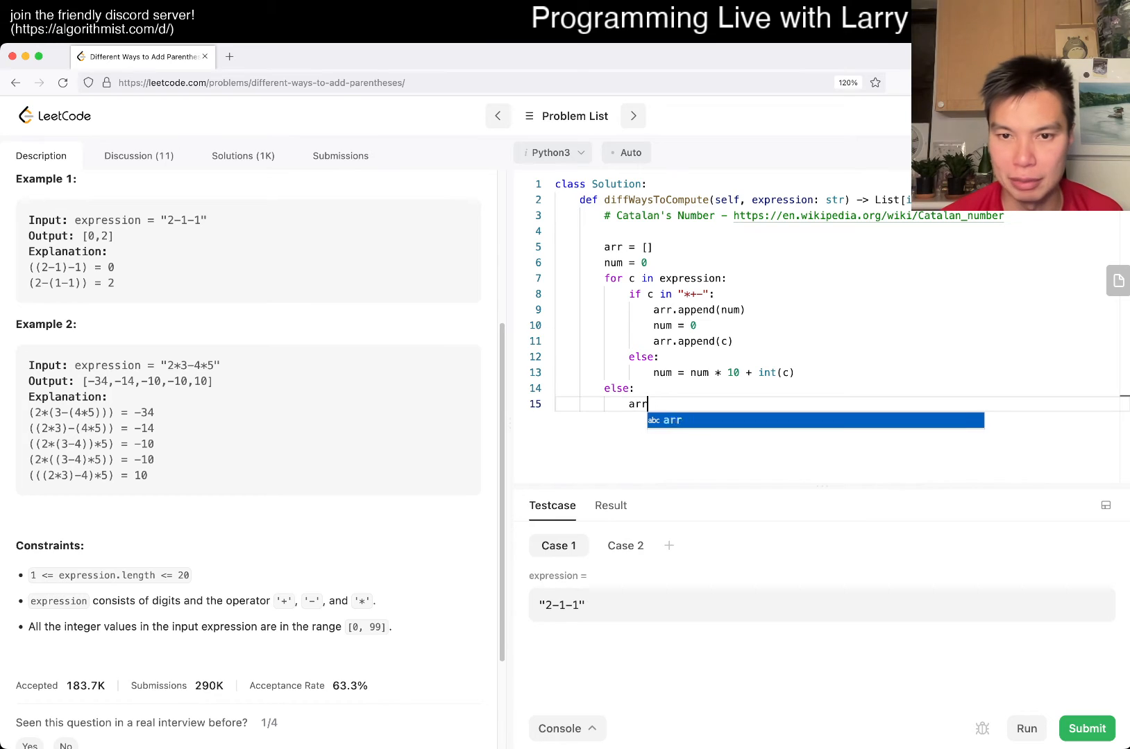
{"action": "type", "text": ".append("}
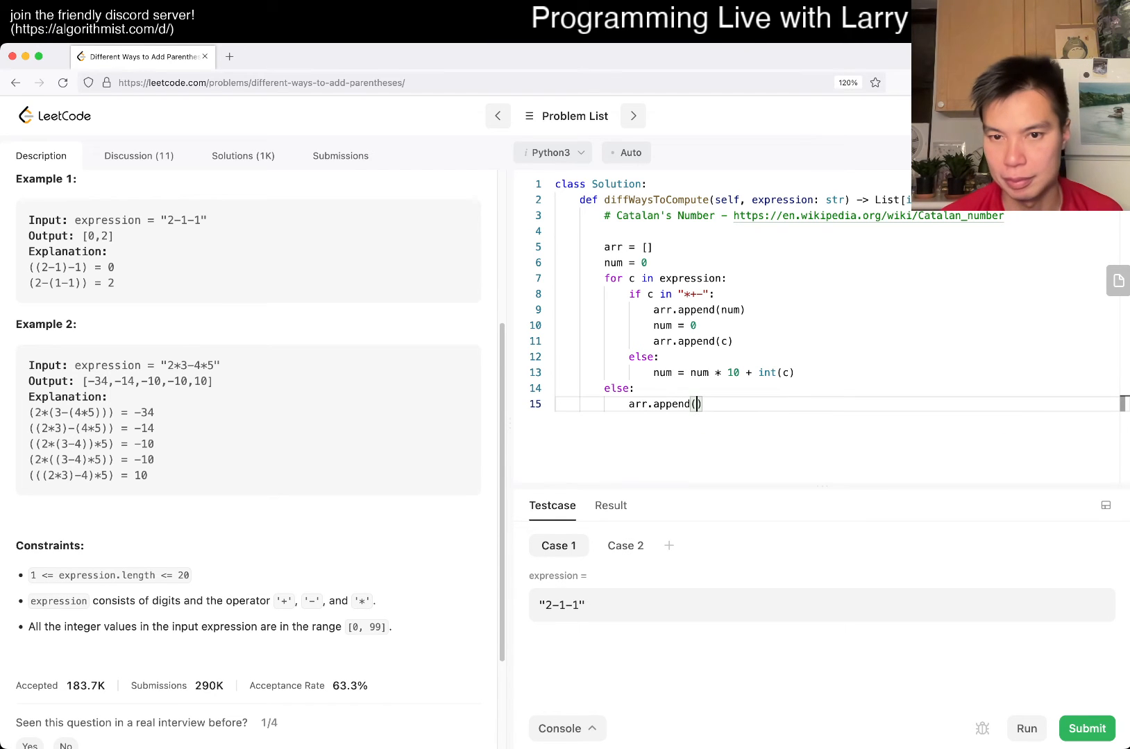
{"action": "type", "text": "num"}
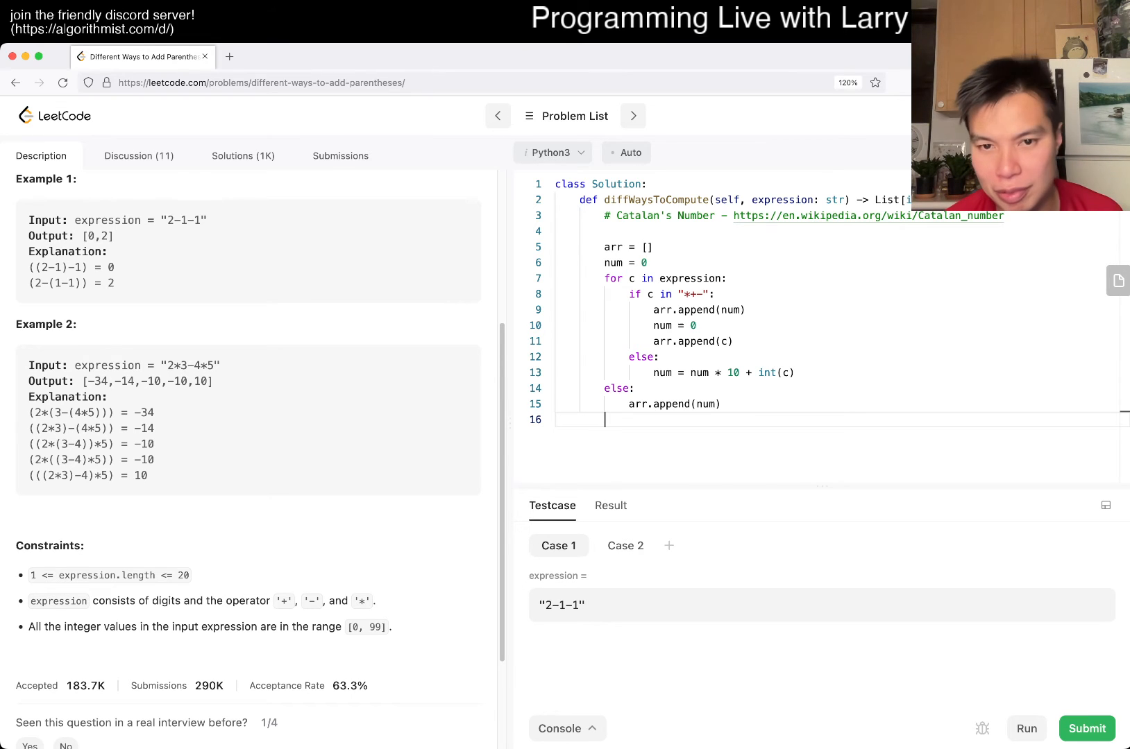
{"action": "type", "text": "print(arr"}
{"action": "type", "text": "\"25-11-1\""}
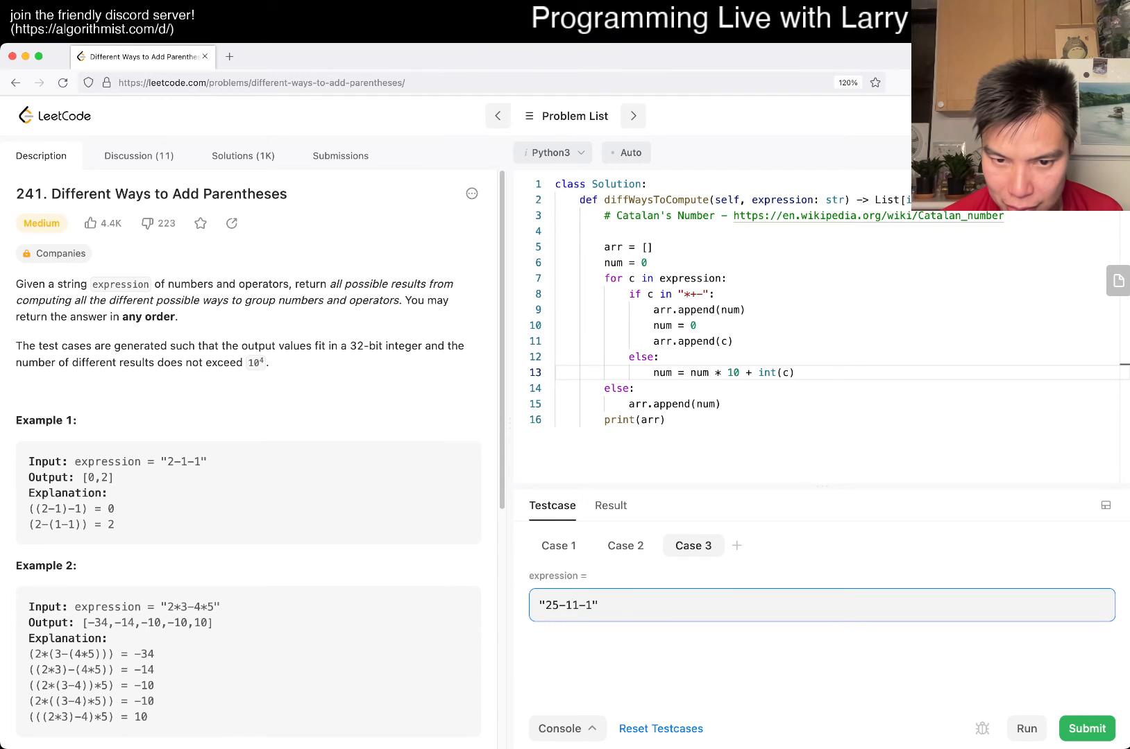
Run the tests and check the Stdout token list under Result.
{"action": "left_click", "coordinate": [1025, 728]}
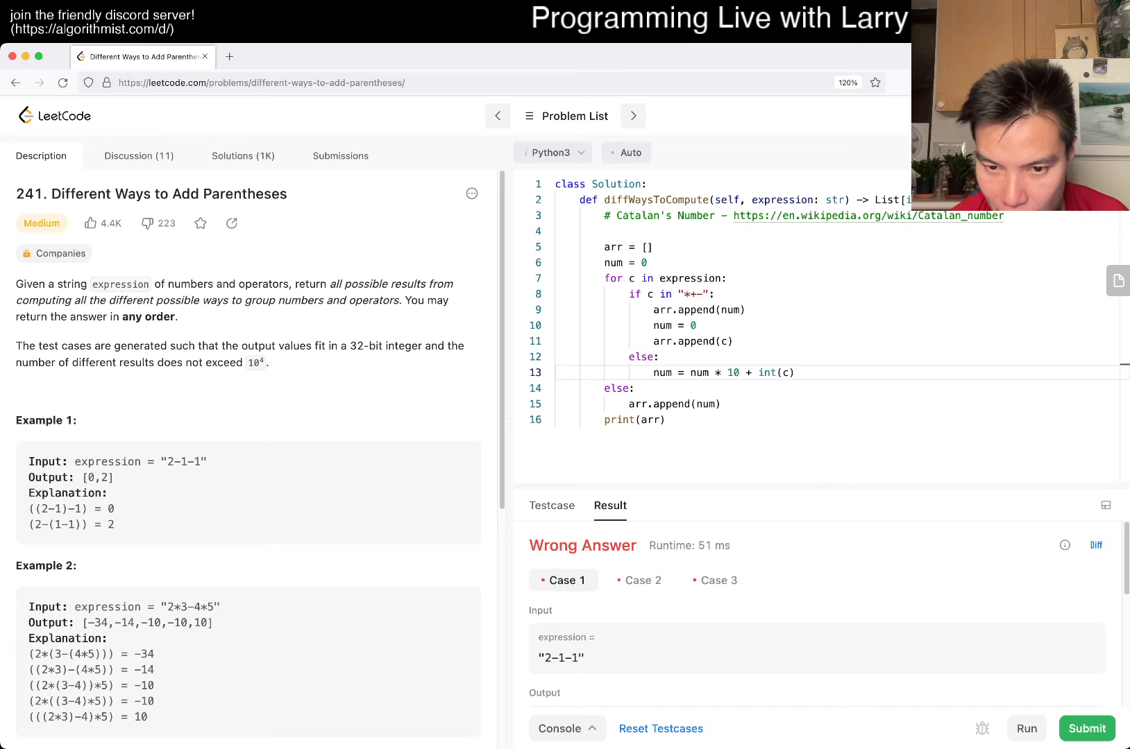
{"action": "scroll", "scroll_direction": "down", "scroll_amount": 3}
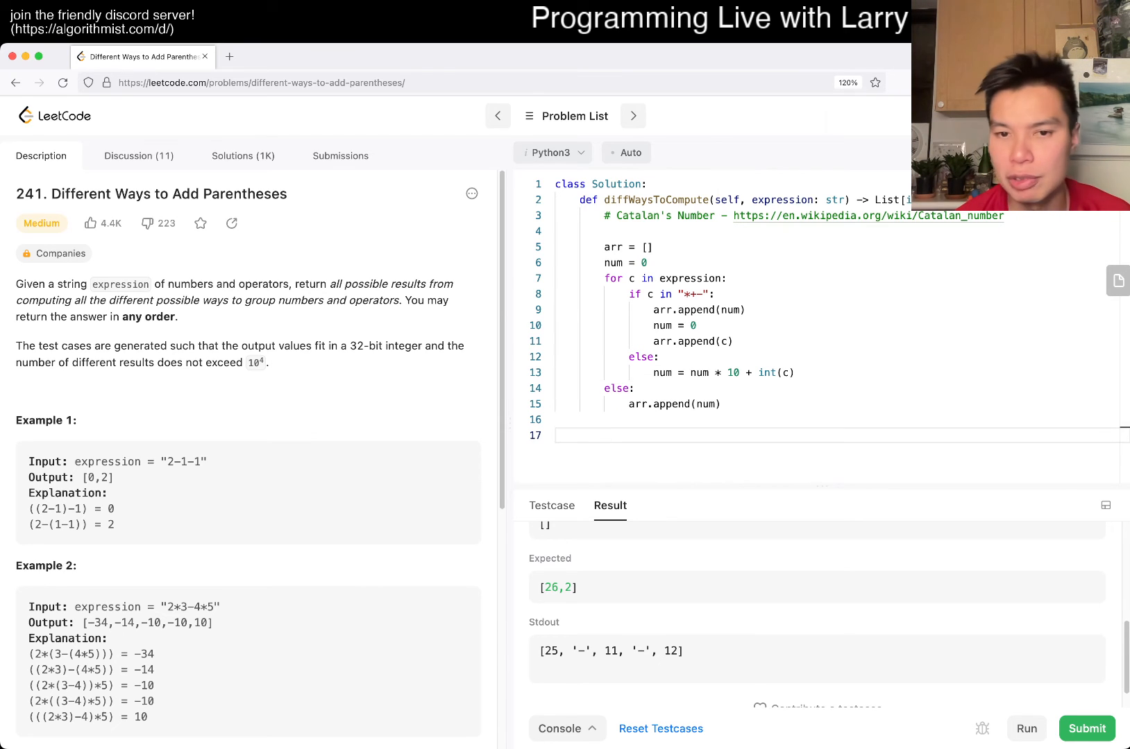
Collapse the Testcase/Result console so only the code shows on the right.
{"action": "left_click", "coordinate": [605, 436]}
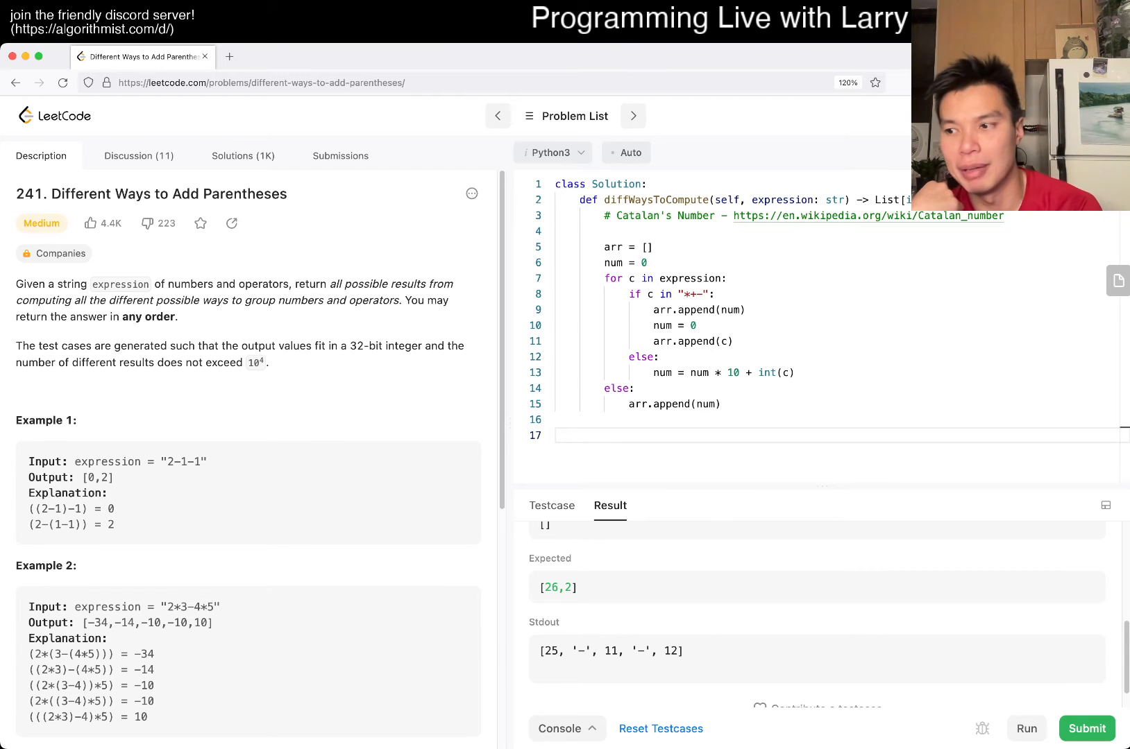
{"action": "left_click", "coordinate": [605, 436]}
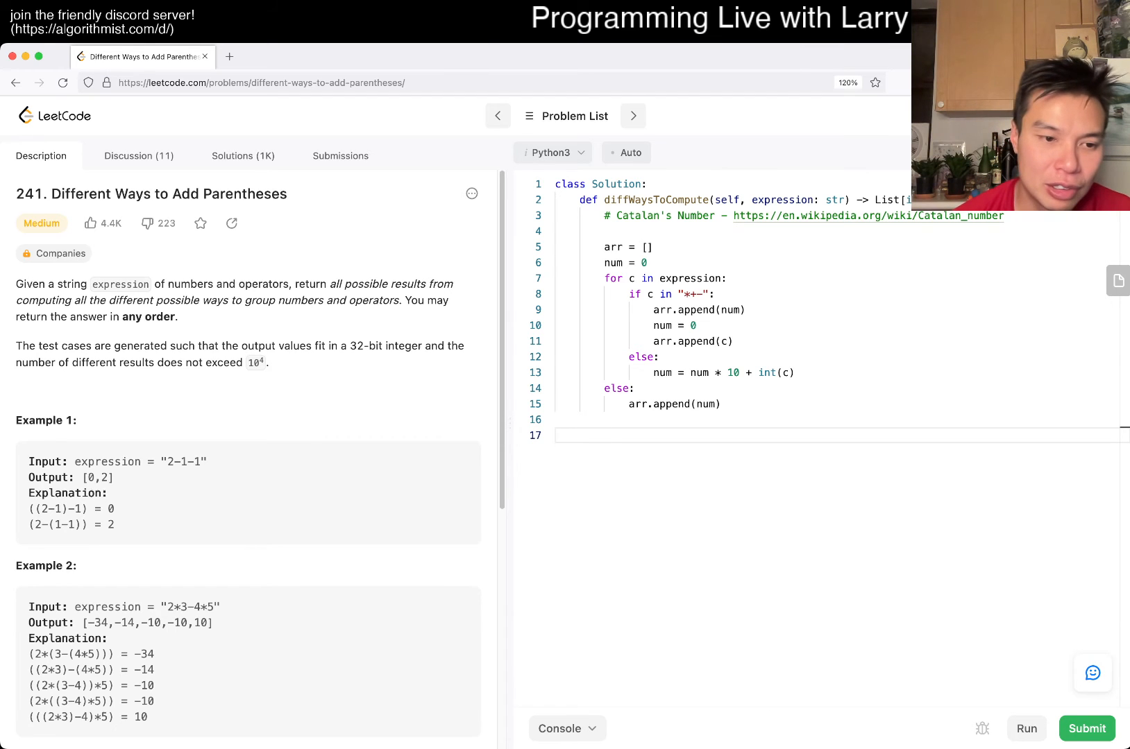
{"action": "scroll", "scroll_direction": "down", "scroll_amount": 3}
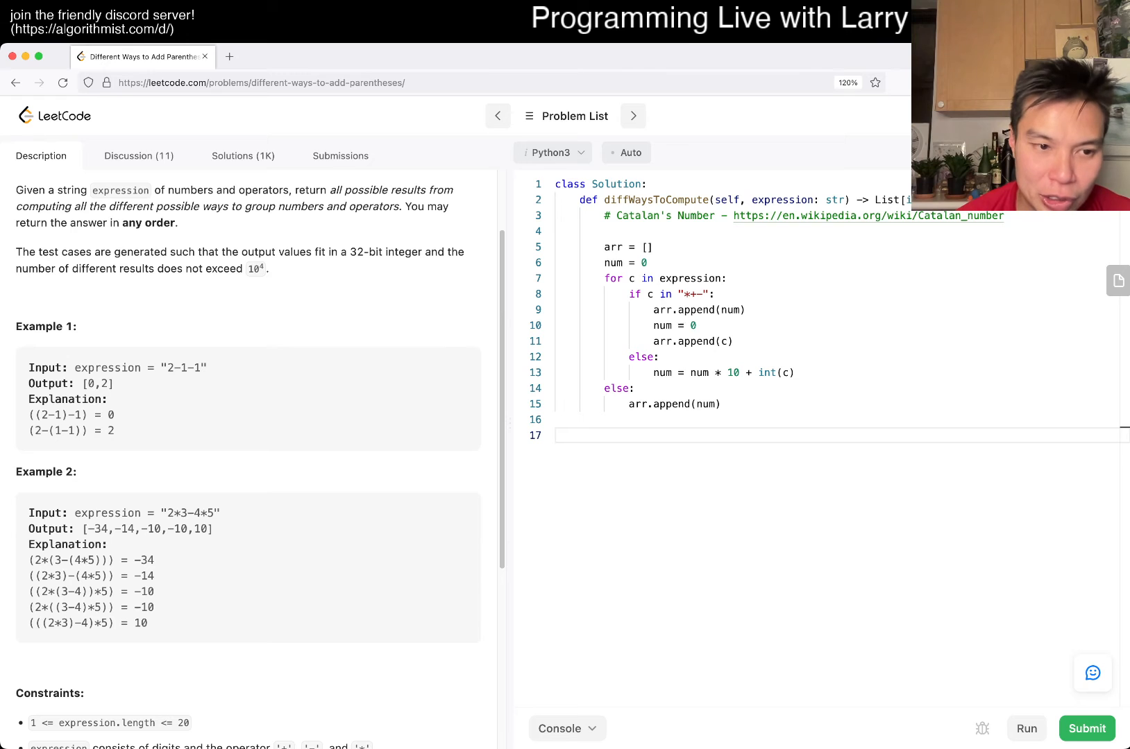
{"action": "double_click", "coordinate": [31, 560]}
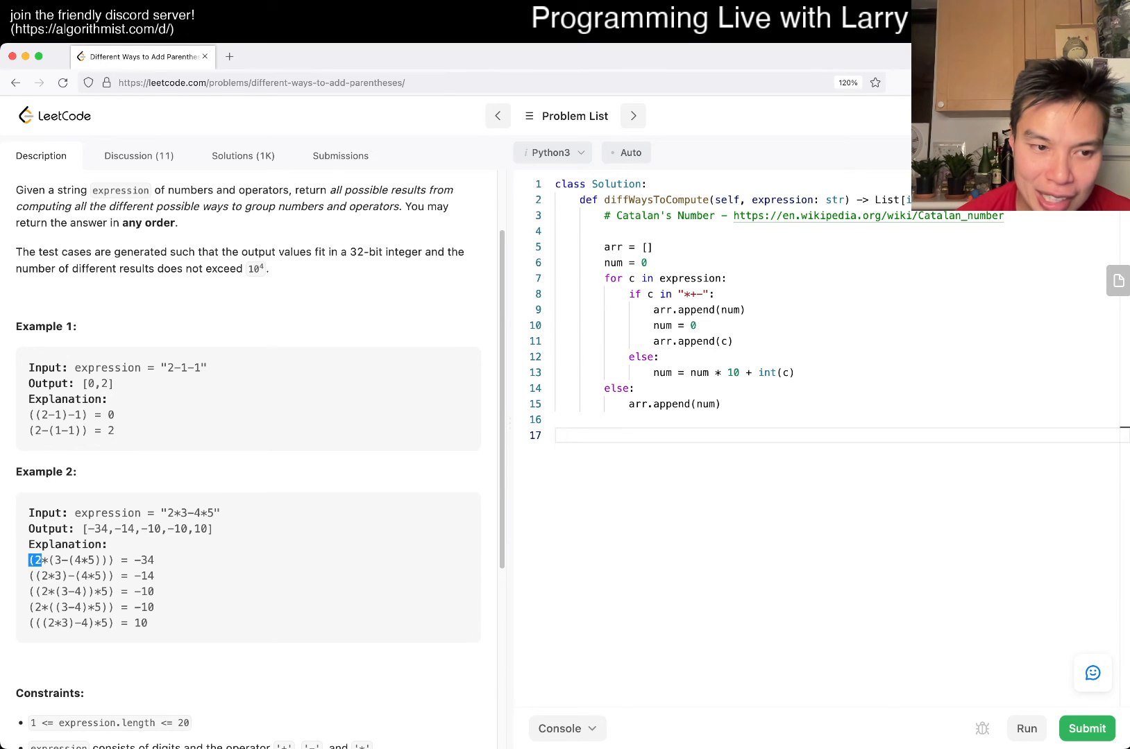
{"action": "left_click_drag", "start_coordinate": [30, 559], "coordinate": [104, 559]}
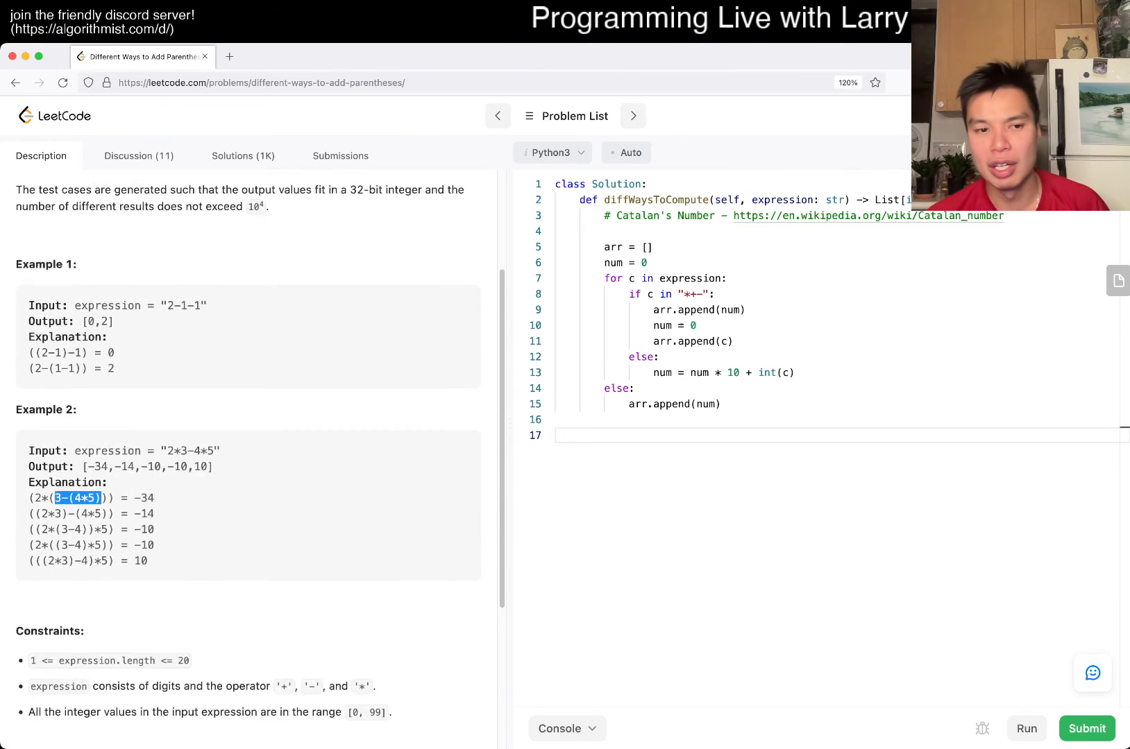
{"action": "scroll", "scroll_direction": "down", "scroll_amount": 3}
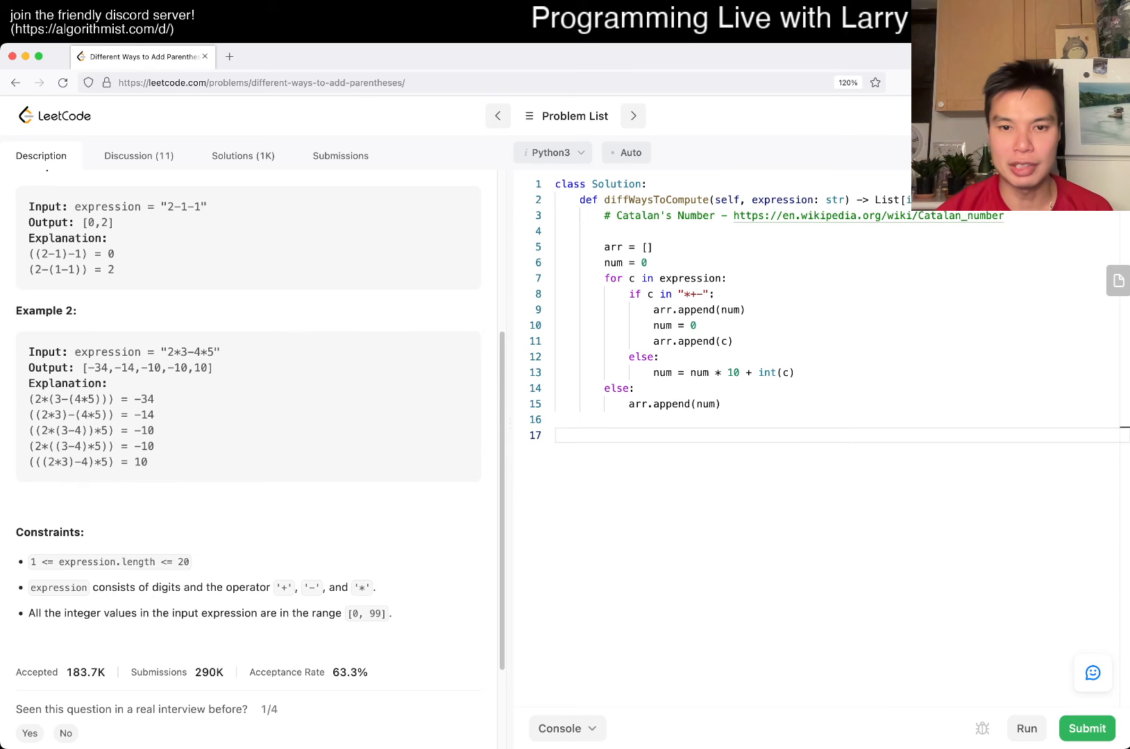
Return calc(0, len(arr) - 1) and define the calc(left, right) helper.
{"action": "type", "text": "re"}
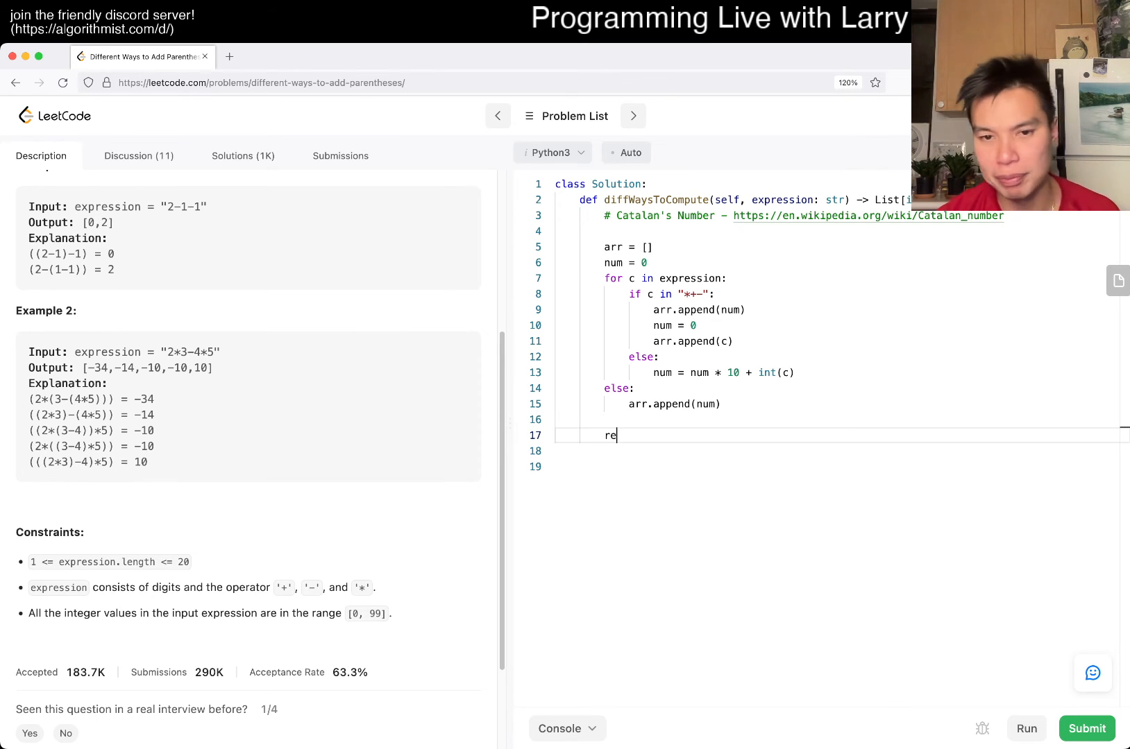
{"action": "type", "text": "turn"}
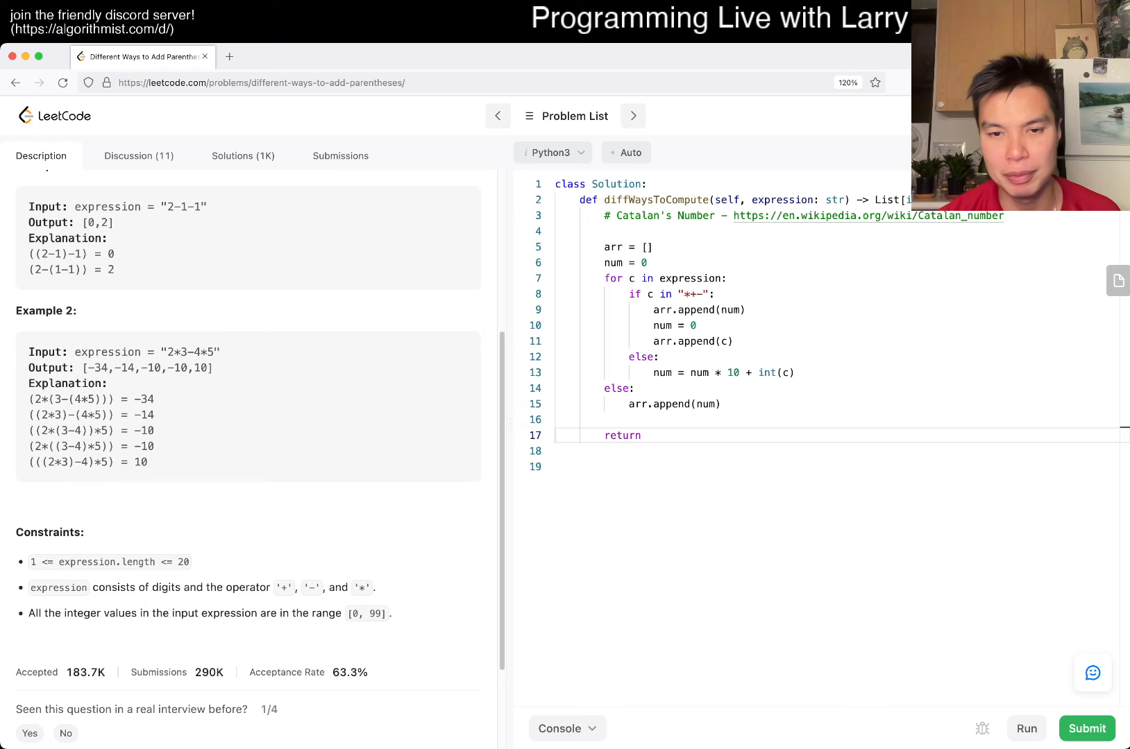
{"action": "type", "text": "calc"}
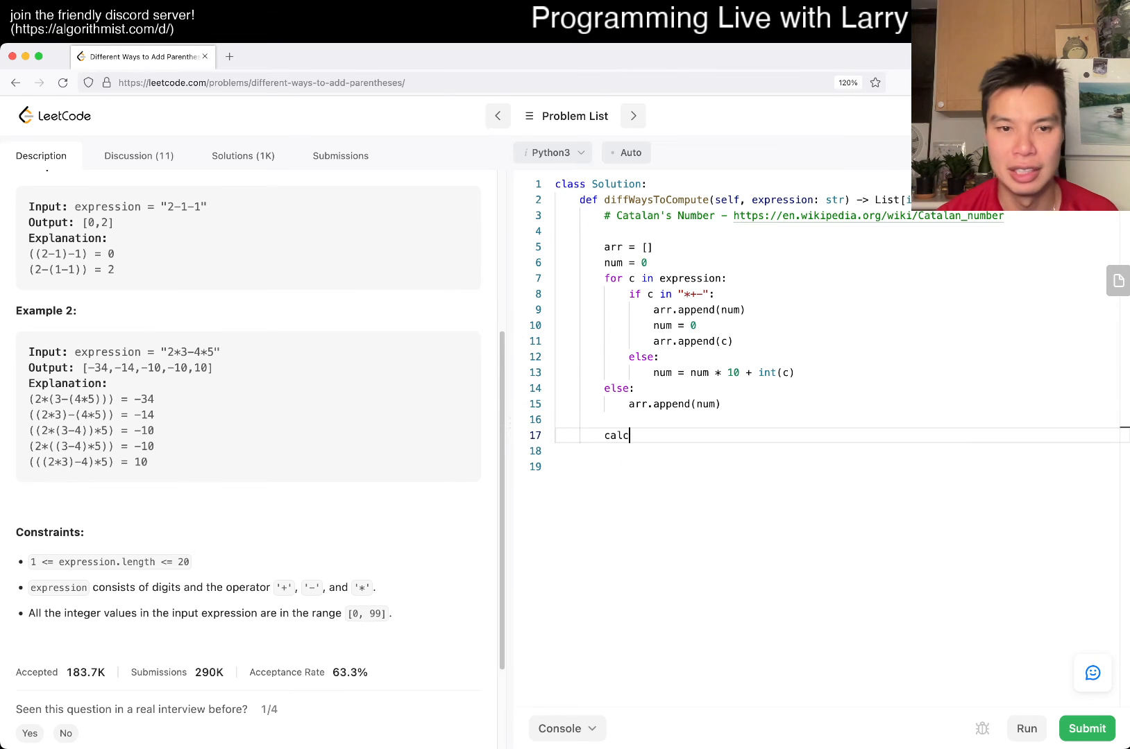
{"action": "type", "text": "(0, l"}
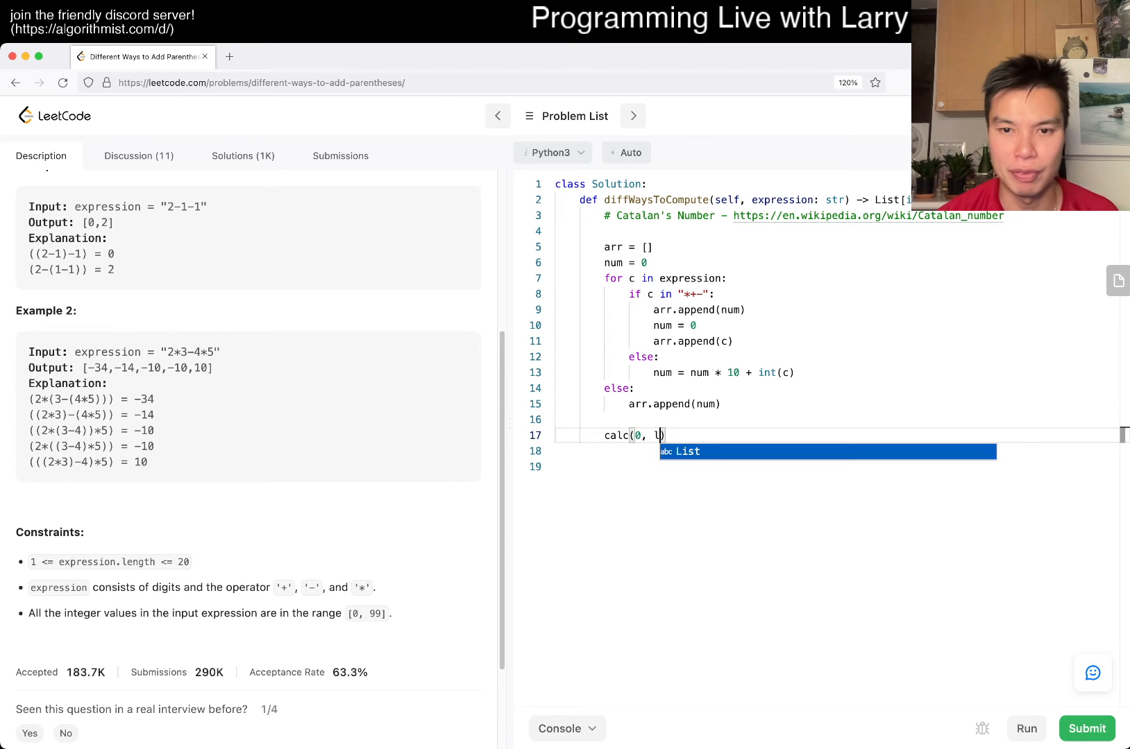
{"action": "type", "text": "en(arr) - 1"}
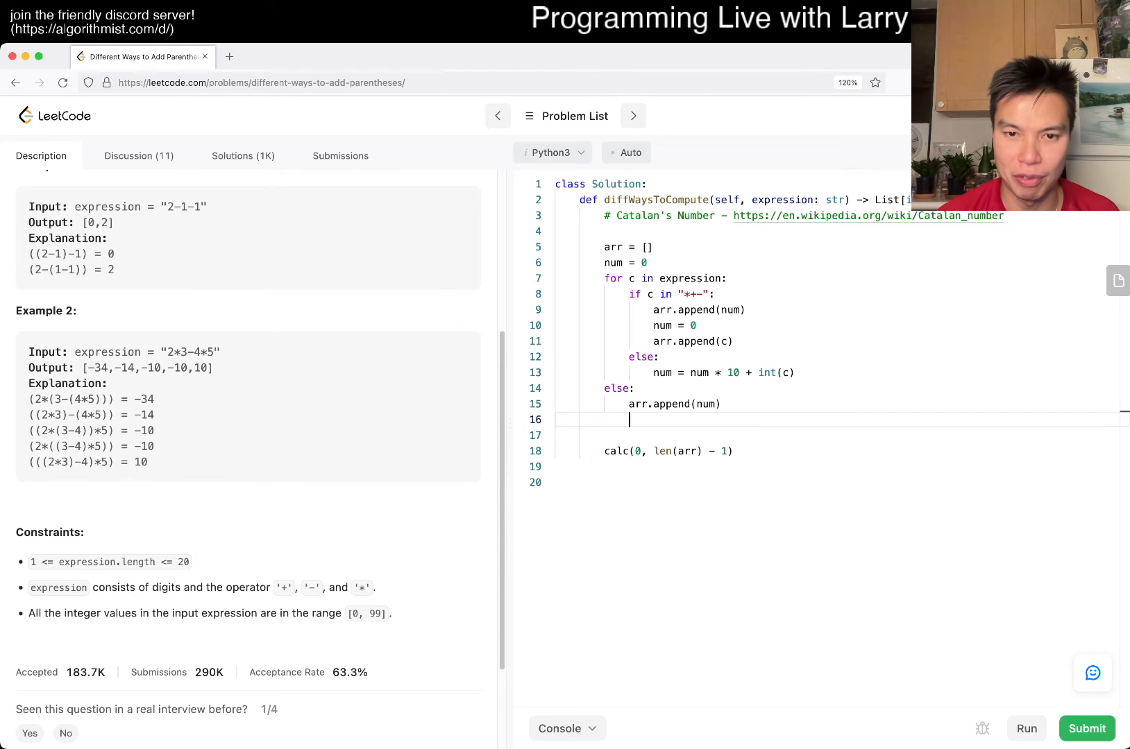
{"action": "type", "text": "def calc(left,"}
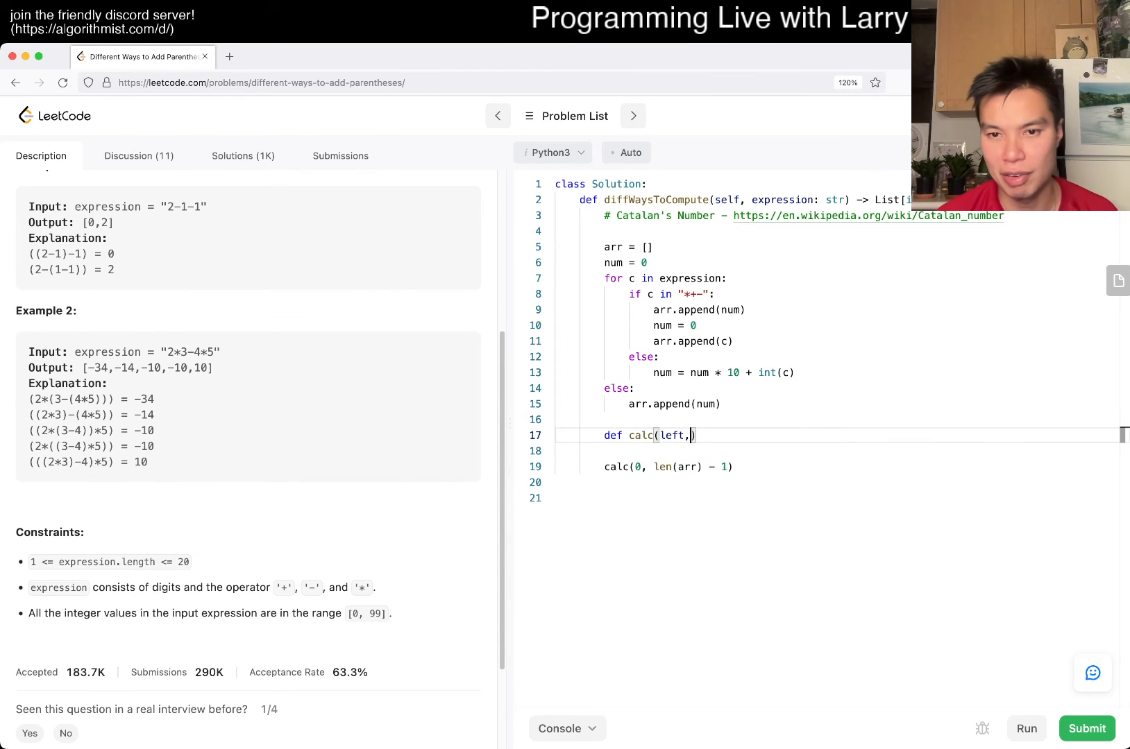
{"action": "type", "text": "right):"}
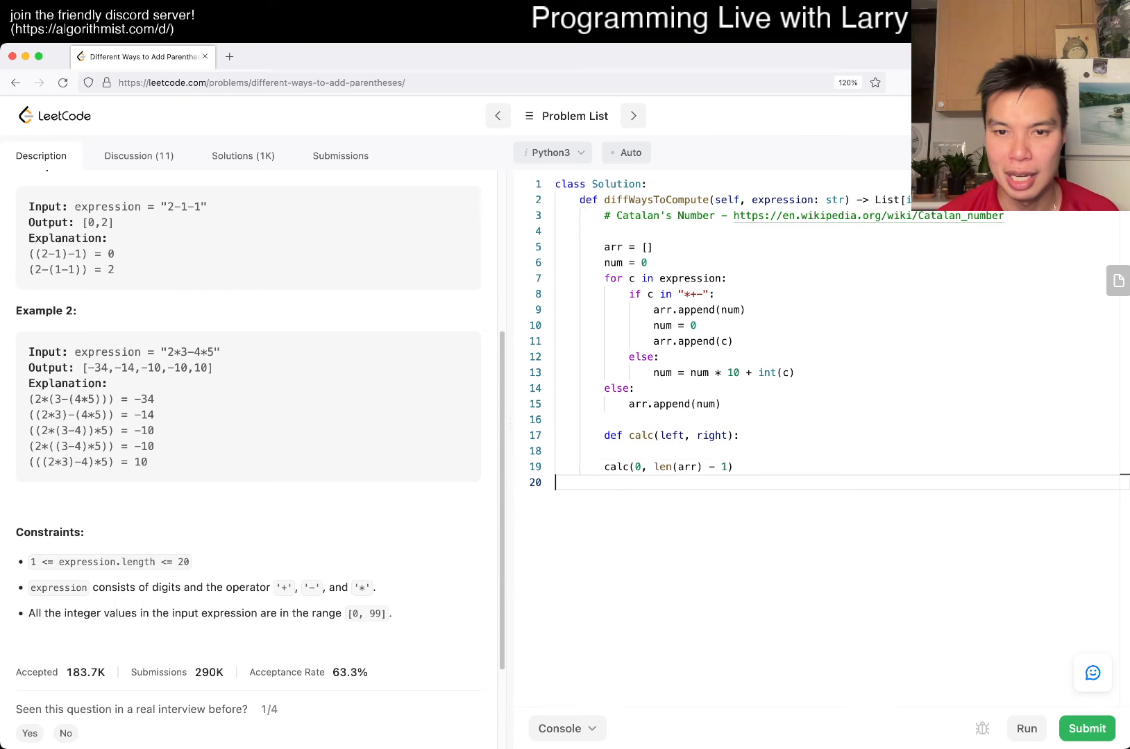
Add the loop 'for i in range(left + 1, right, 2):' inside calc.
{"action": "type", "text": "for i"}
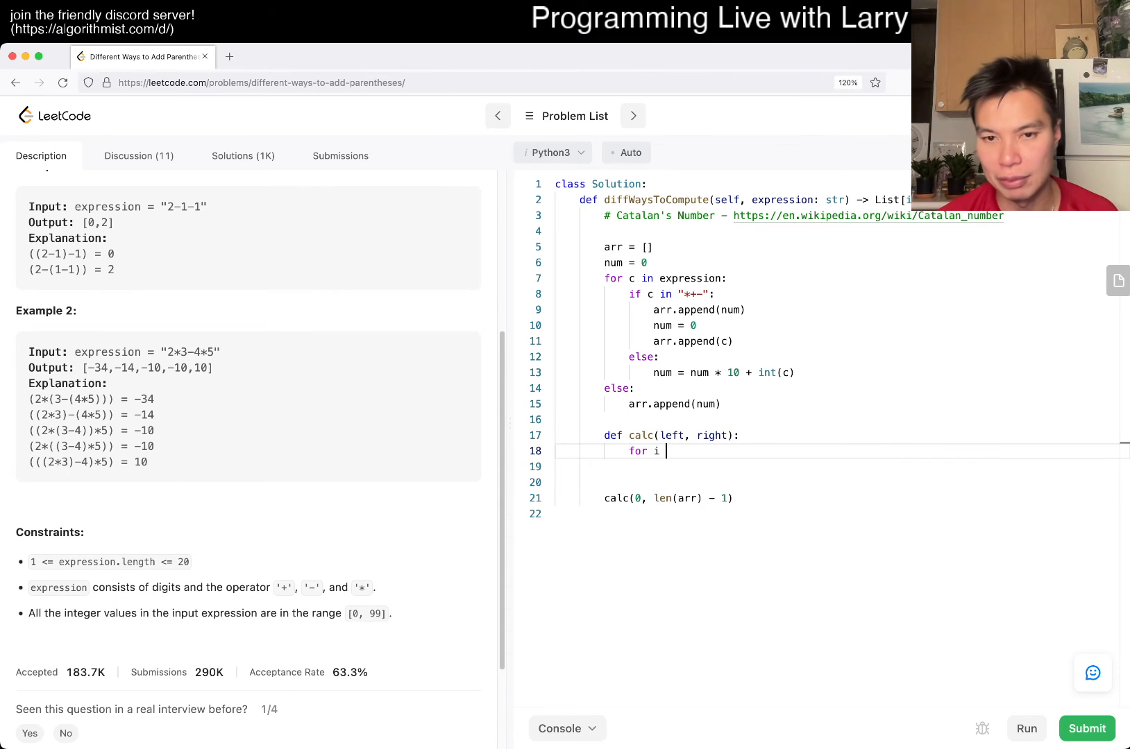
{"action": "type", "text": "in ran"}
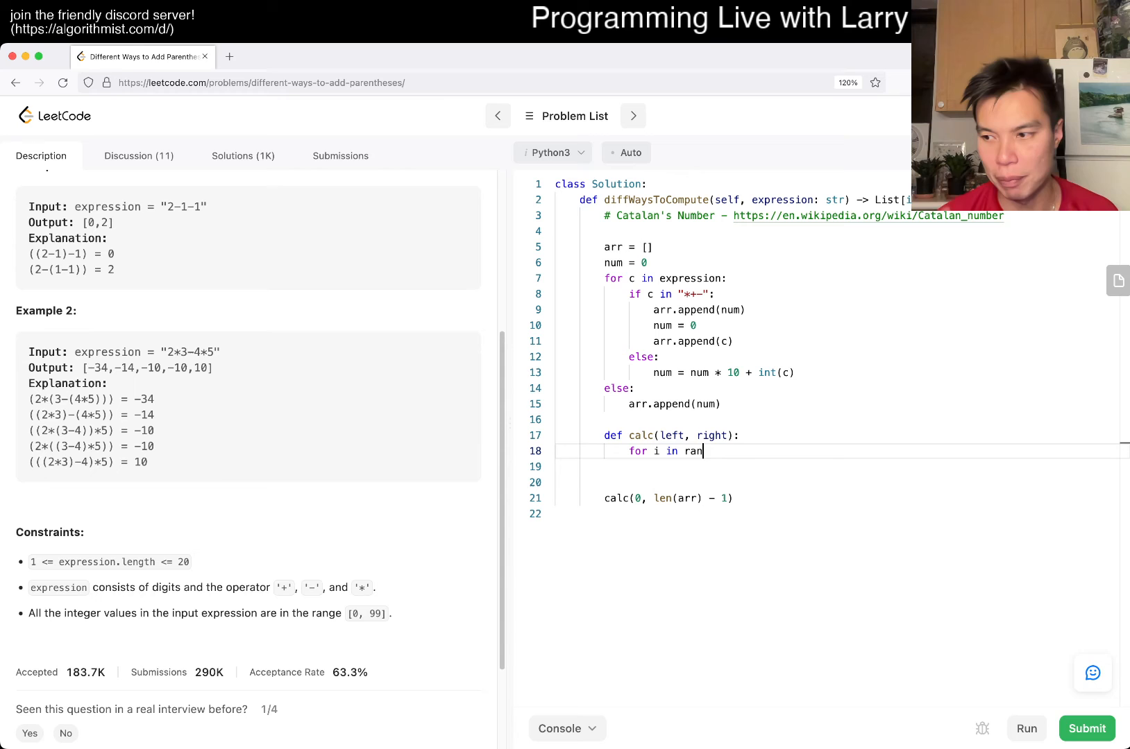
{"action": "type", "text": "ge()"}
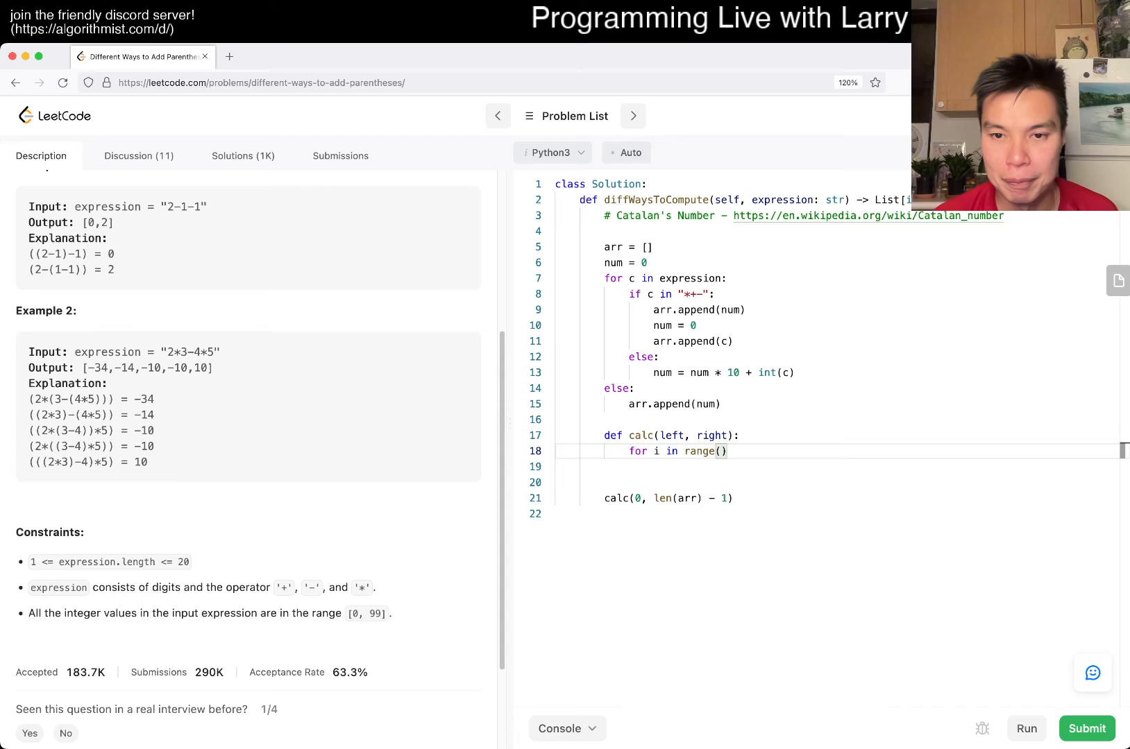
{"action": "type", "text": "left"}
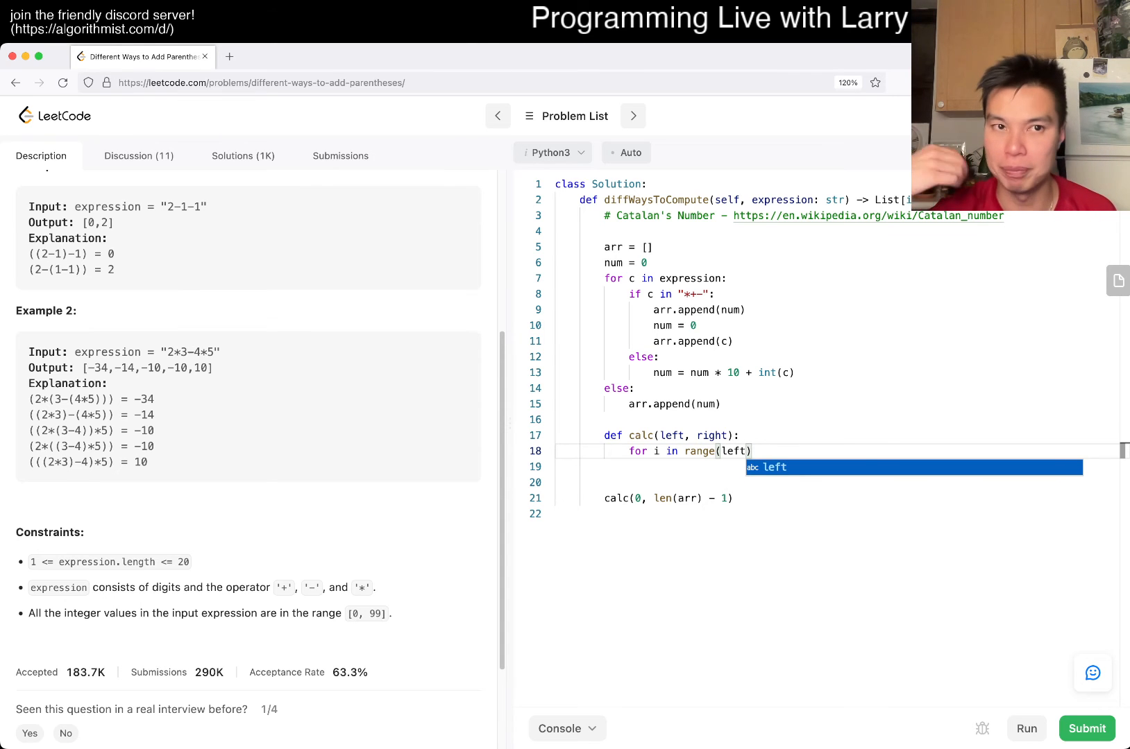
{"action": "type", "text": "+"}
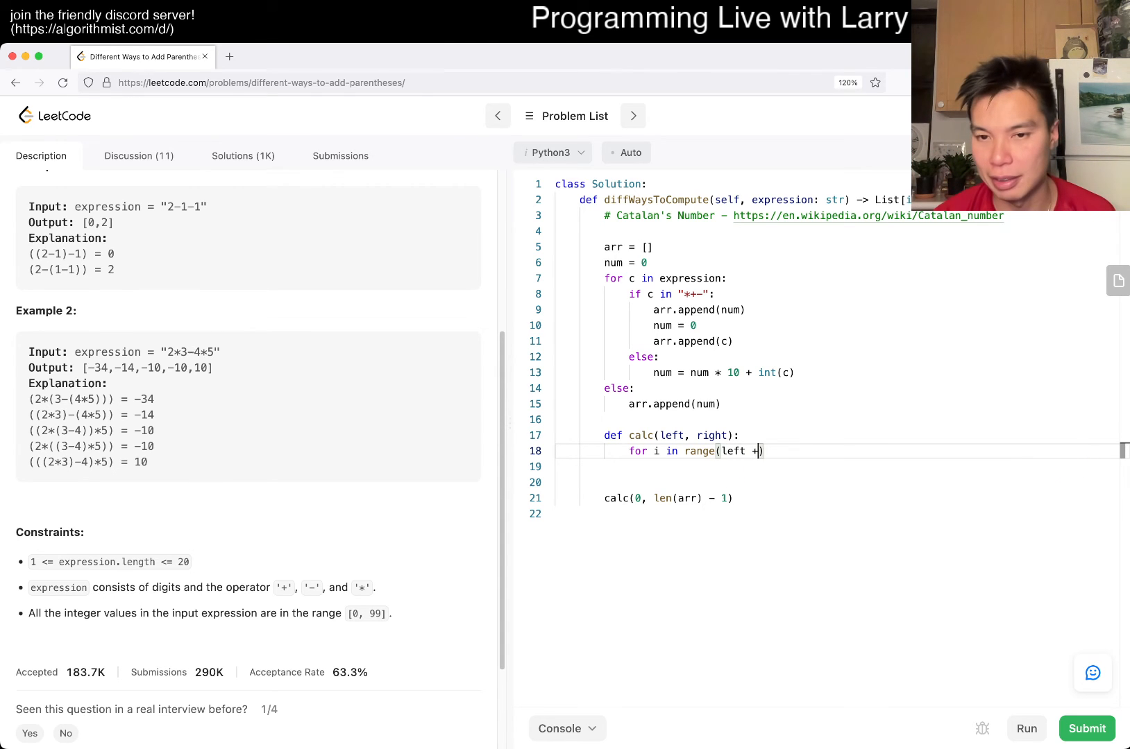
{"action": "type", "text": "1,"}
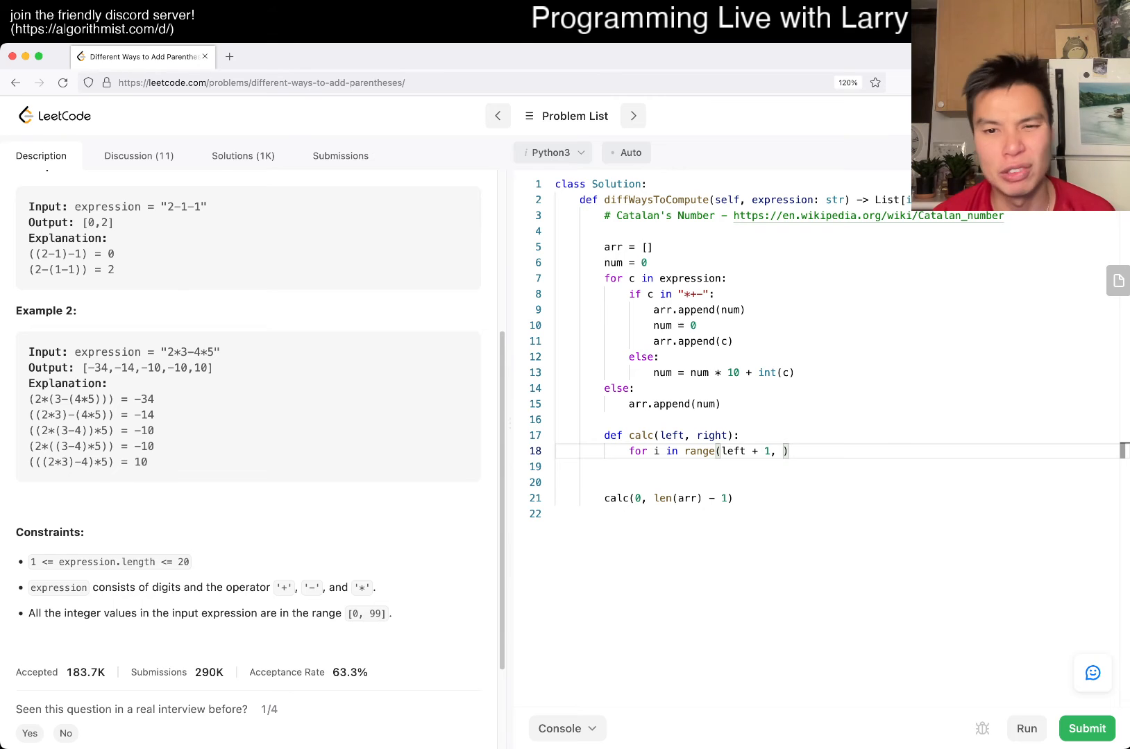
{"action": "type", "text": "right,"}
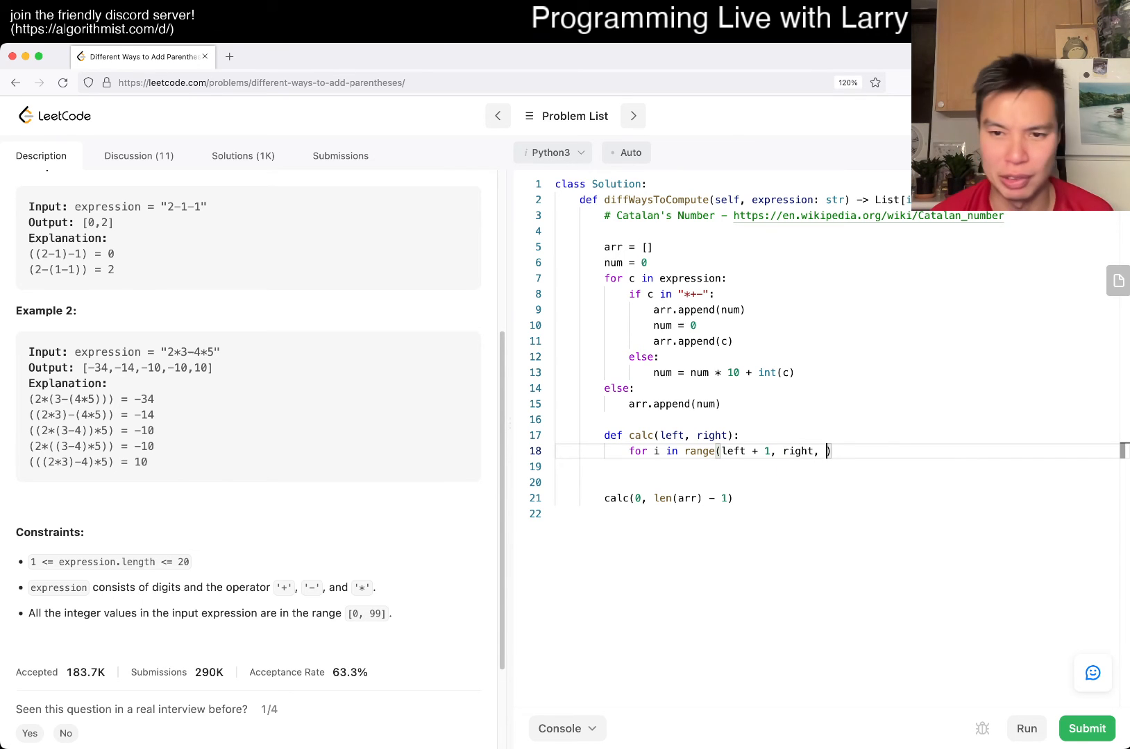
{"action": "type", "text": "2):"}
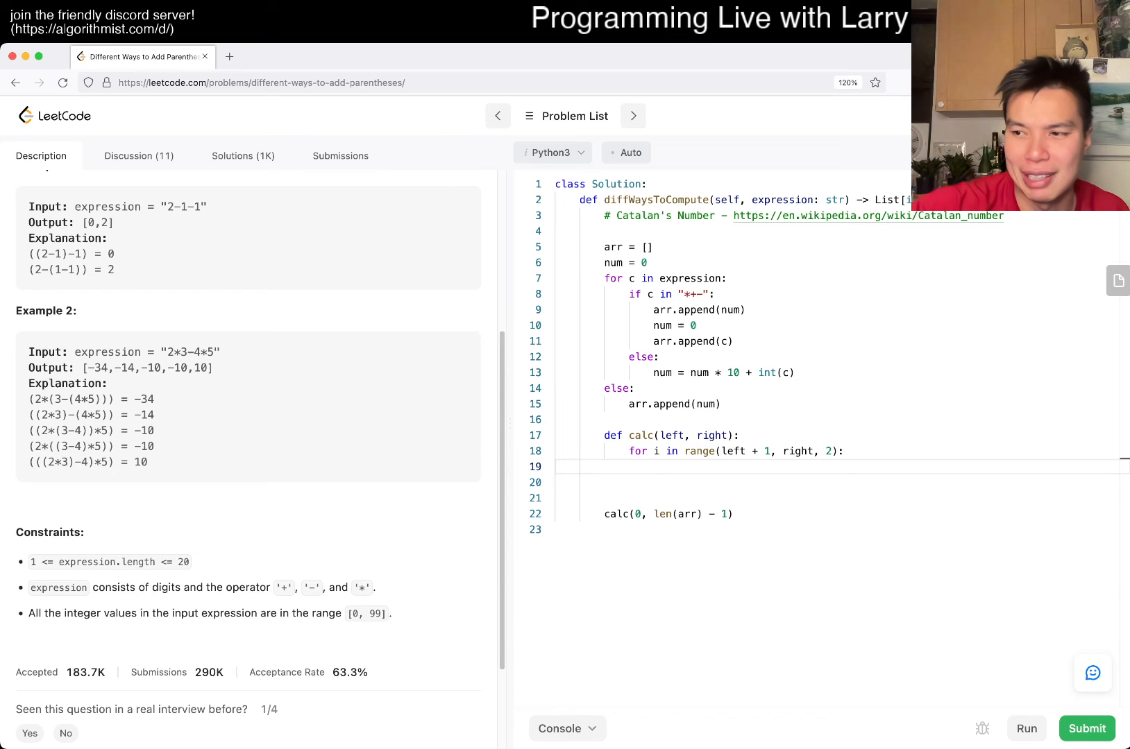
Place the cursor in the loop body and start a left_ans assignment.
{"action": "left_click", "coordinate": [652, 466]}
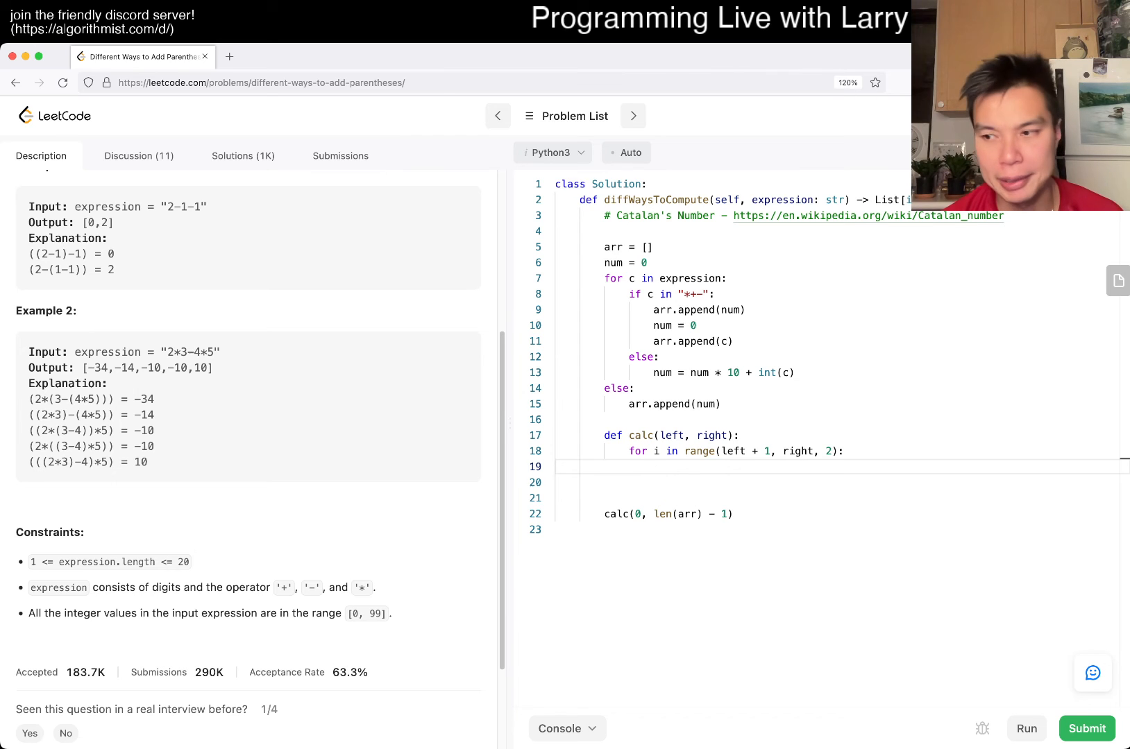
{"action": "left_click", "coordinate": [653, 466]}
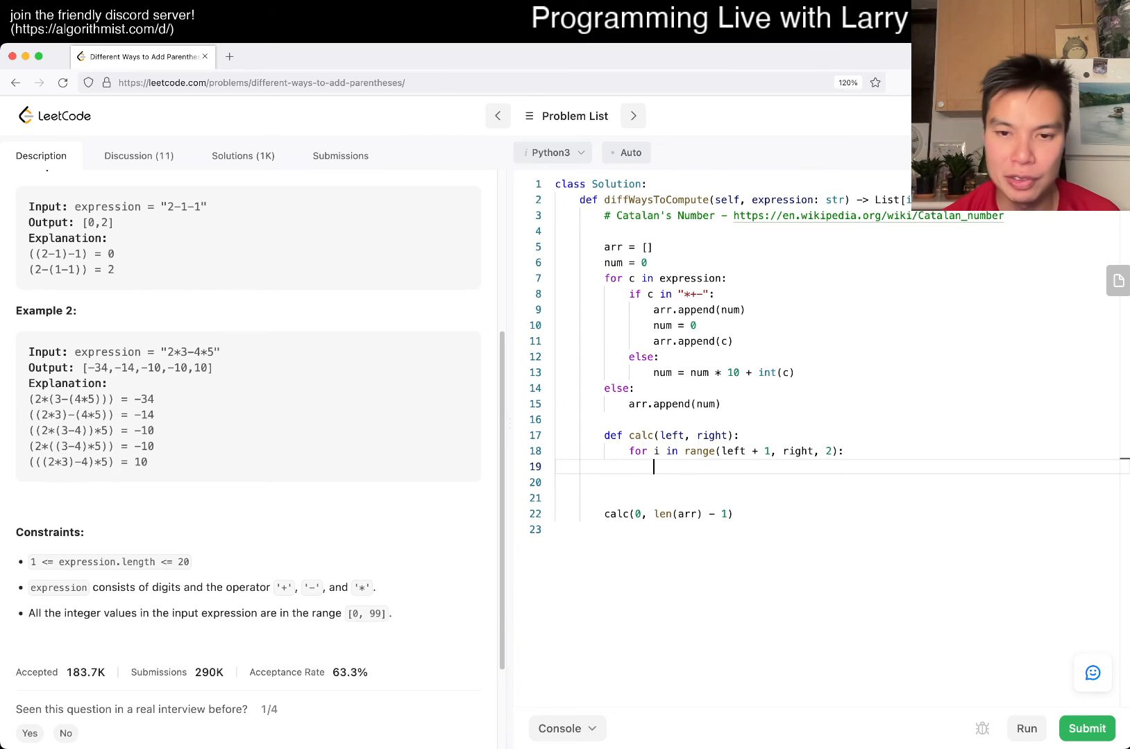
{"action": "type", "text": "left_ans ="}
{"action": "left_click", "coordinate": [731, 514]}
{"action": "type", "text": "arr = "}
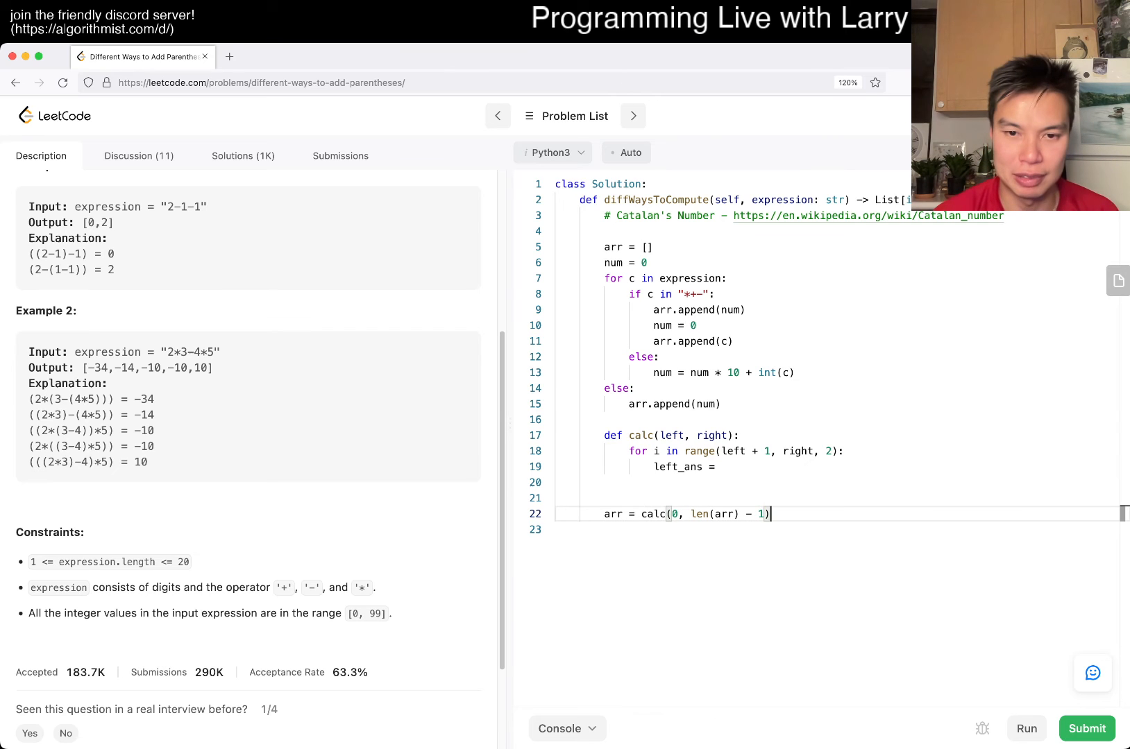
Return calc(0, len(arr) - 1) and set left_ans = calc(left, i - 1).
{"action": "type", "text": "return"}
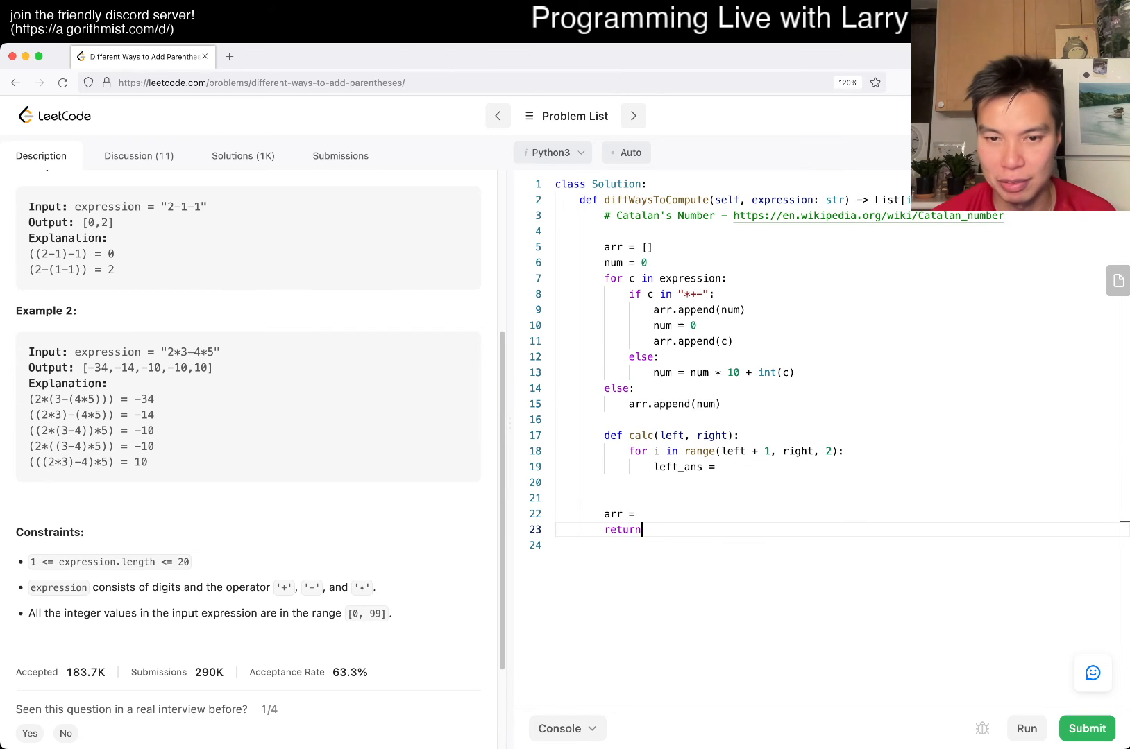
{"action": "type", "text": "calc(0, len(arr) - 1)"}
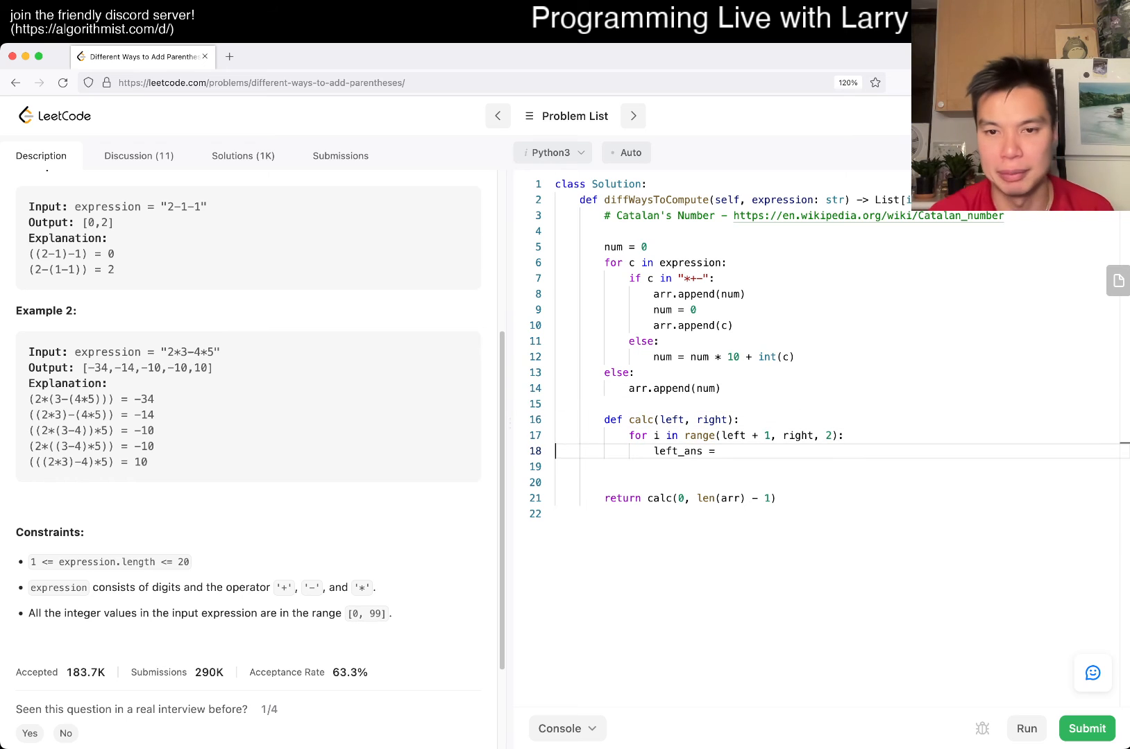
{"action": "type", "text": "calc()"}
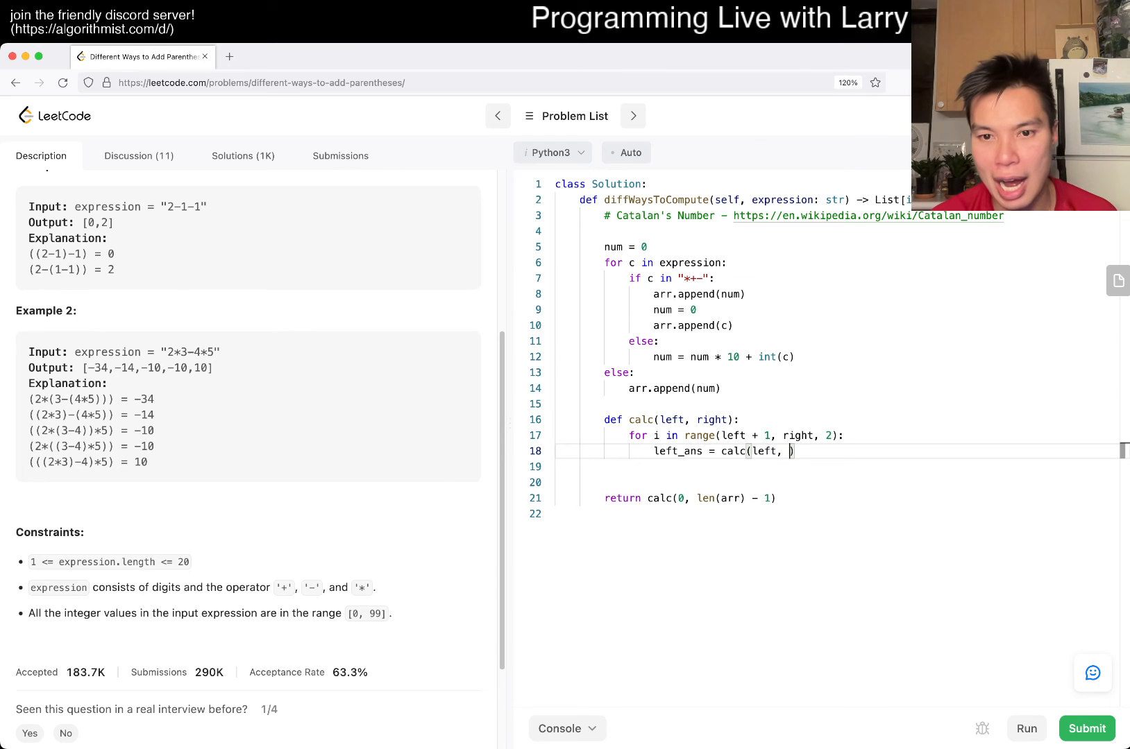
{"action": "type", "text": "i - 1)"}
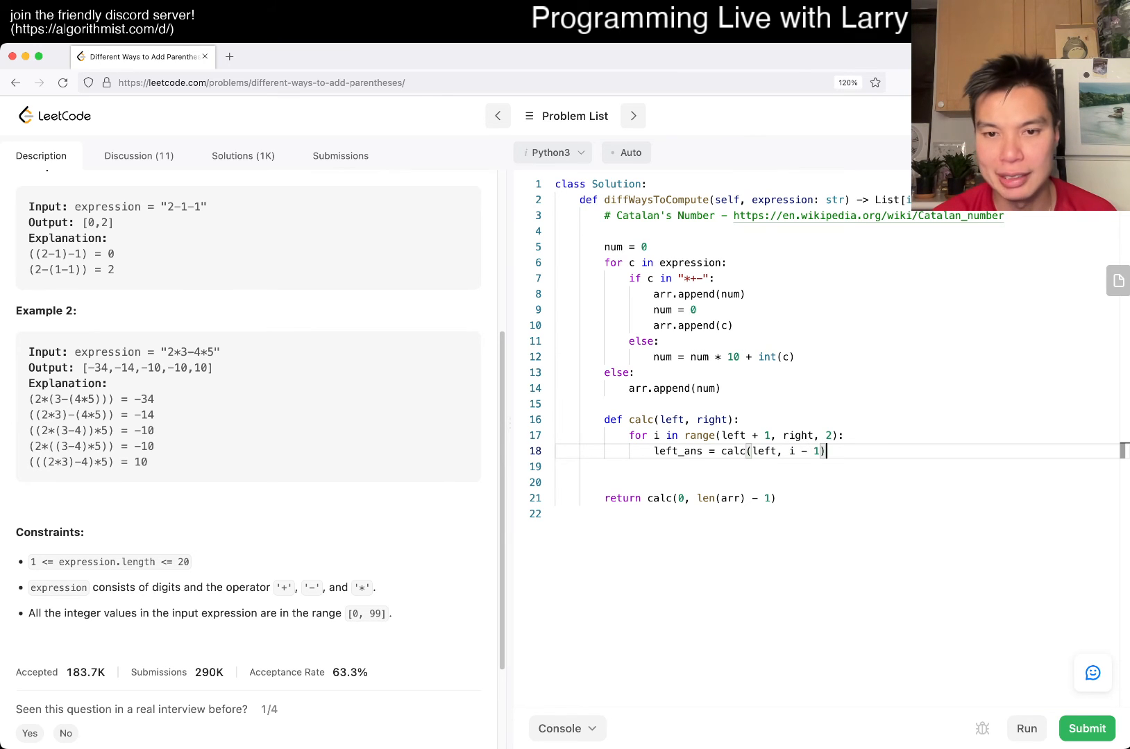
Set right_ans = calc(i + 1, right) and start a new line.
{"action": "type", "text": "right_ans ="}
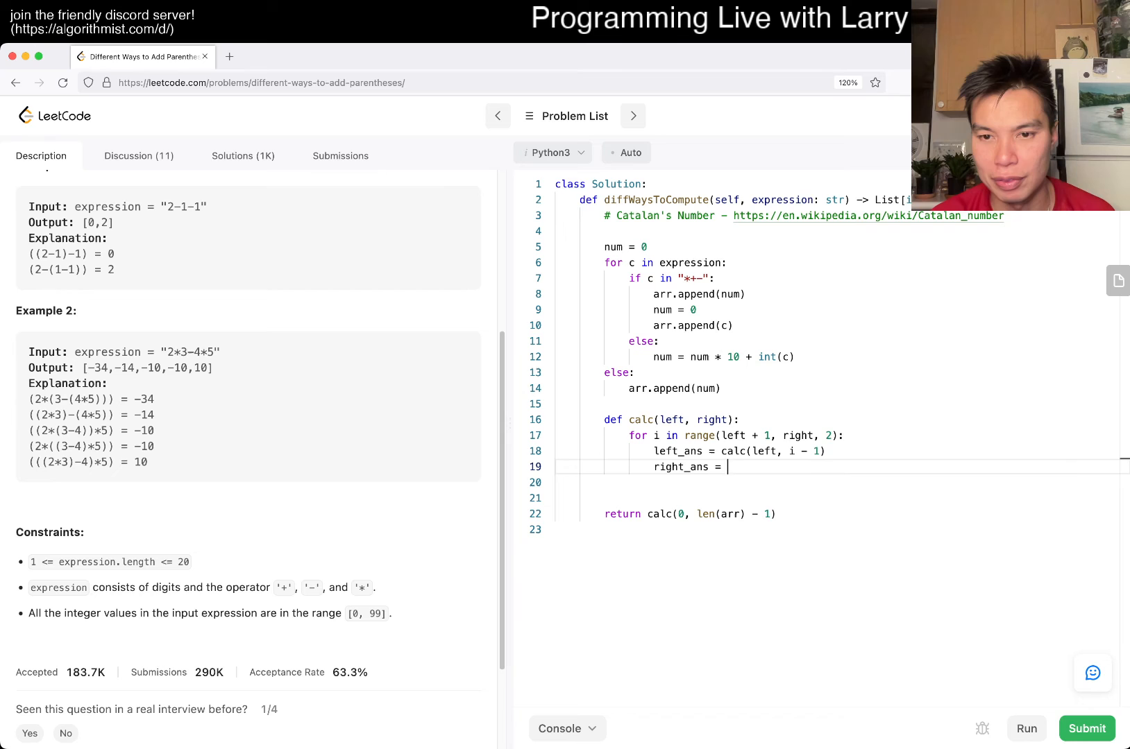
{"action": "type", "text": "calc(i + 1, right)"}
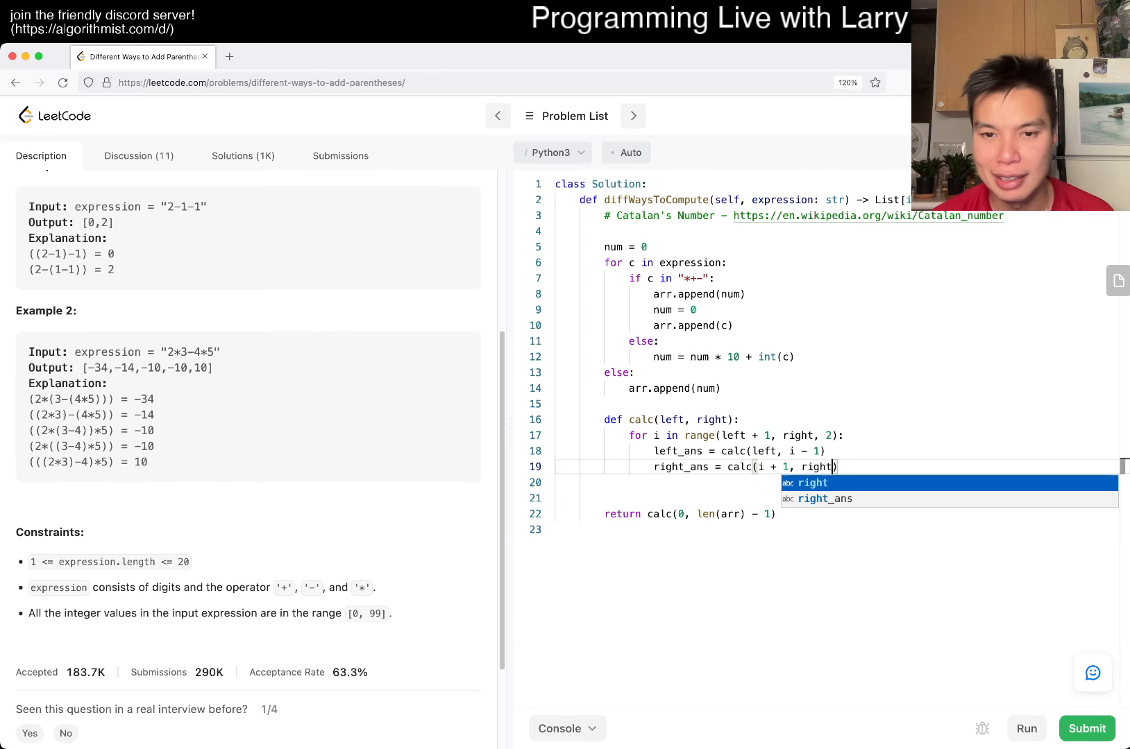
{"action": "key", "text": "enter"}
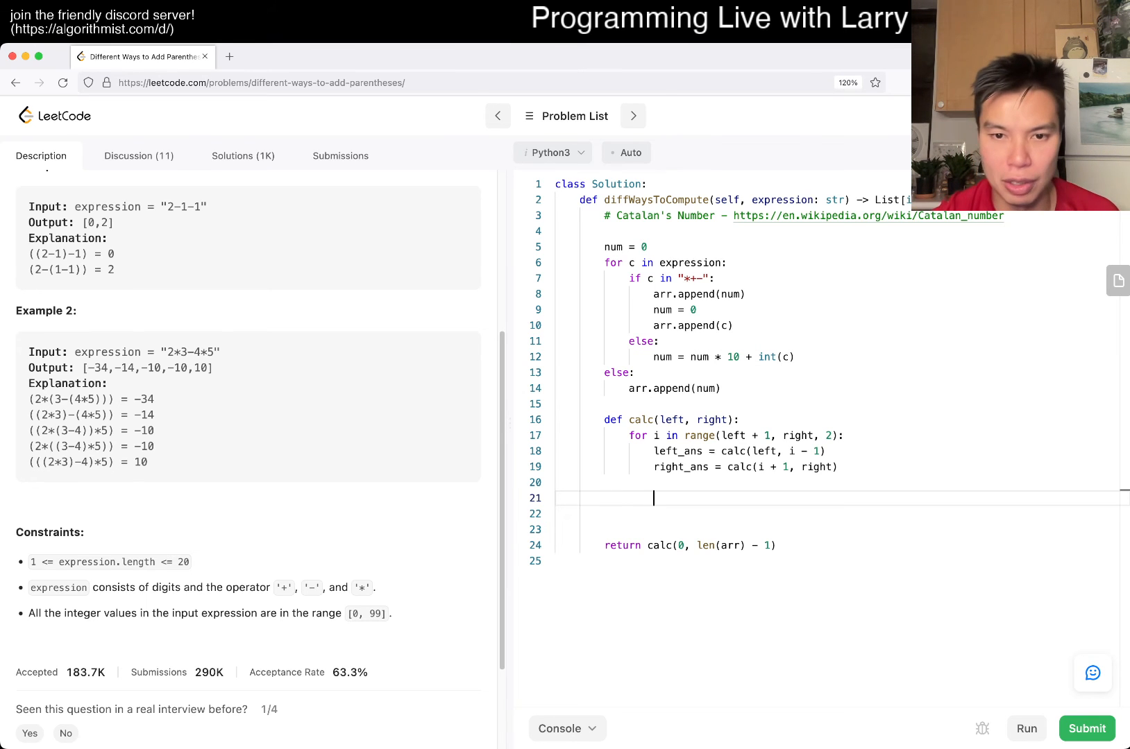
Start calc with ans = [] and begin the if arr[i] == "*" branch.
{"action": "type", "text": "ans ="}
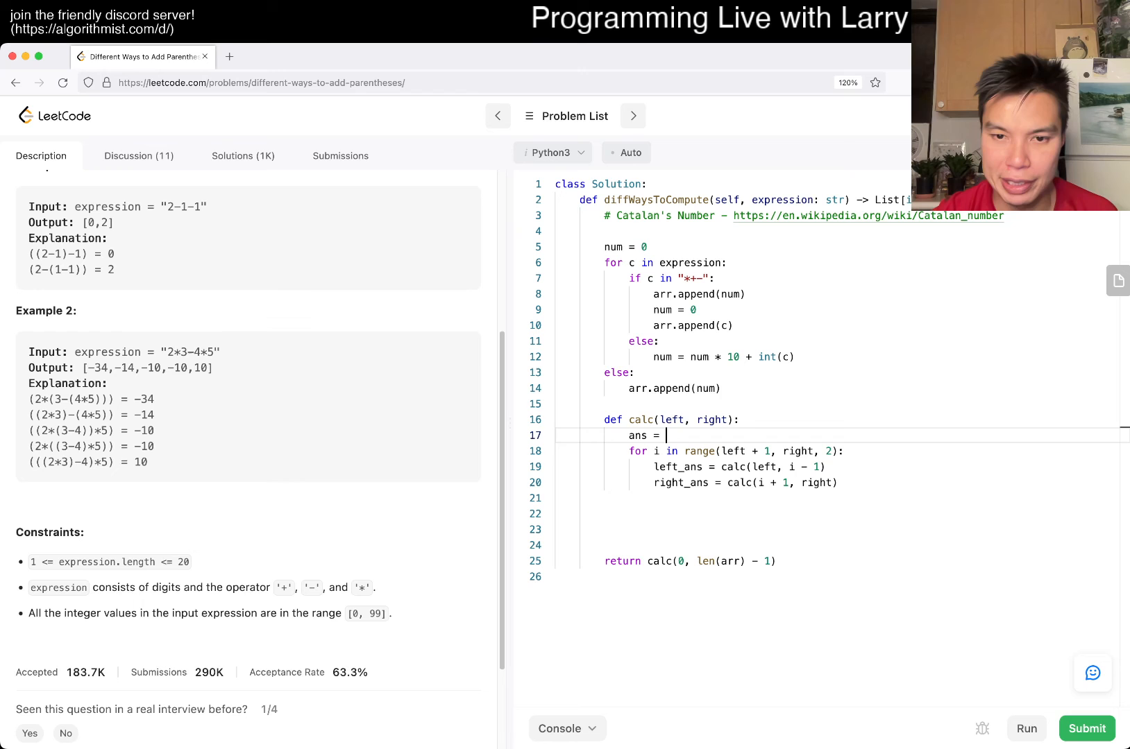
{"action": "type", "text": "[]"}
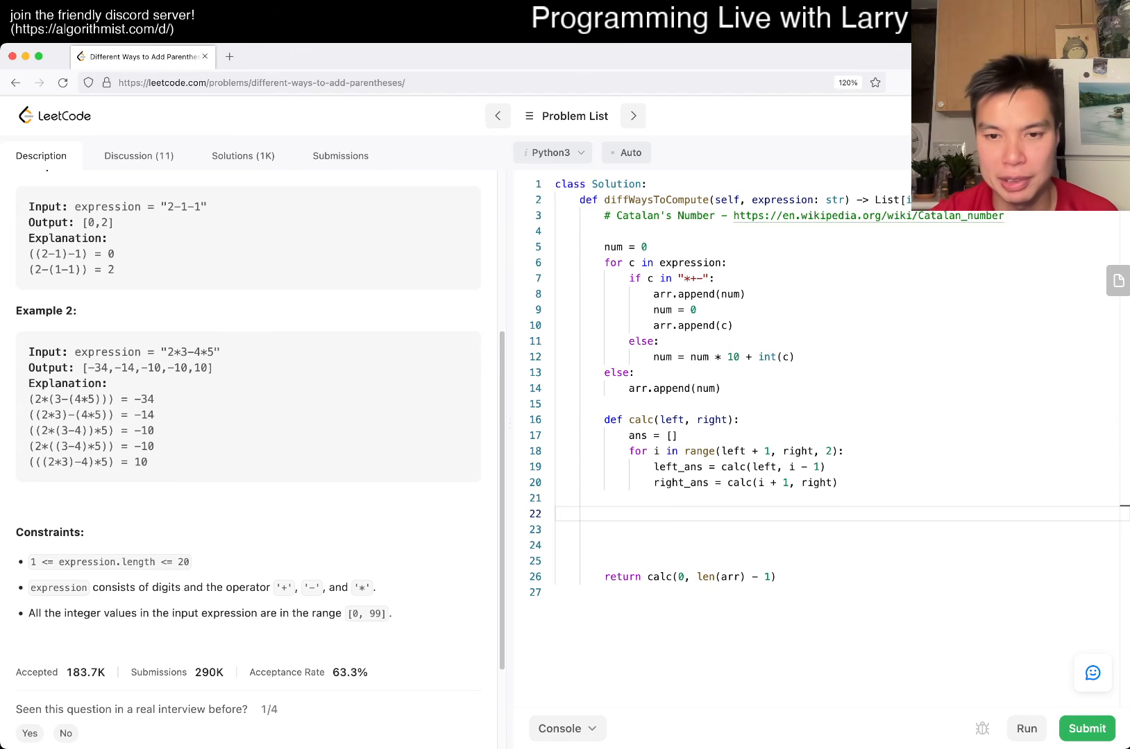
{"action": "type", "text": "if"}
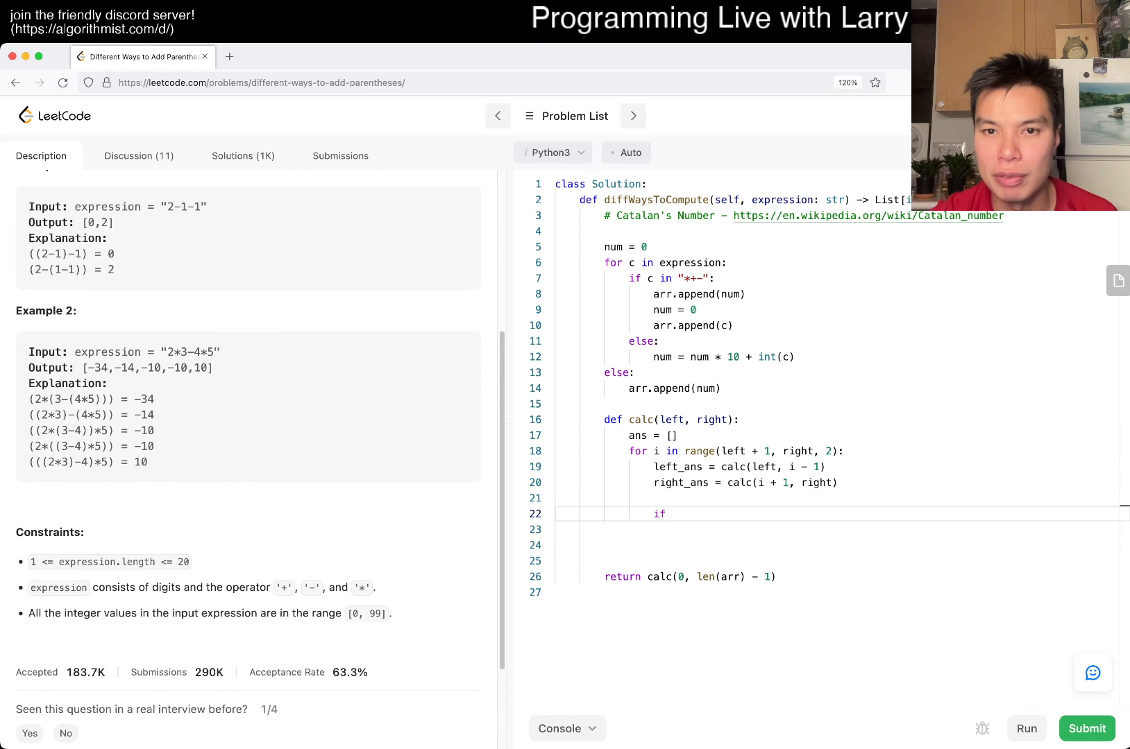
{"action": "type", "text": "arr[]"}
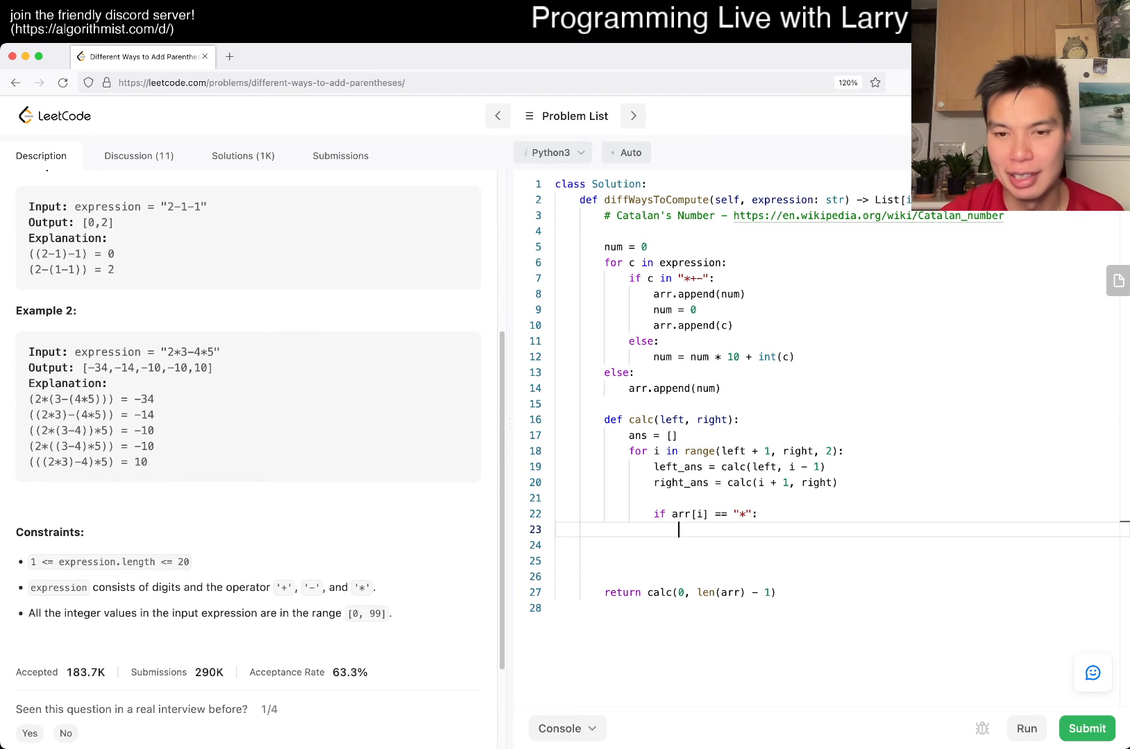
Append l * r for every pair of l in left_ans and r in right_ans.
{"action": "type", "text": "for"}
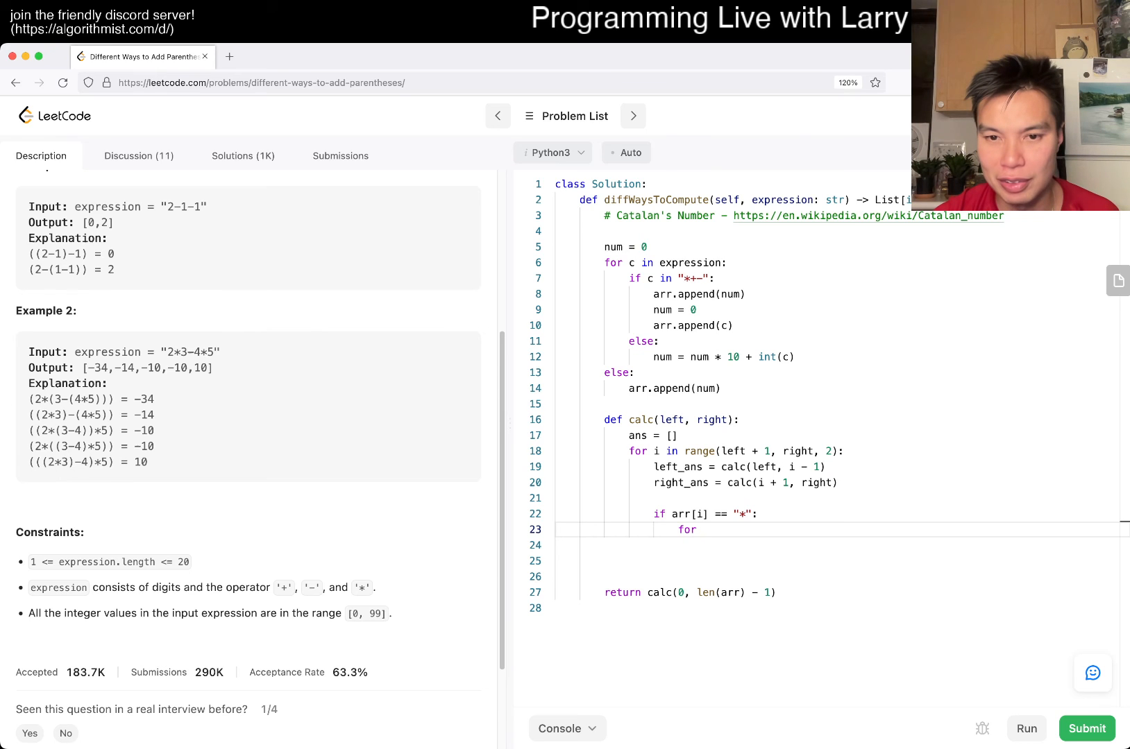
{"action": "type", "text": "l in left_ans:"}
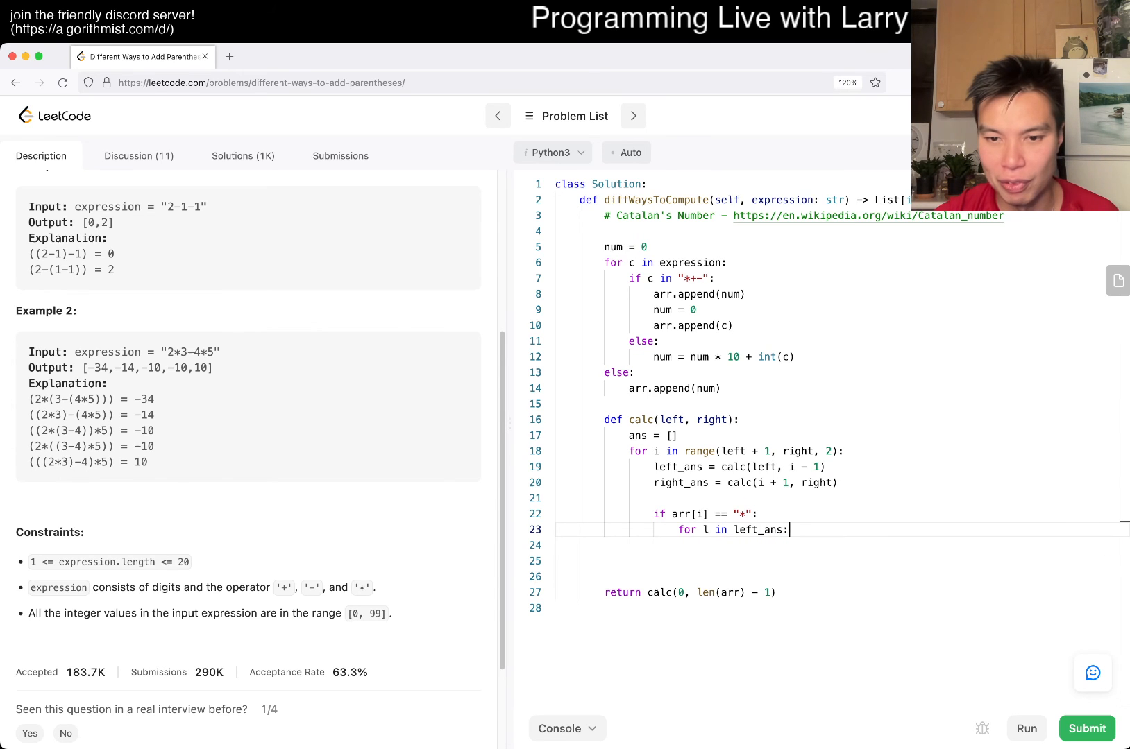
{"action": "type", "text": "for r in right_ans:"}
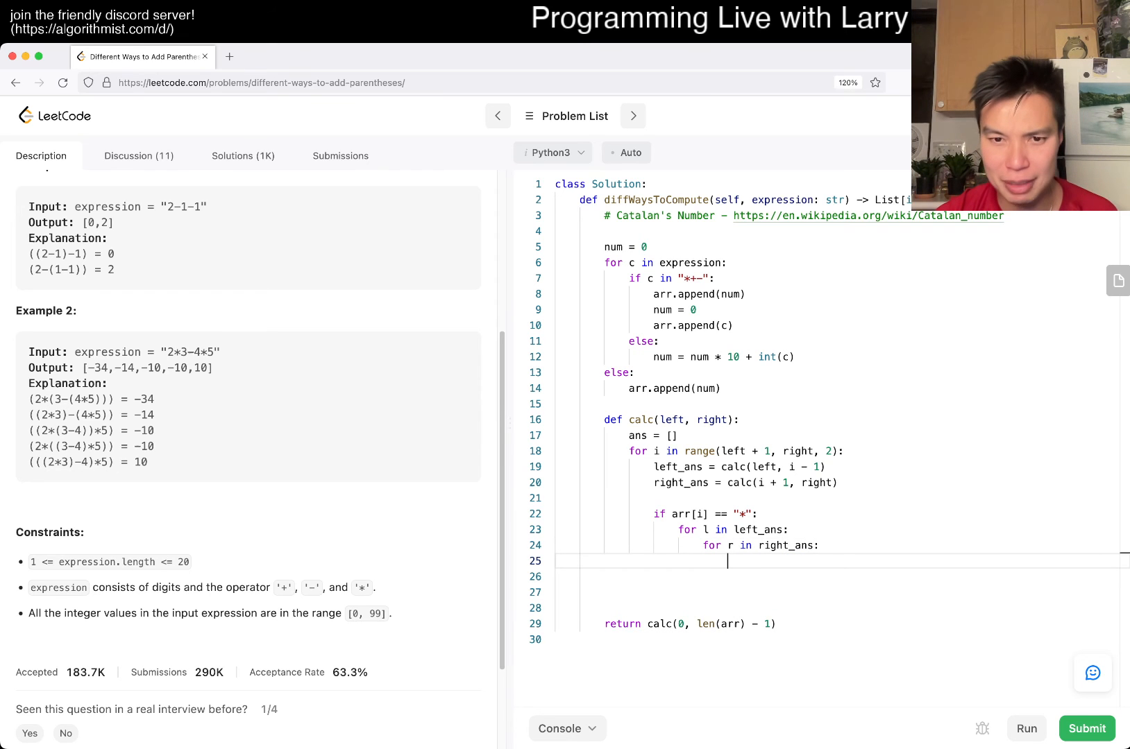
{"action": "type", "text": "ans.append()"}
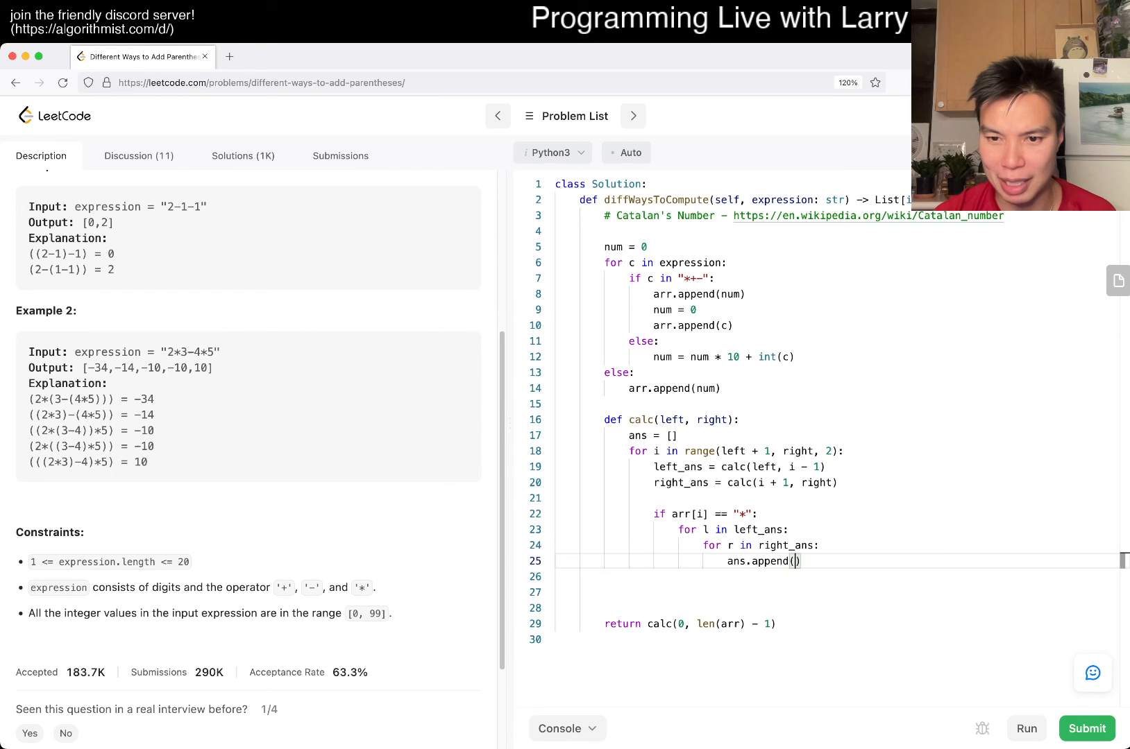
{"action": "type", "text": "l * r"}
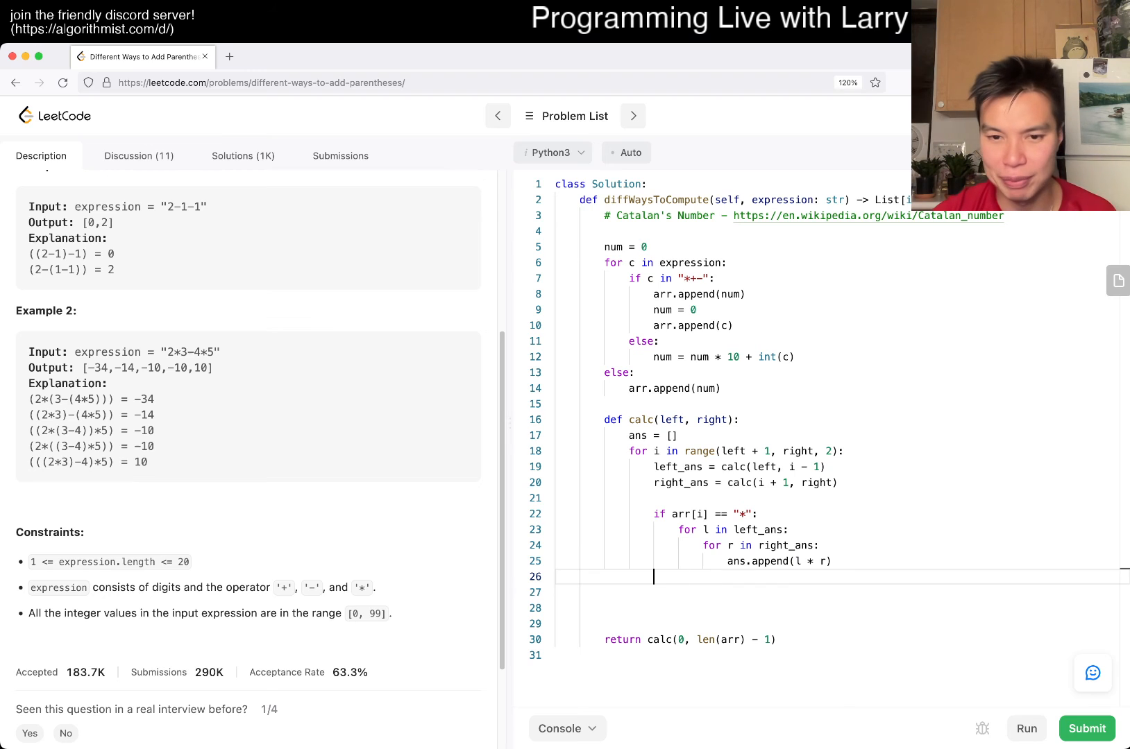
Add elif branches for '-' and '+', an assert(False) fallback and return ans, then run the tests.
{"action": "type", "text": "elif arr[i] =="}
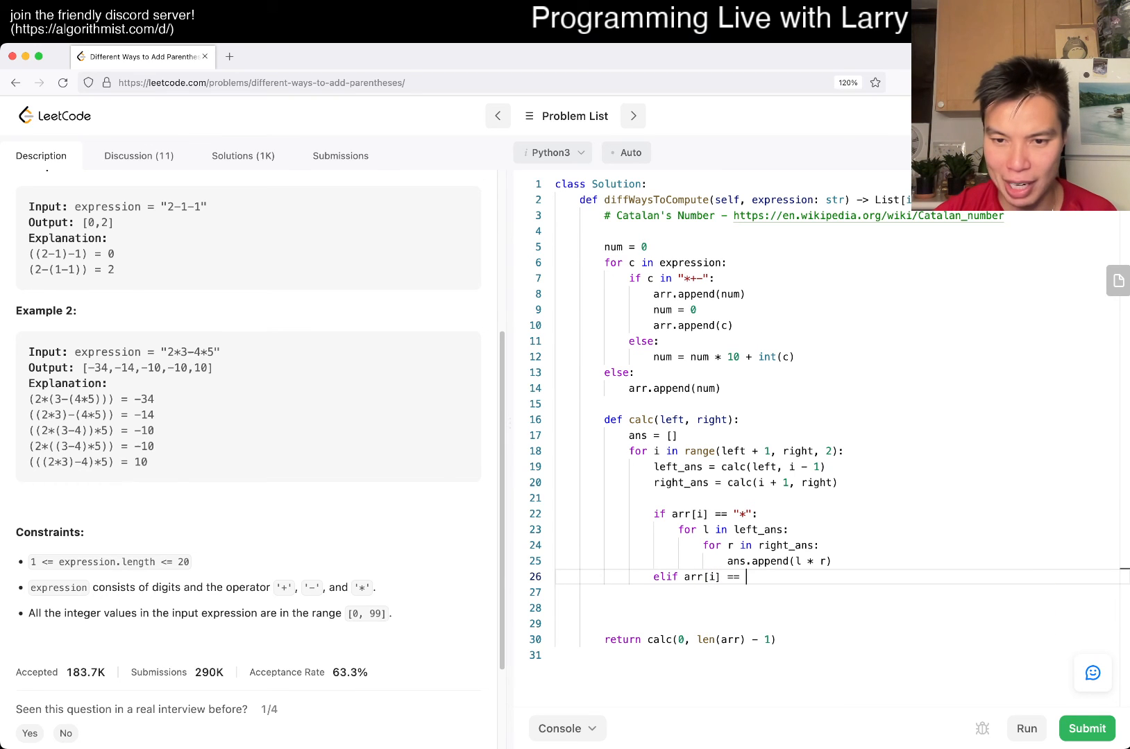
{"action": "type", "text": "\"-\":"}
{"action": "type", "text": "else:"}
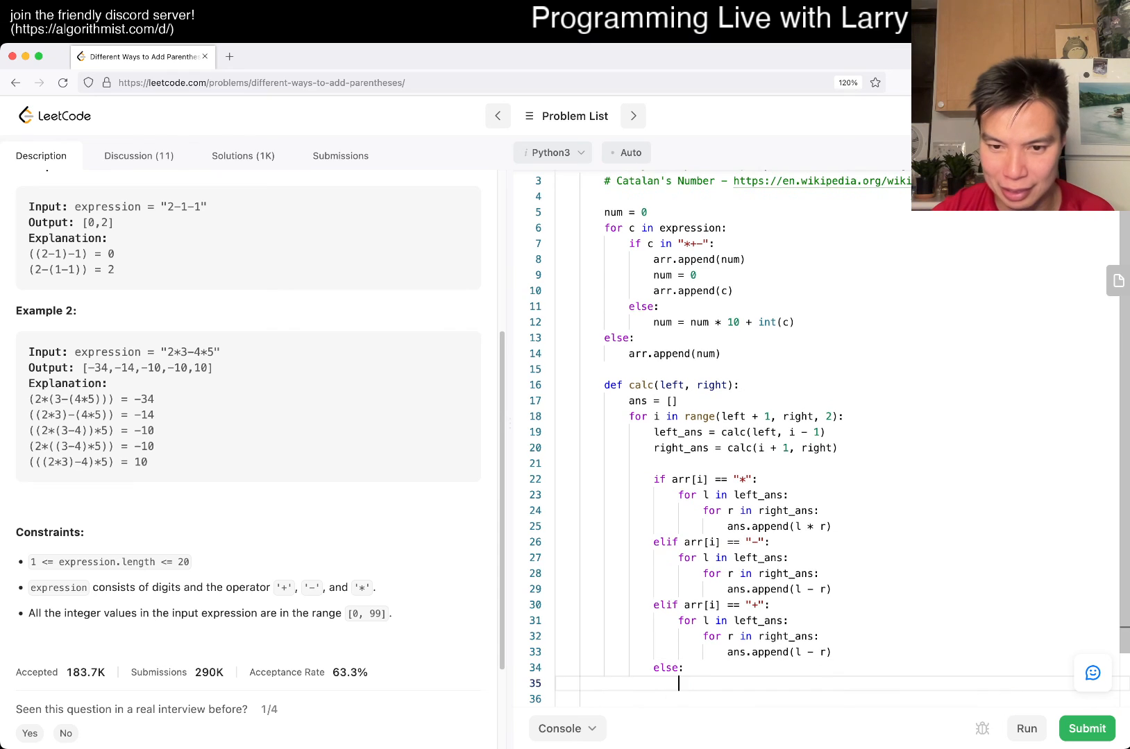
{"action": "type", "text": "assert()"}
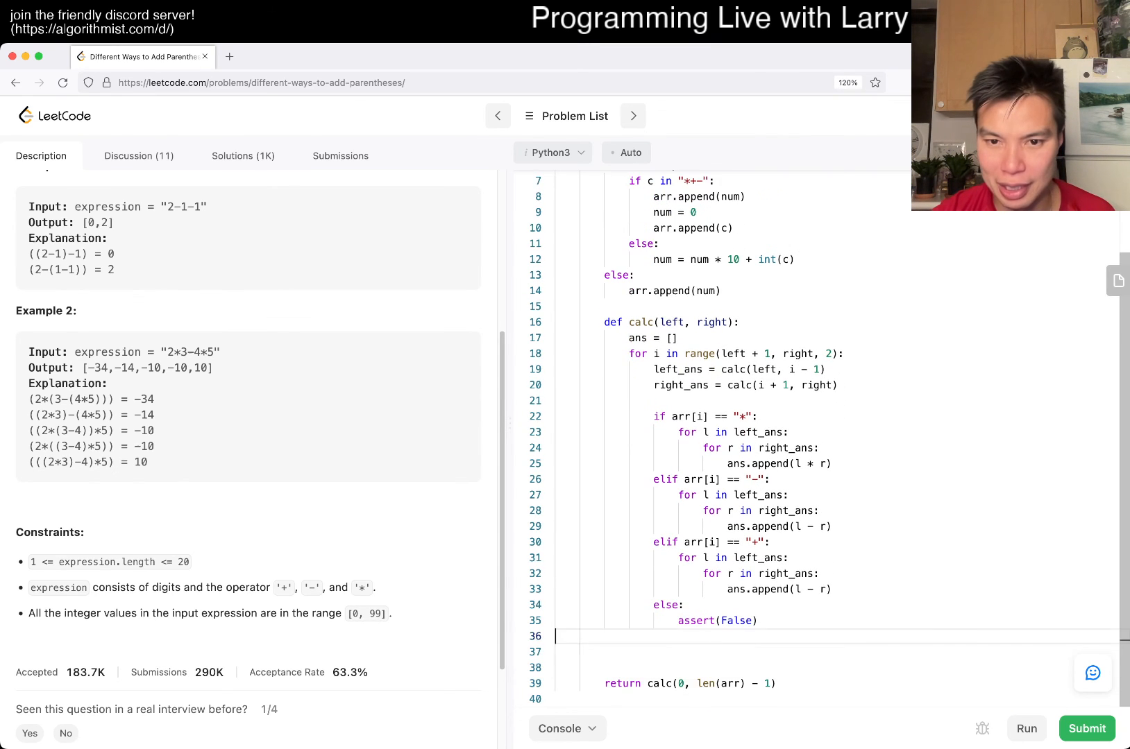
{"action": "type", "text": "return"}
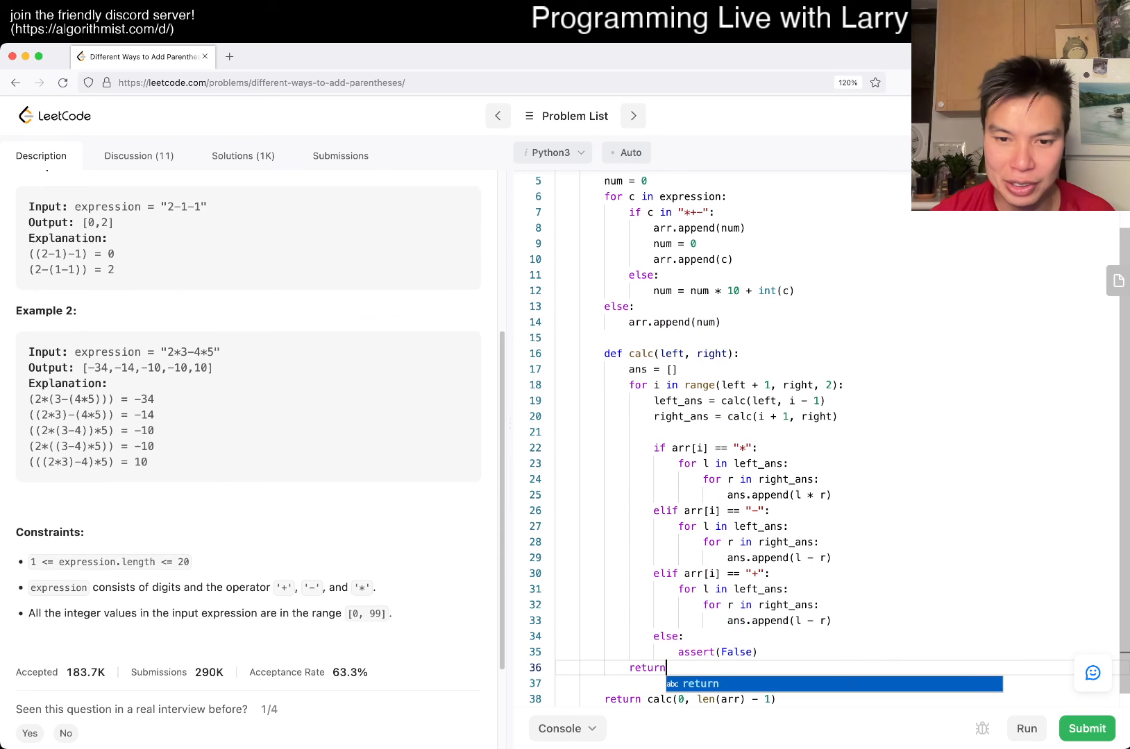
{"action": "type", "text": "ans"}
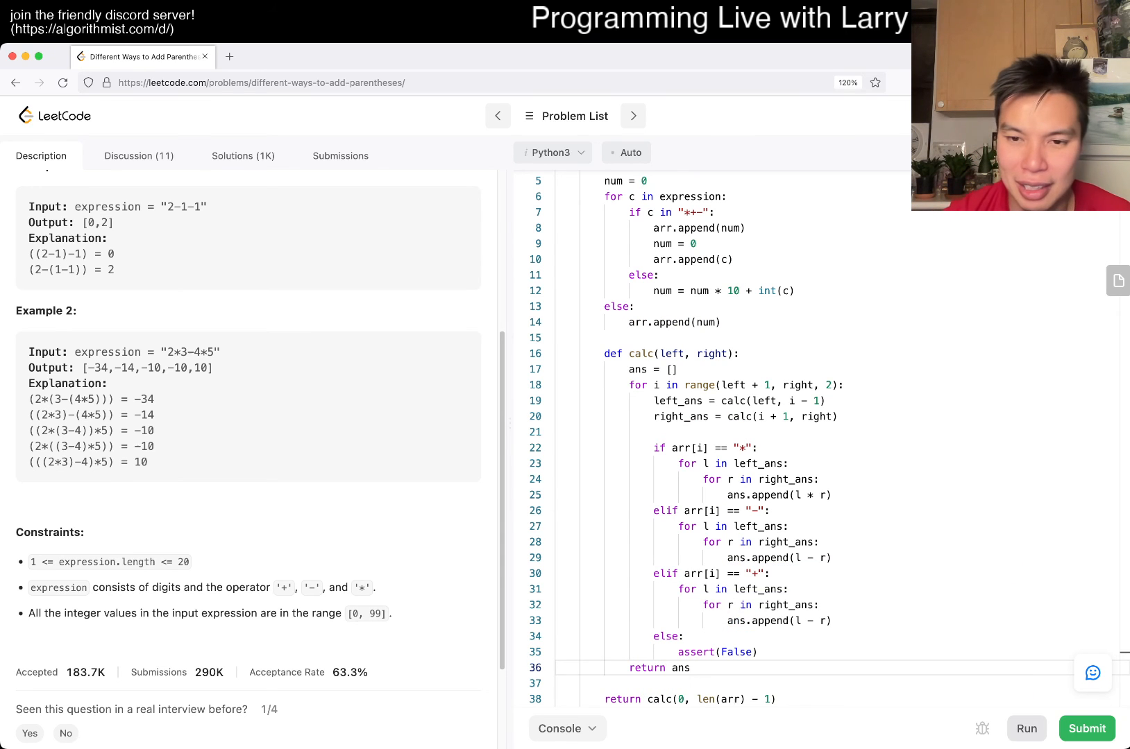
{"action": "left_click", "coordinate": [1024, 728]}
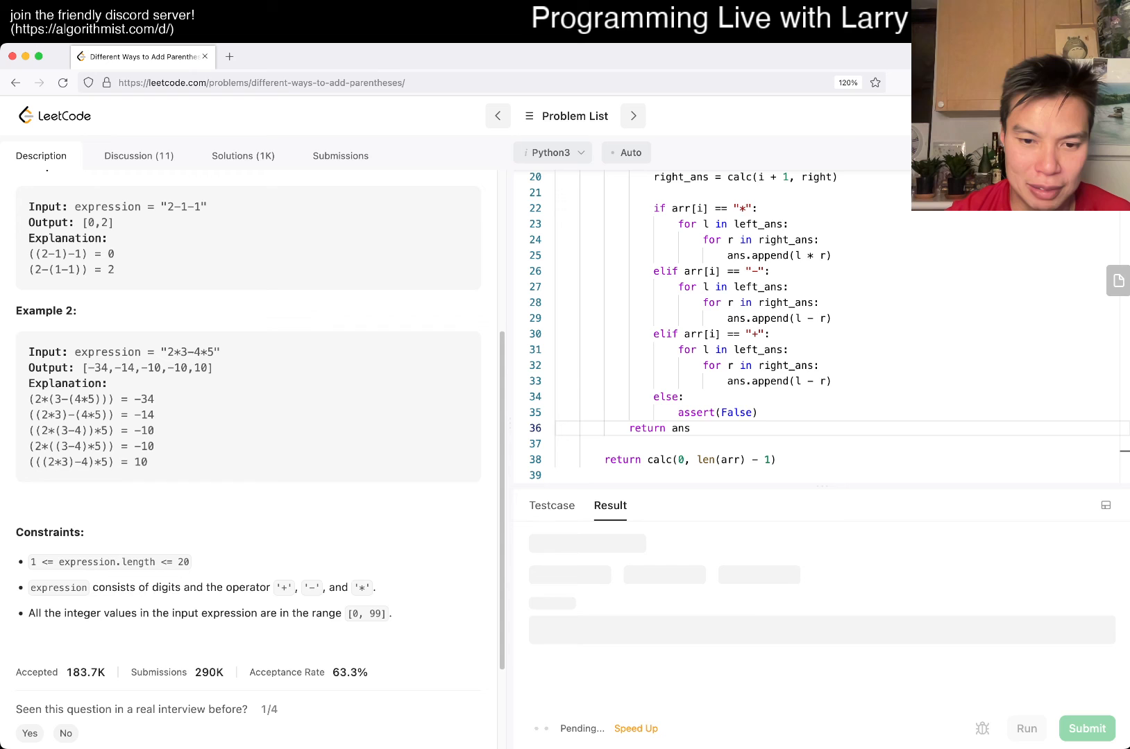
Fix the NameError by defining arr = [] at the method's start and rerun the tests.
{"action": "left_click", "coordinate": [1024, 729]}
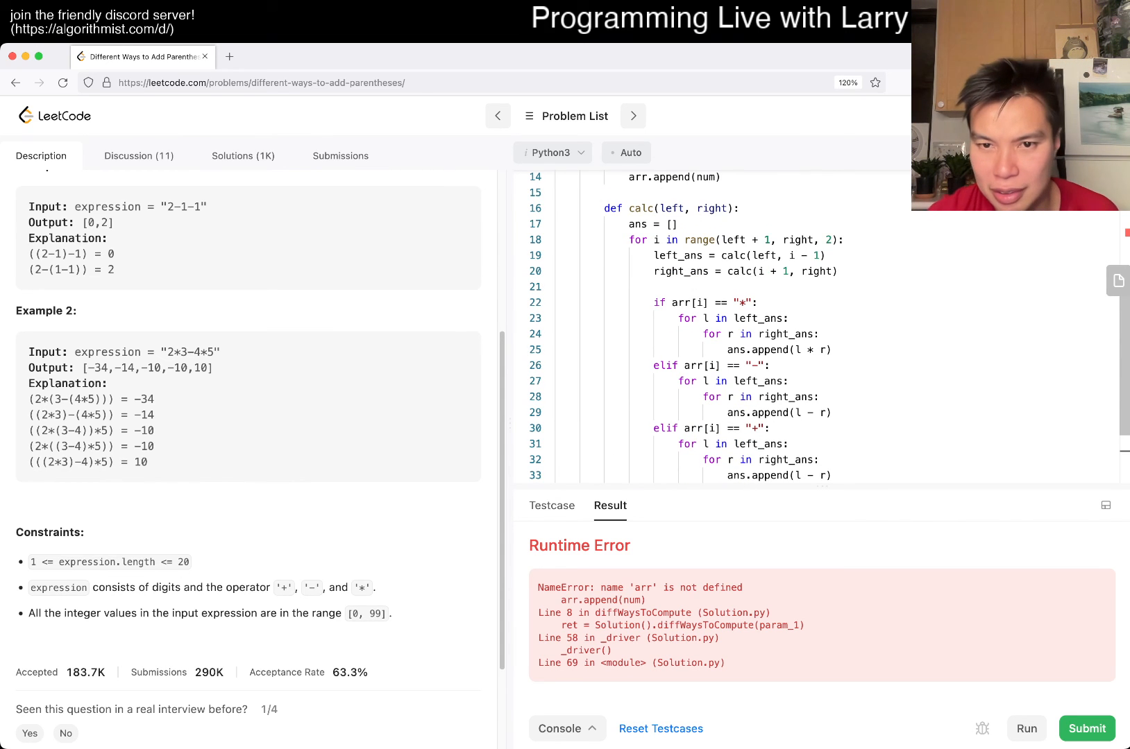
{"action": "left_click", "coordinate": [682, 303]}
{"action": "type", "text": "arr = []"}
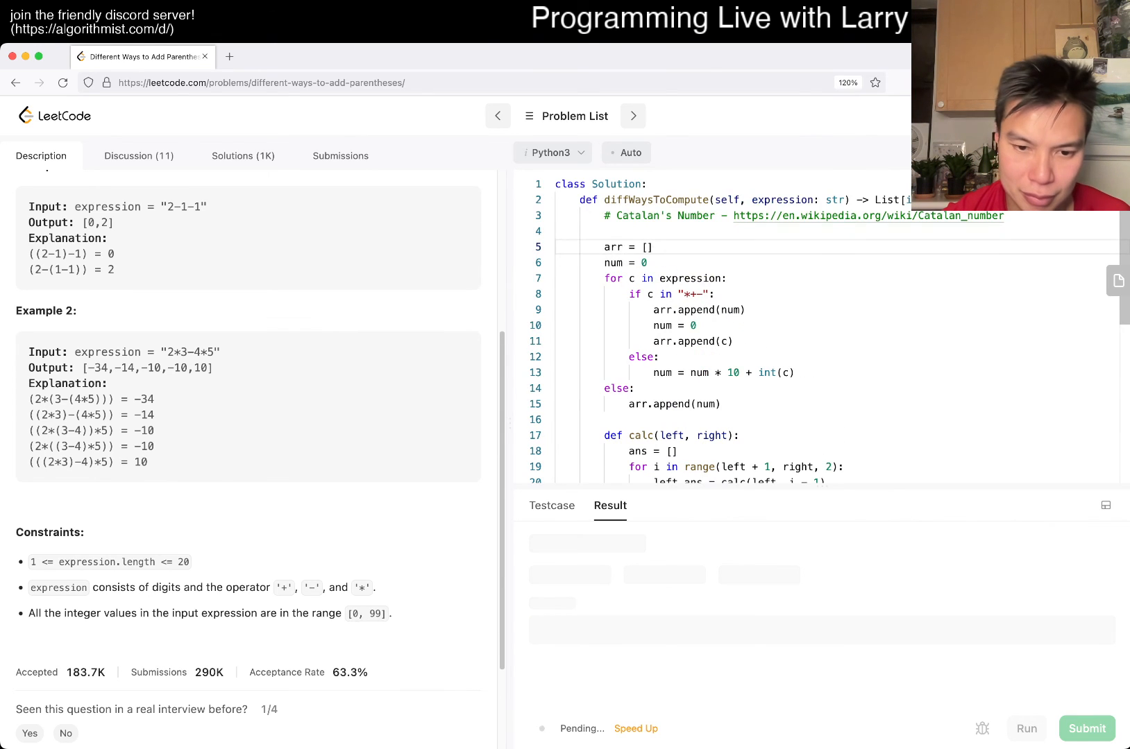
{"action": "left_click", "coordinate": [1024, 729]}
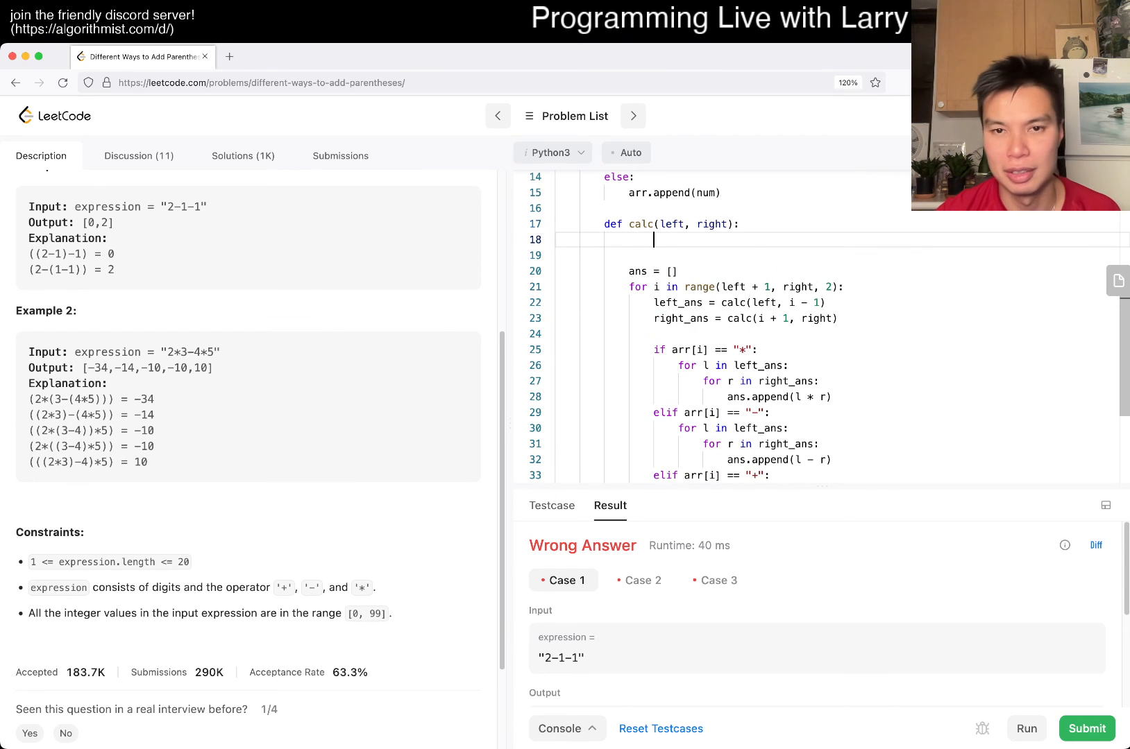
Add the base case returning [arr[left]] when left == right, run the tests and submit.
{"action": "type", "text": "if left == right:"}
{"action": "type", "text": "return"}
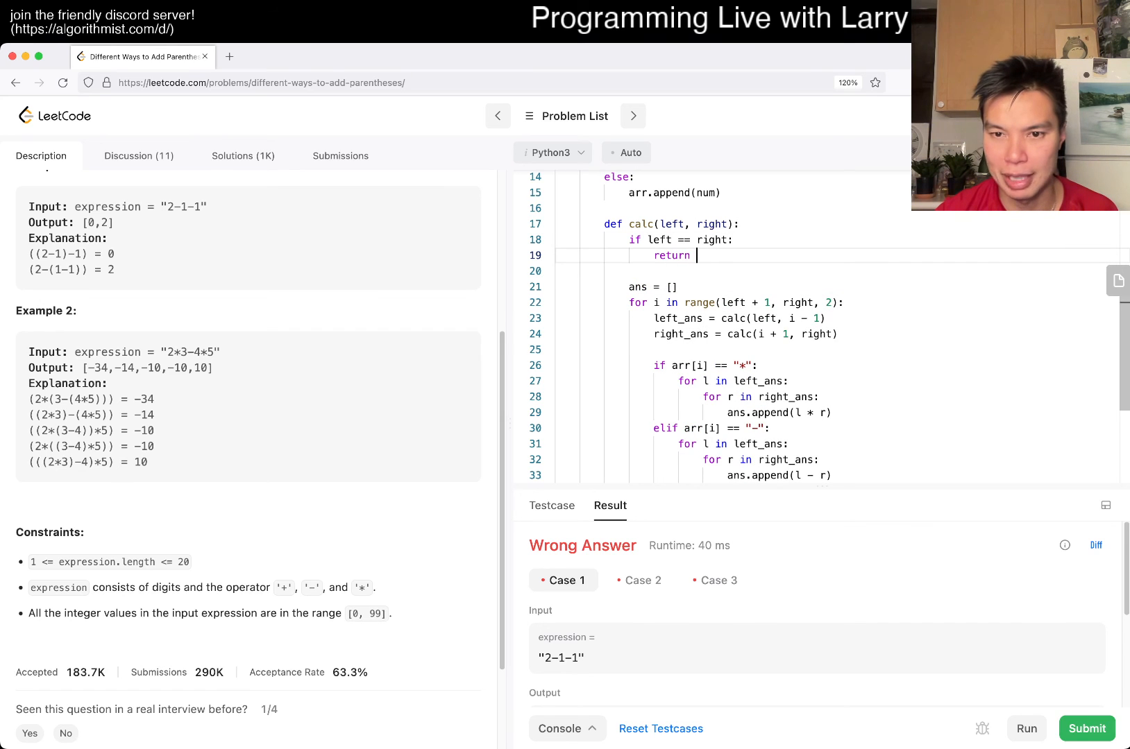
{"action": "type", "text": "ar"}
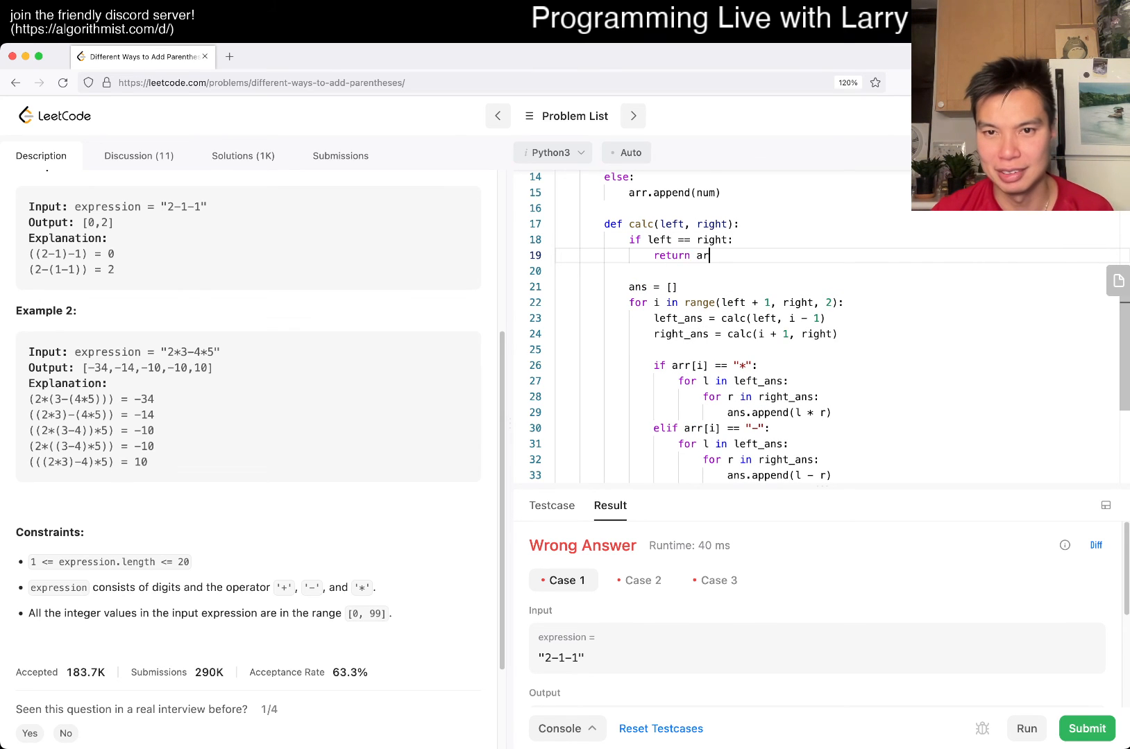
{"action": "type", "text": "[left]]"}
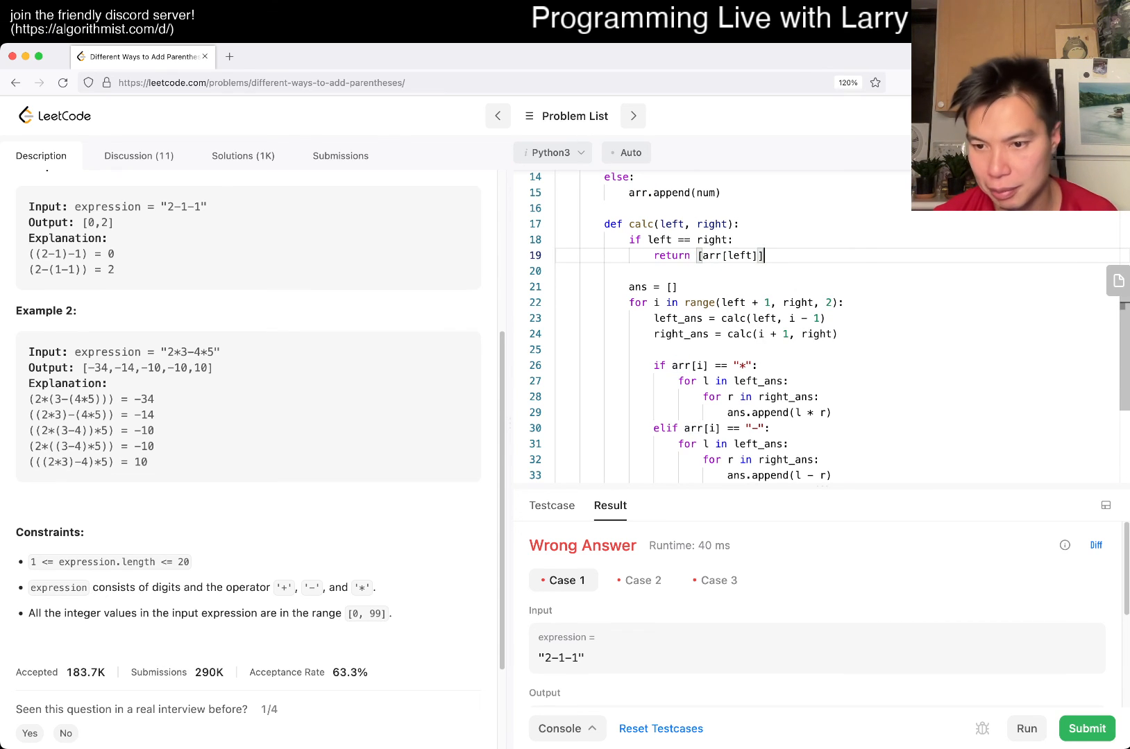
{"action": "left_click", "coordinate": [1086, 729]}
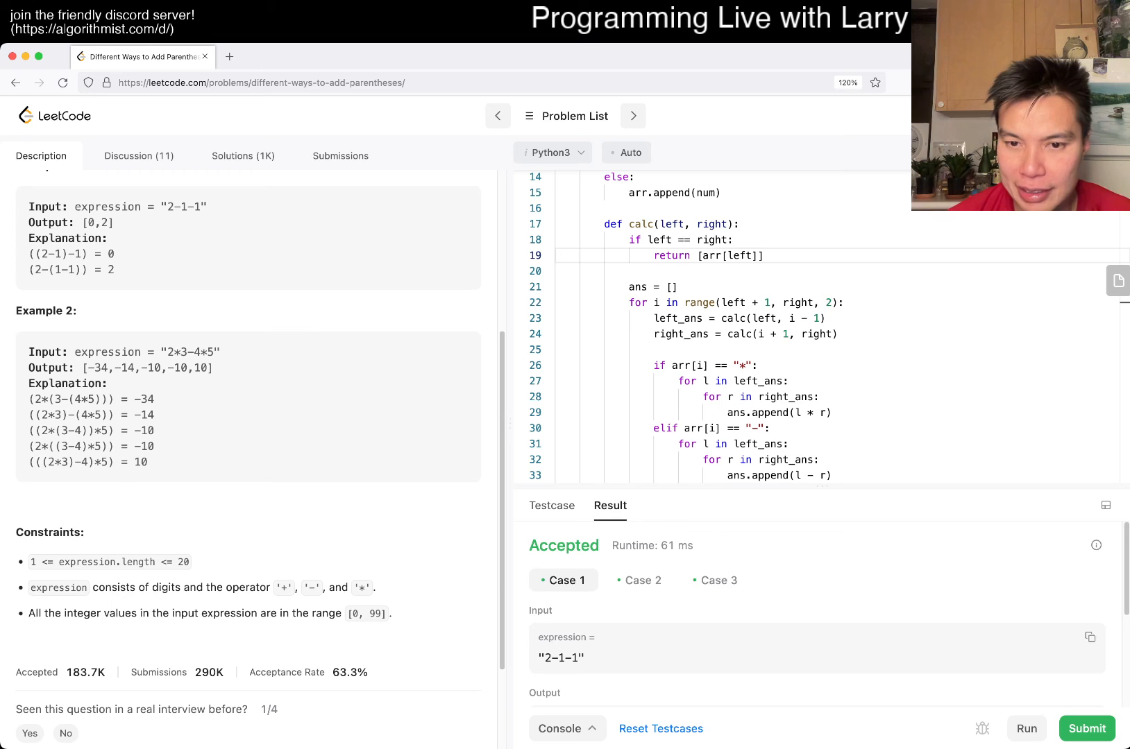
{"action": "left_click", "coordinate": [1085, 729]}
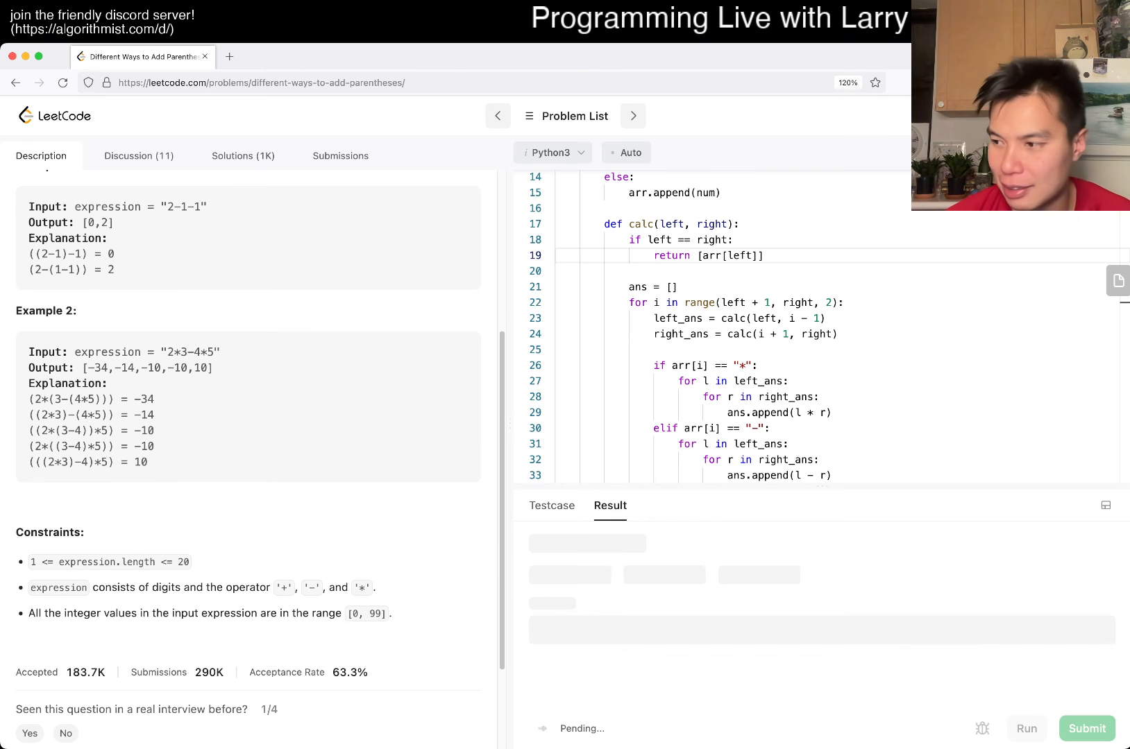
Change l - r to l + r in the '+' branch after failing "0+1", rerun and resubmit.
{"action": "scroll", "scroll_direction": "down", "scroll_amount": 3}
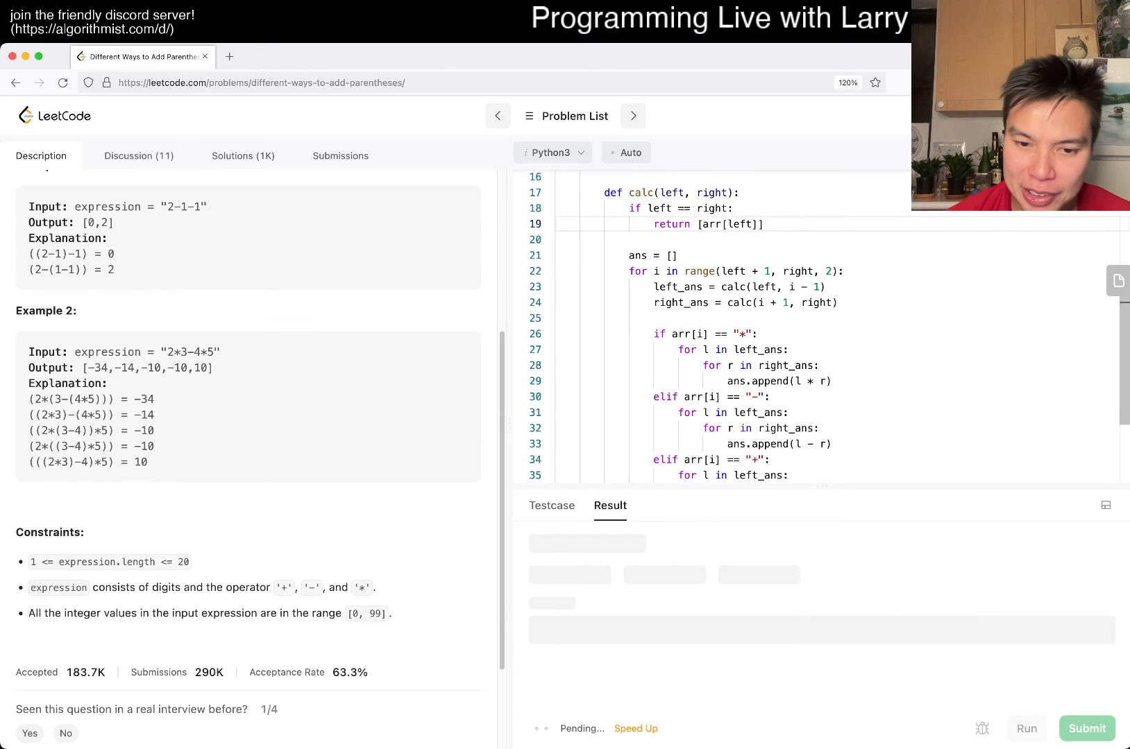
{"action": "left_click", "coordinate": [1026, 729]}
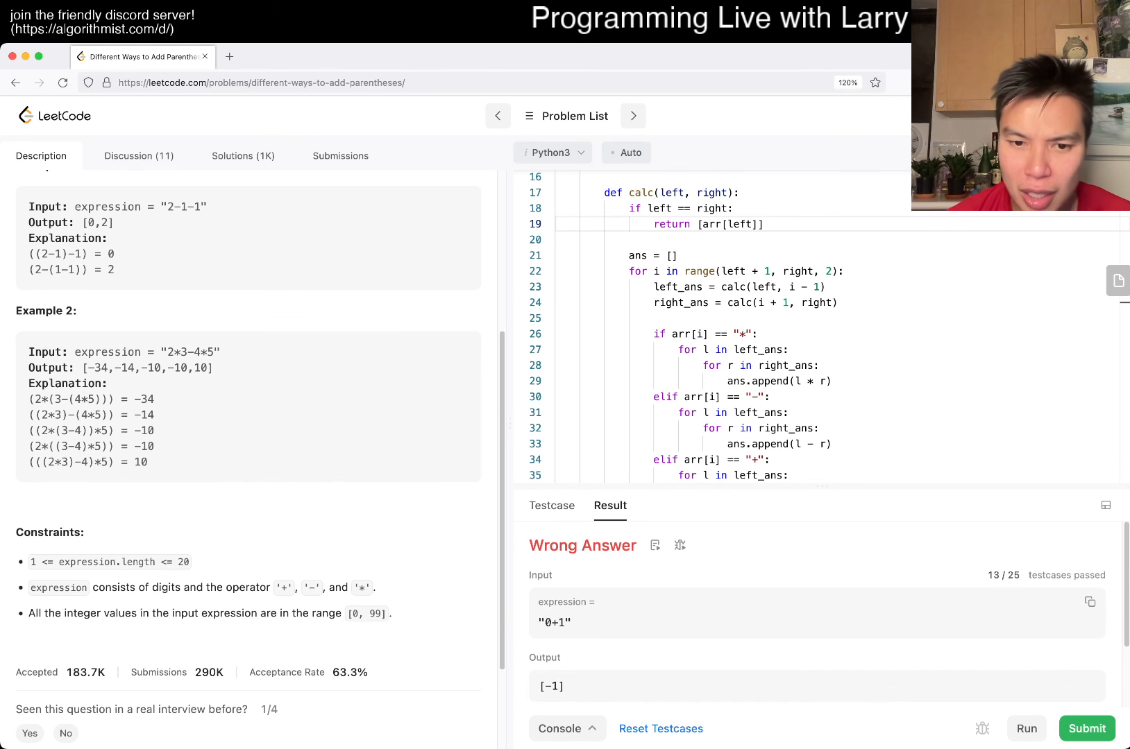
{"action": "scroll", "scroll_direction": "down", "scroll_amount": 3}
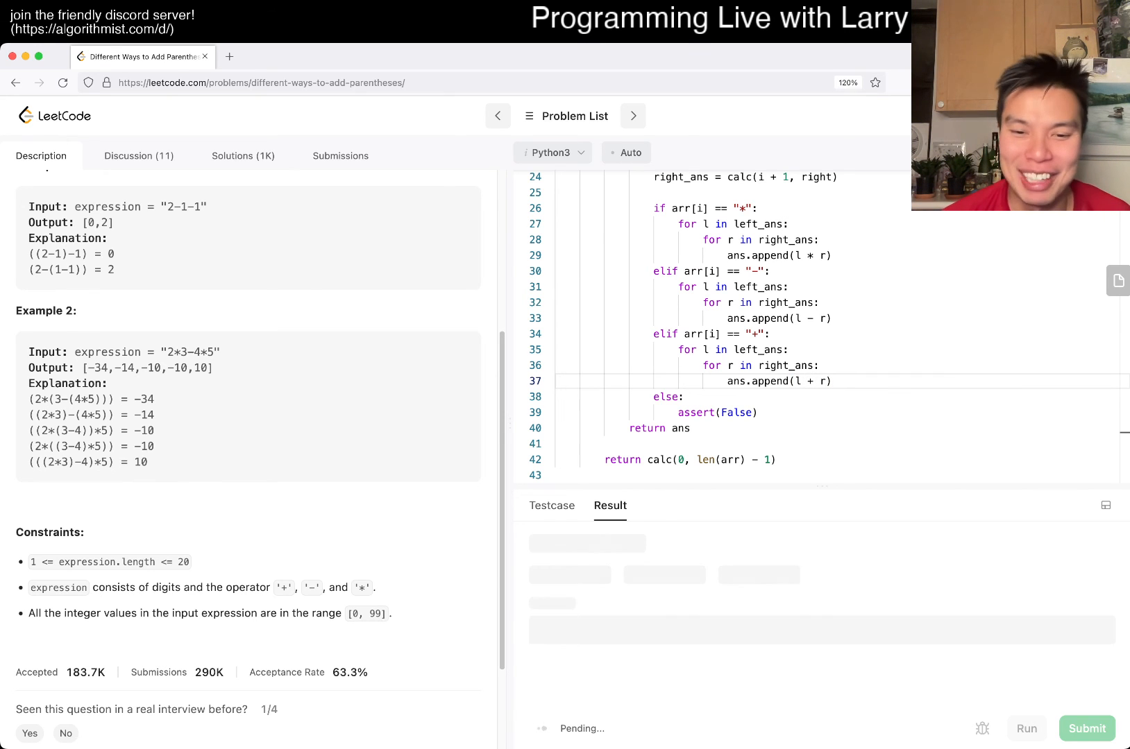
{"action": "left_click", "coordinate": [1026, 729]}
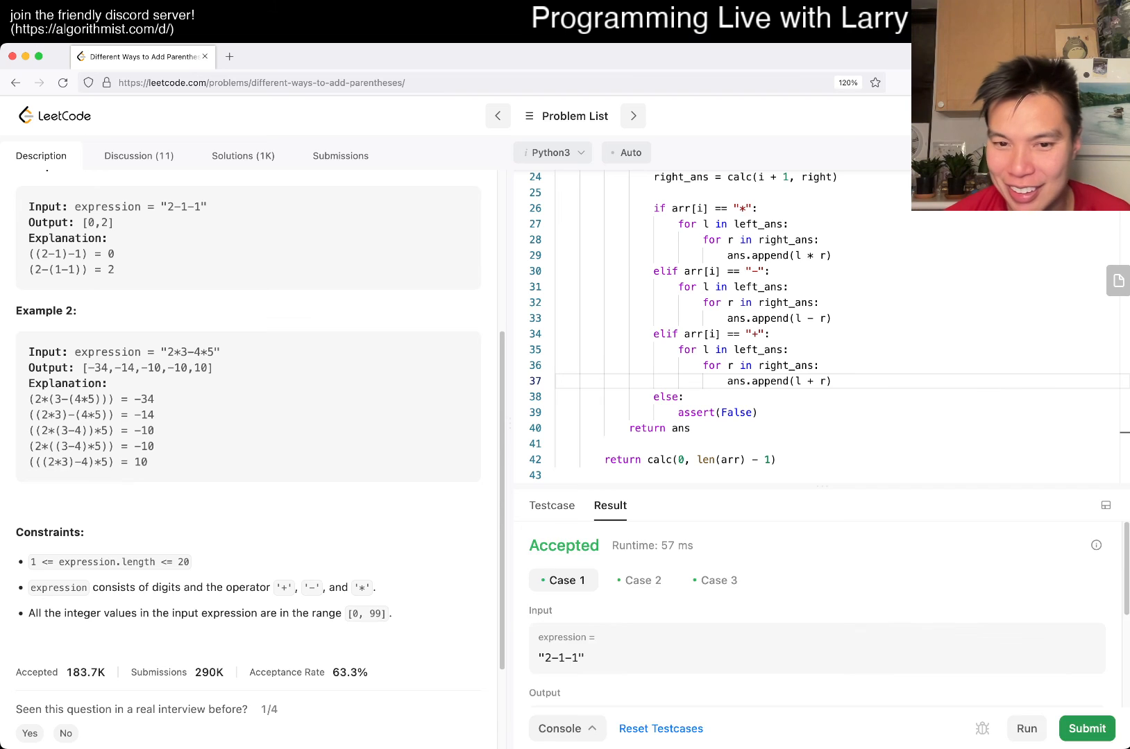
{"action": "left_click", "coordinate": [1085, 729]}
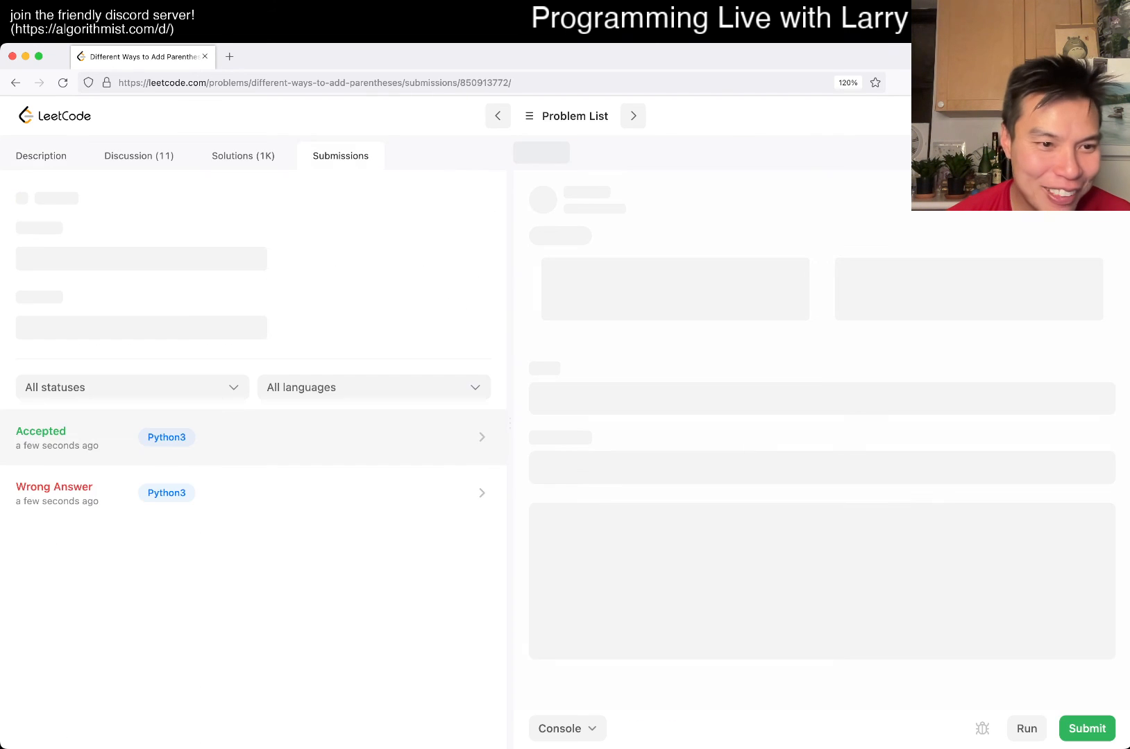
Return to the Description tab and scroll through the problem statement beside the accepted code.
{"action": "left_click", "coordinate": [40, 156]}
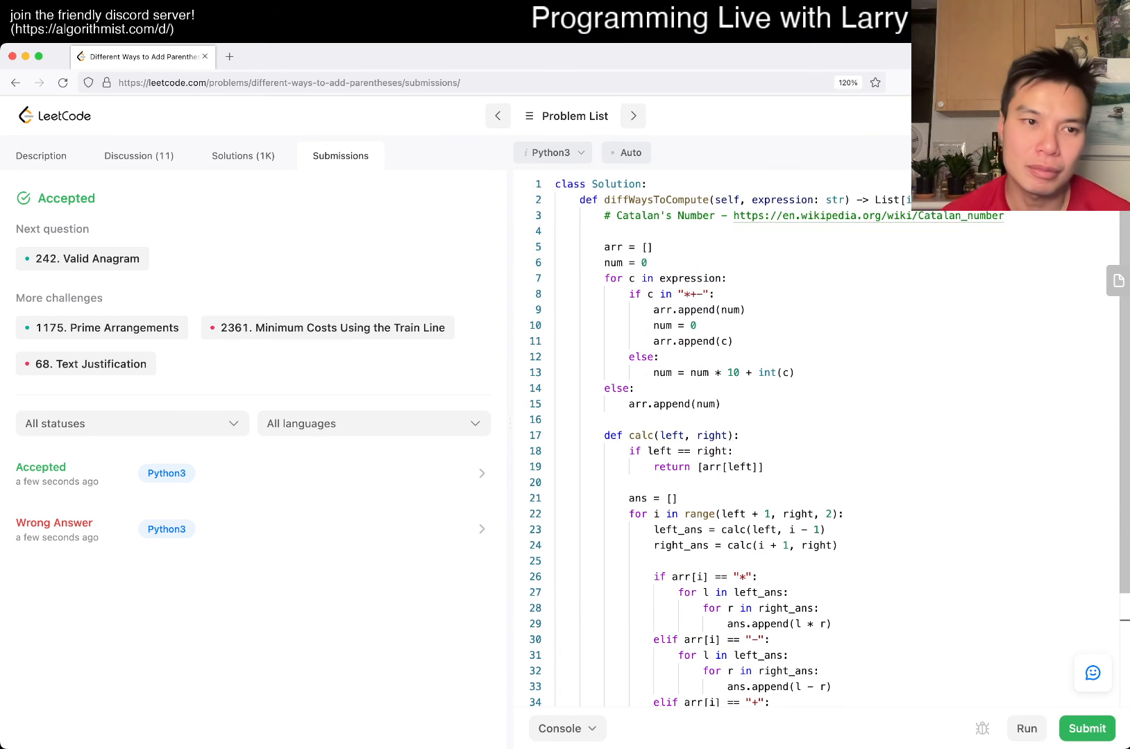
{"action": "left_click", "coordinate": [40, 156]}
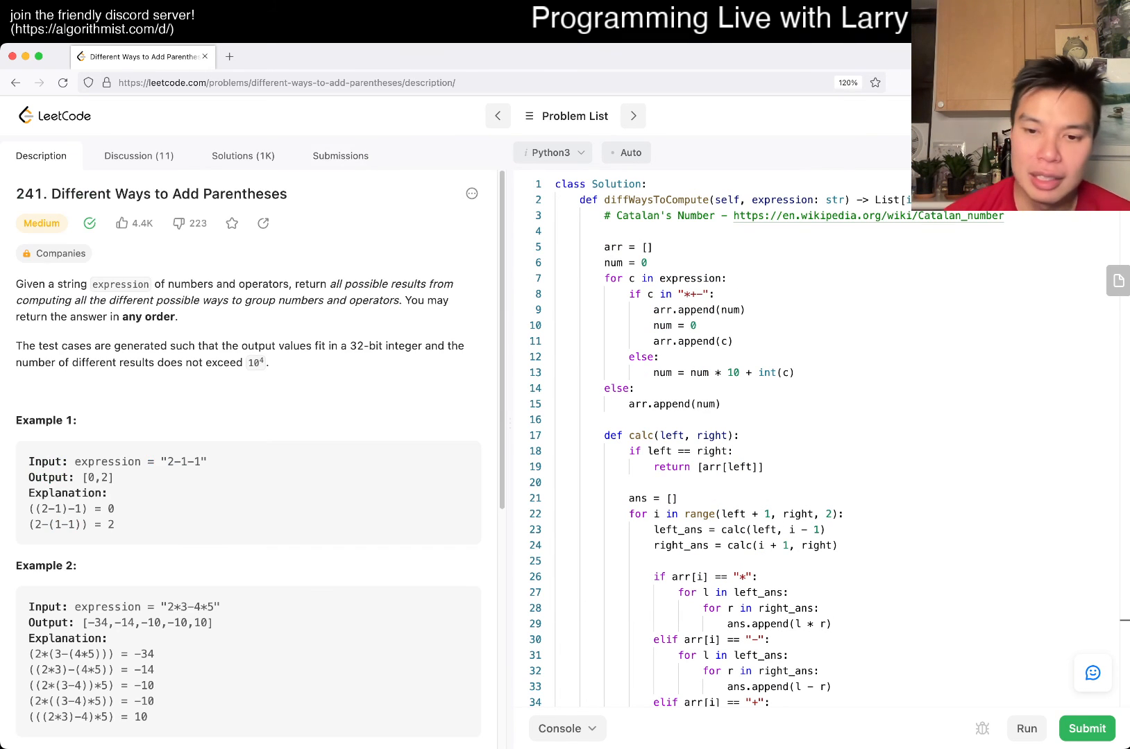
{"action": "scroll", "scroll_direction": "down", "scroll_amount": 3}
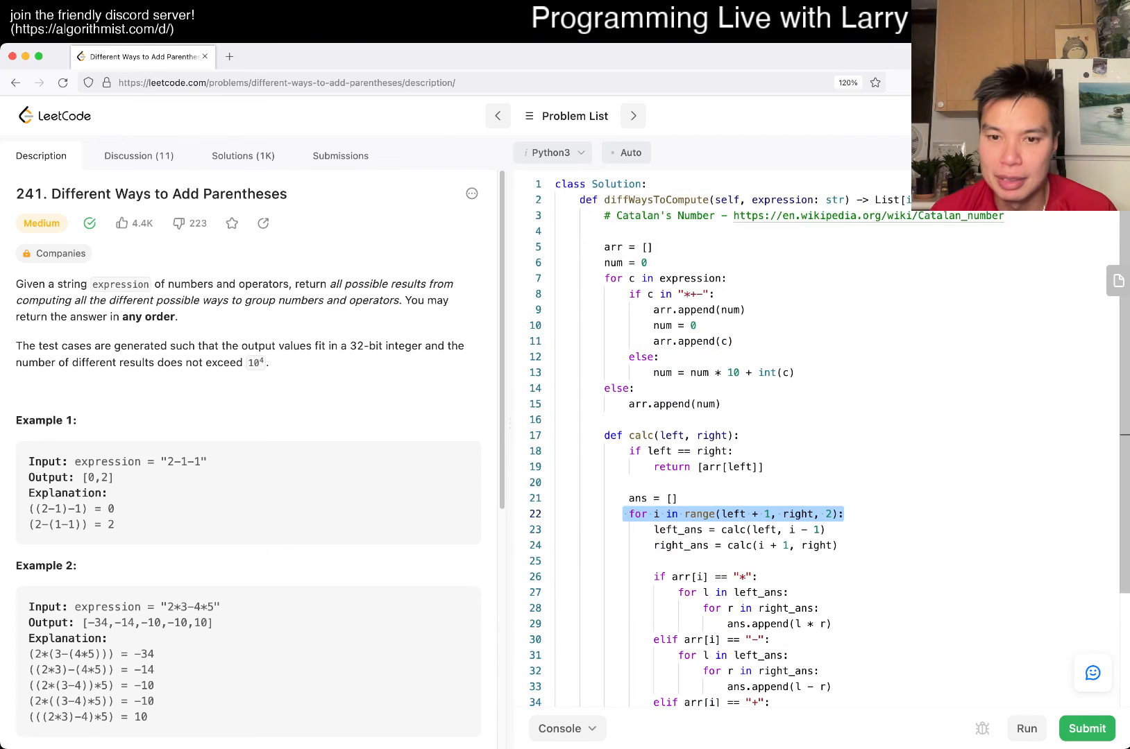
{"action": "scroll", "scroll_direction": "down", "scroll_amount": 3}
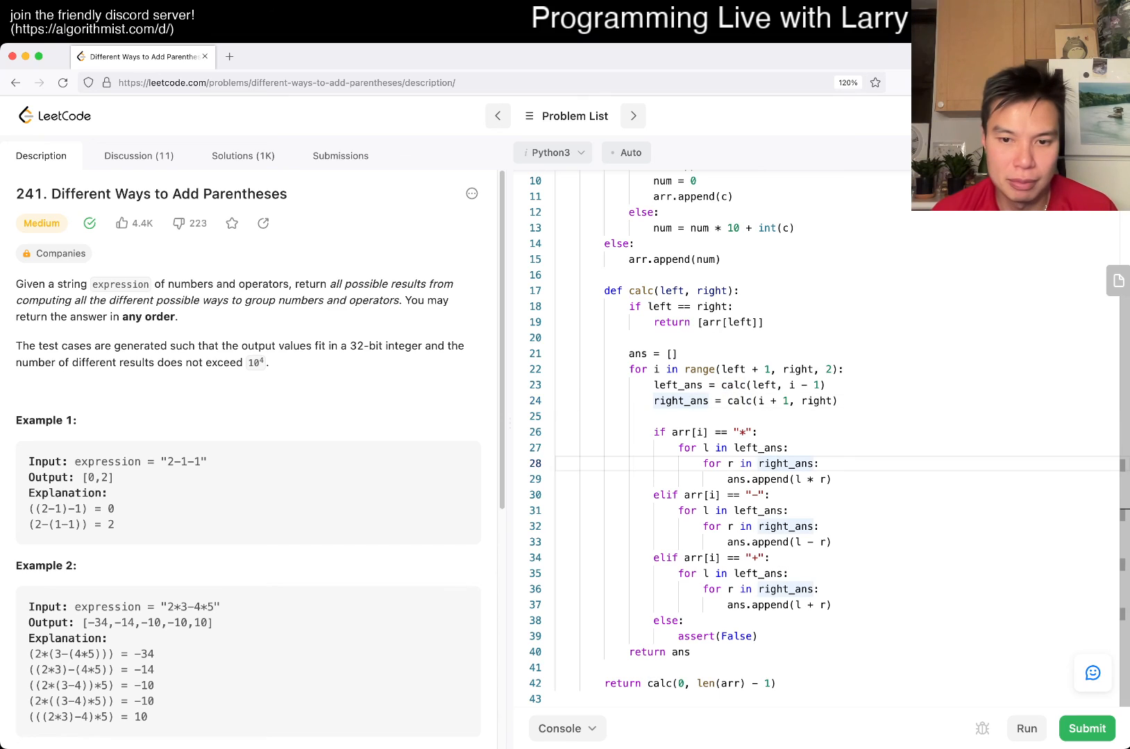
{"action": "scroll", "scroll_direction": "down", "scroll_amount": 3}
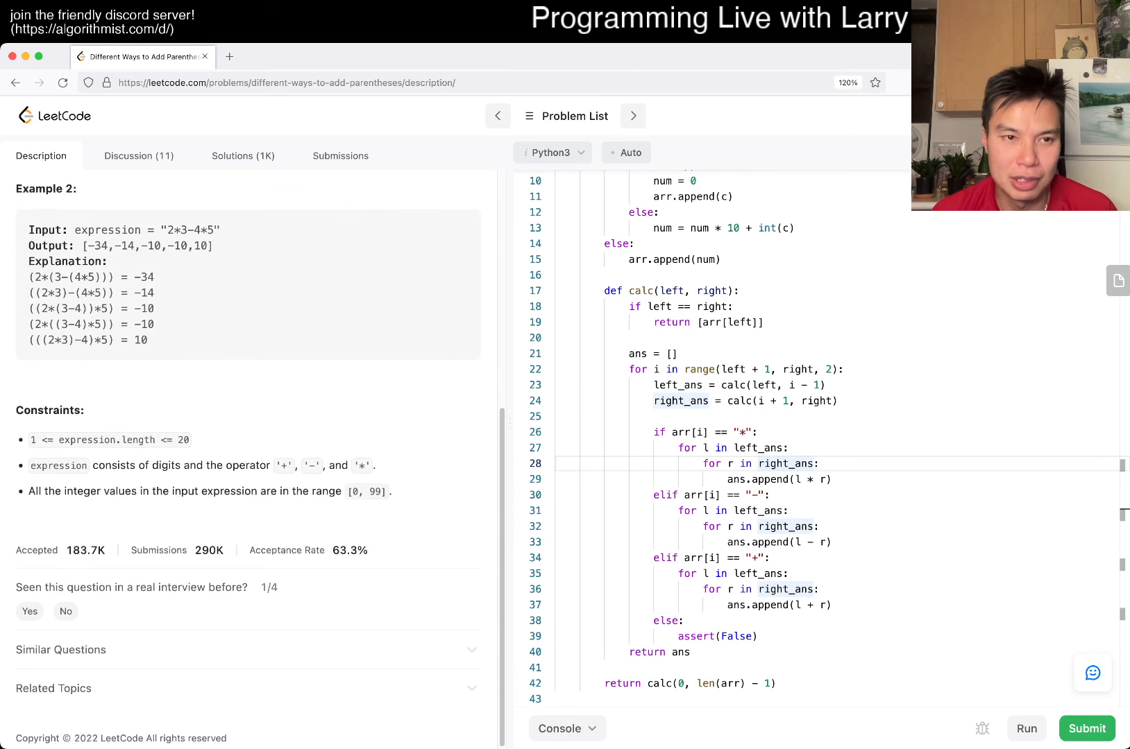